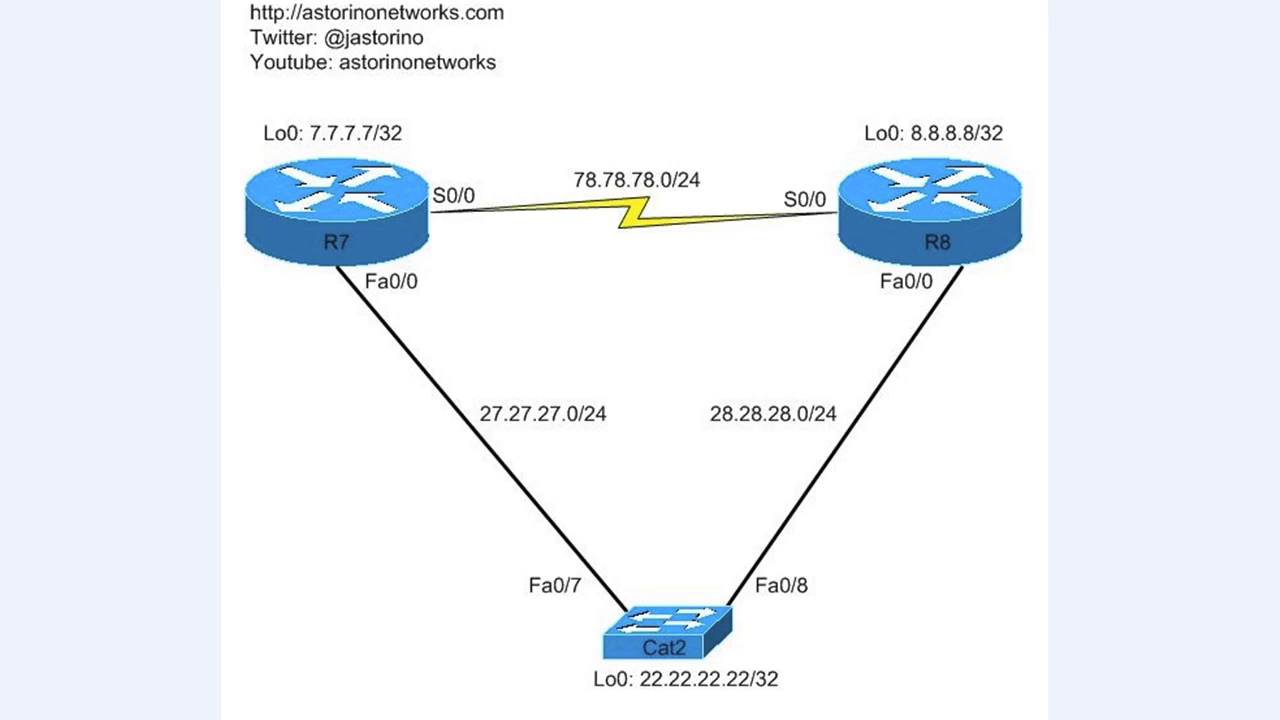
{"action": "mouse_move", "coordinate": [238, 206]}
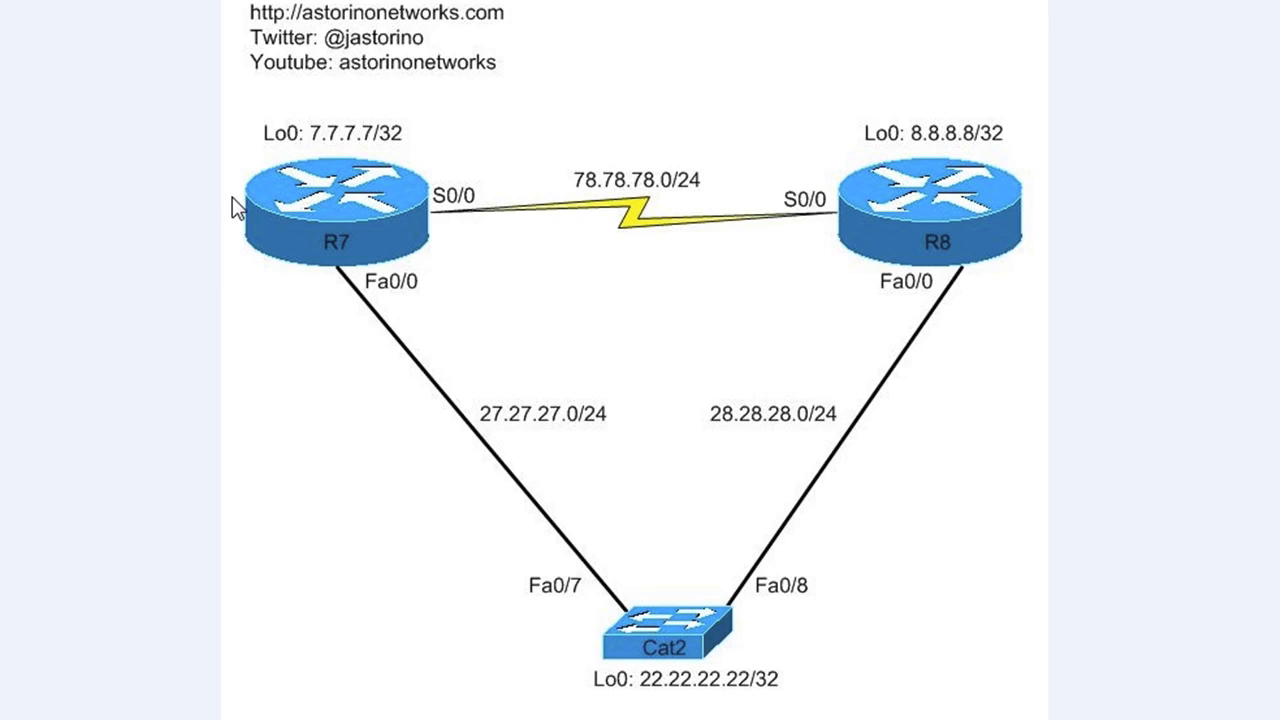
{"action": "mouse_move", "coordinate": [210, 12]}
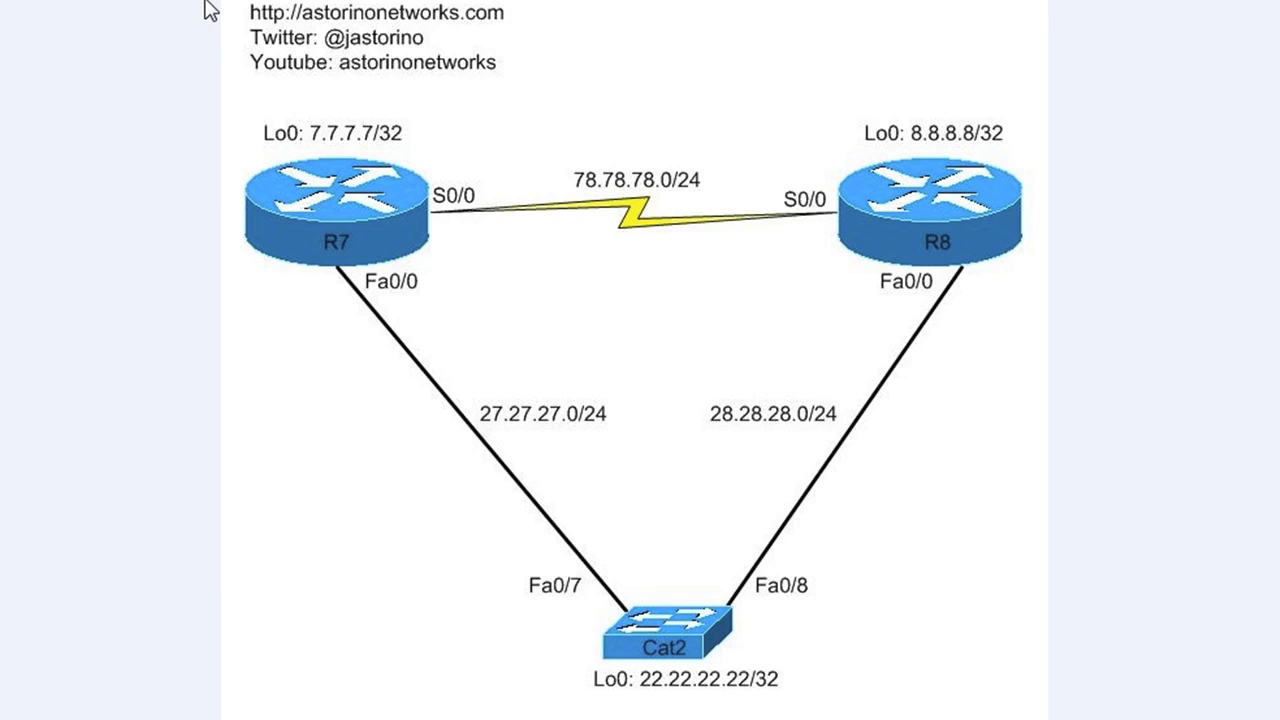
{"action": "mouse_move", "coordinate": [924, 222]}
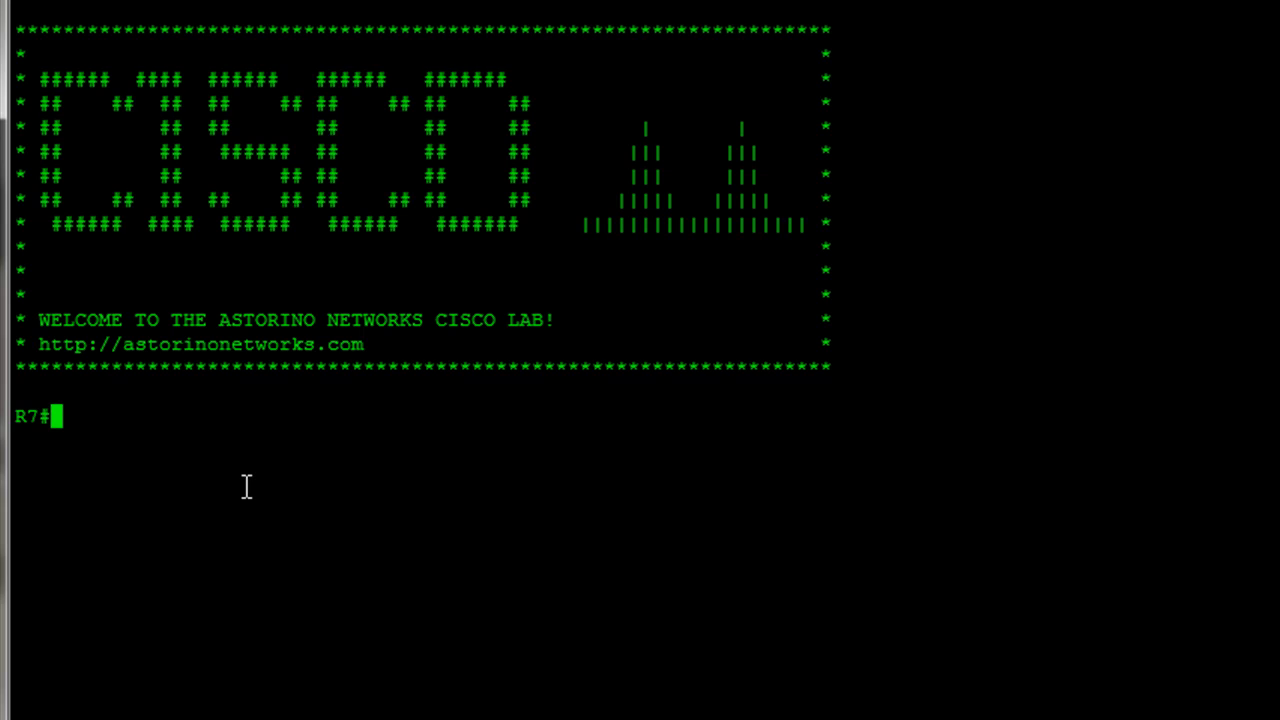
- Run 'sh ip eigrp top' on R7 and highlight the 8.8.8.8/32 entry, both paths and next hop 27.27.27.22
{"action": "type", "text": "sh ip eigrp"}
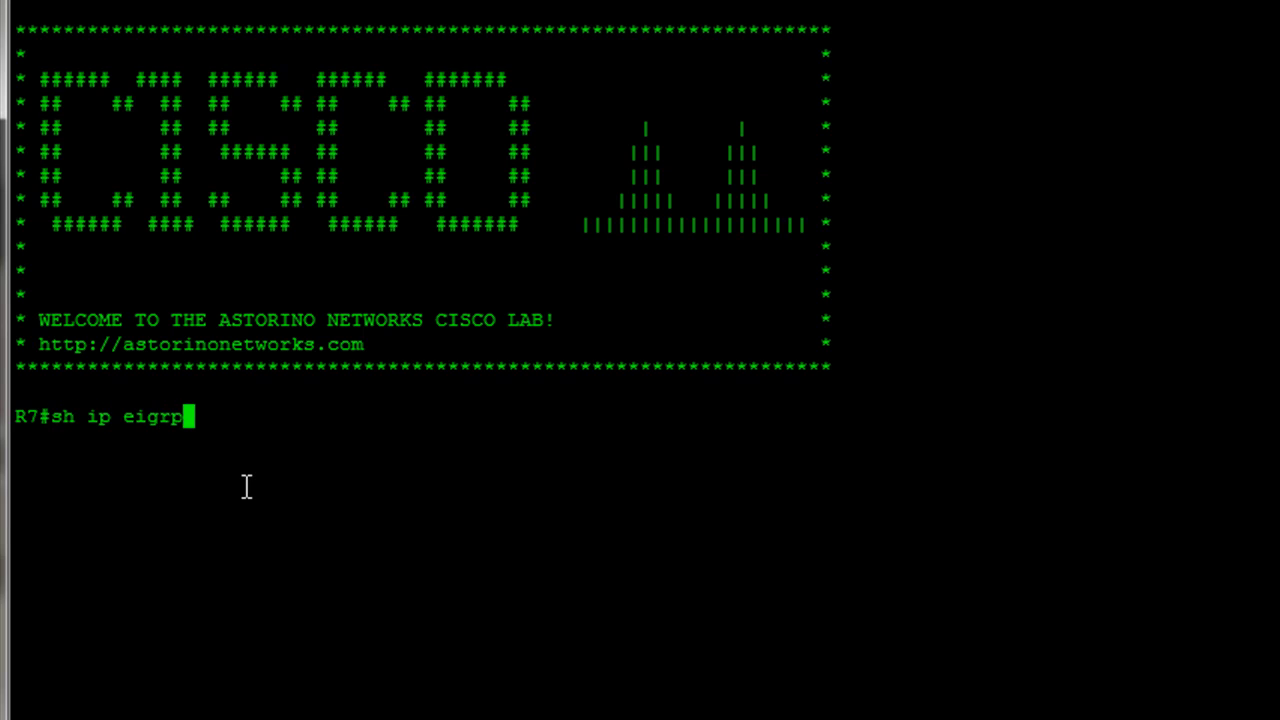
{"action": "key", "text": "Return"}
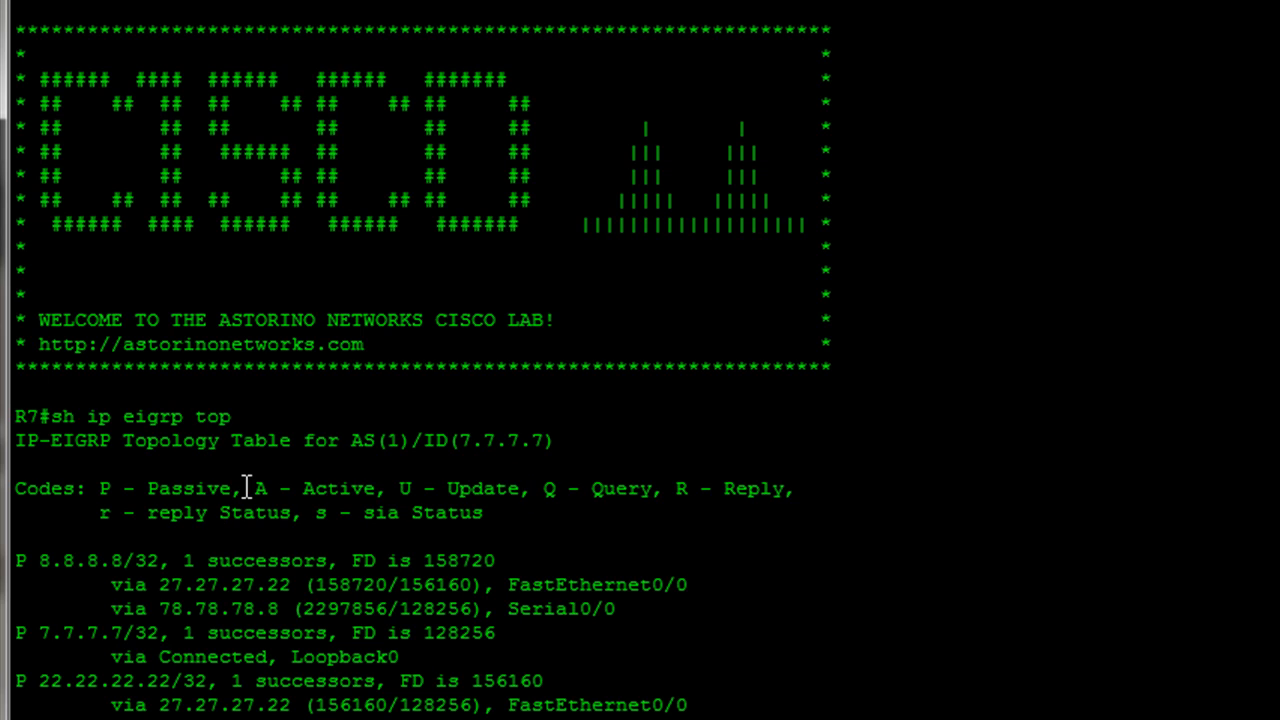
{"action": "mouse_move", "coordinate": [244, 486]}
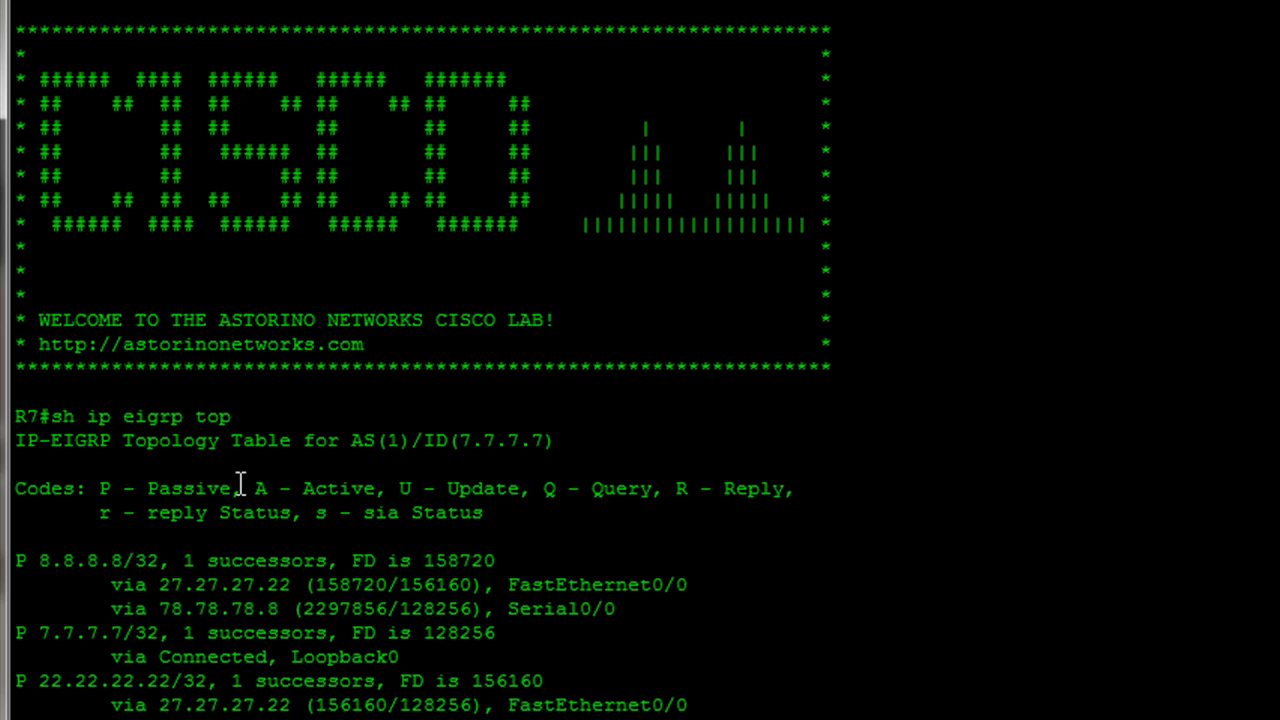
{"action": "mouse_move", "coordinate": [404, 432]}
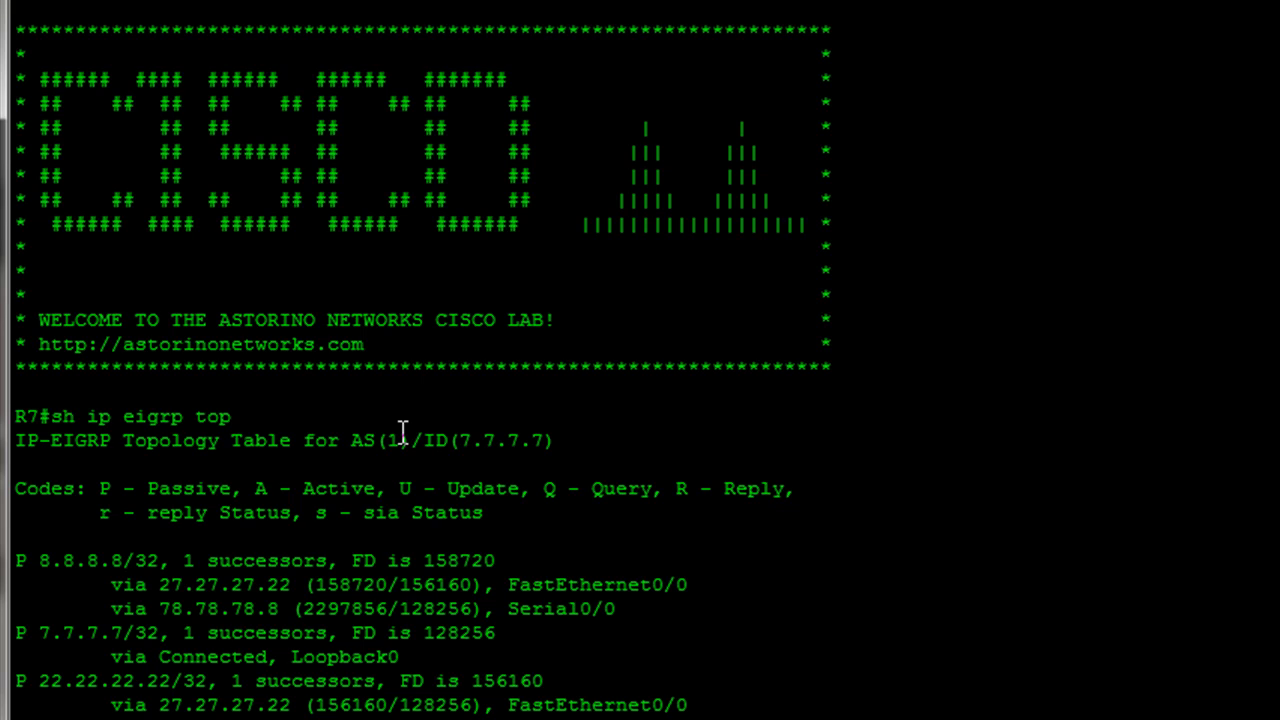
{"action": "mouse_move", "coordinate": [16, 564]}
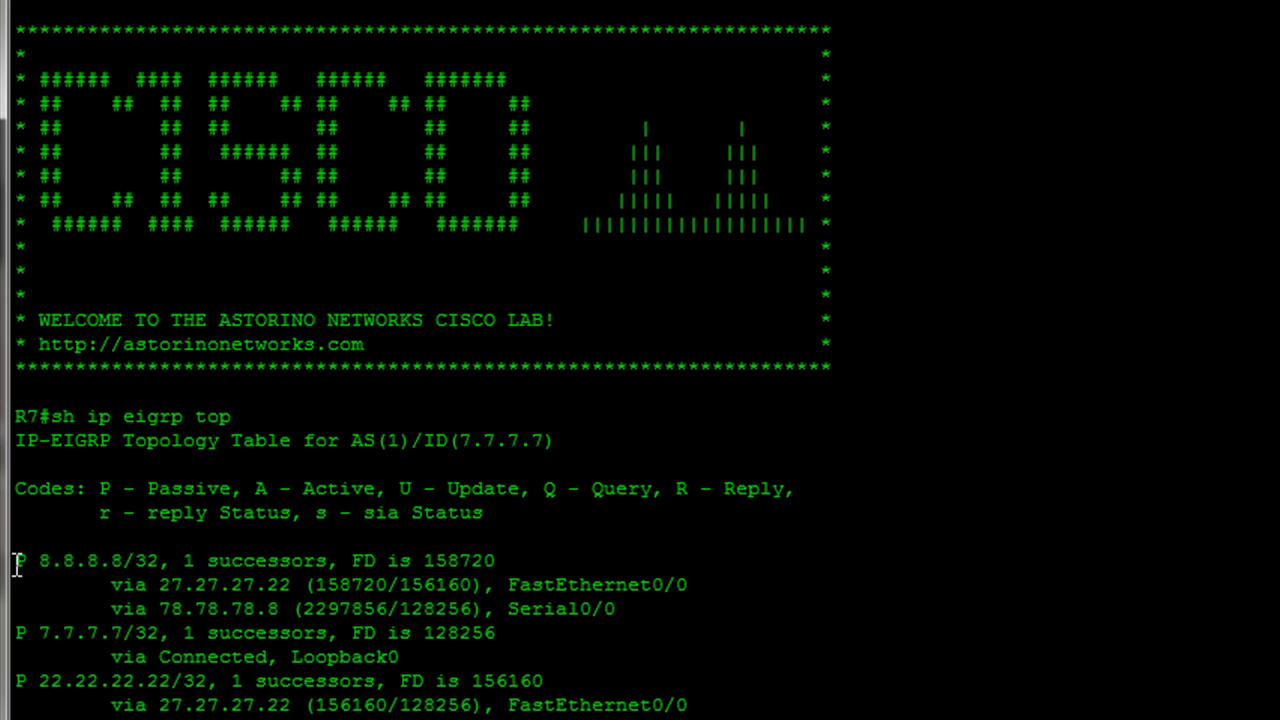
{"action": "left_click_drag", "start_coordinate": [20, 560], "coordinate": [690, 584]}
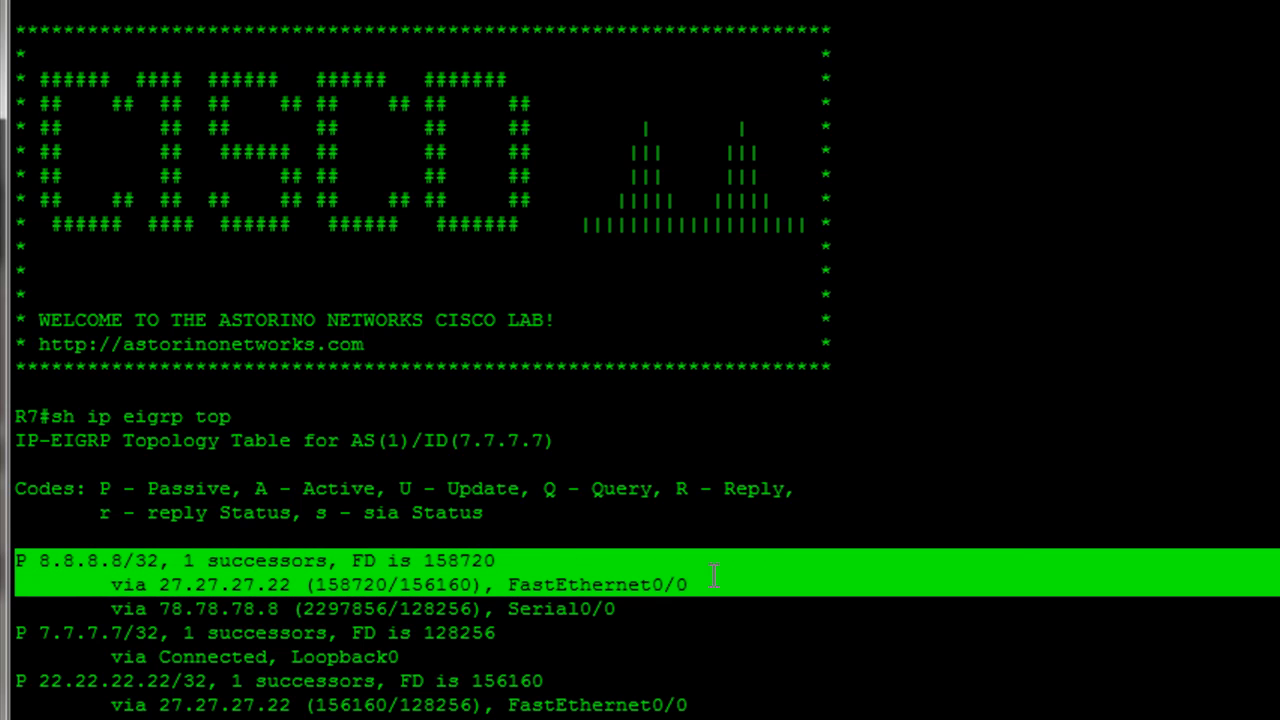
{"action": "mouse_move", "coordinate": [16, 564]}
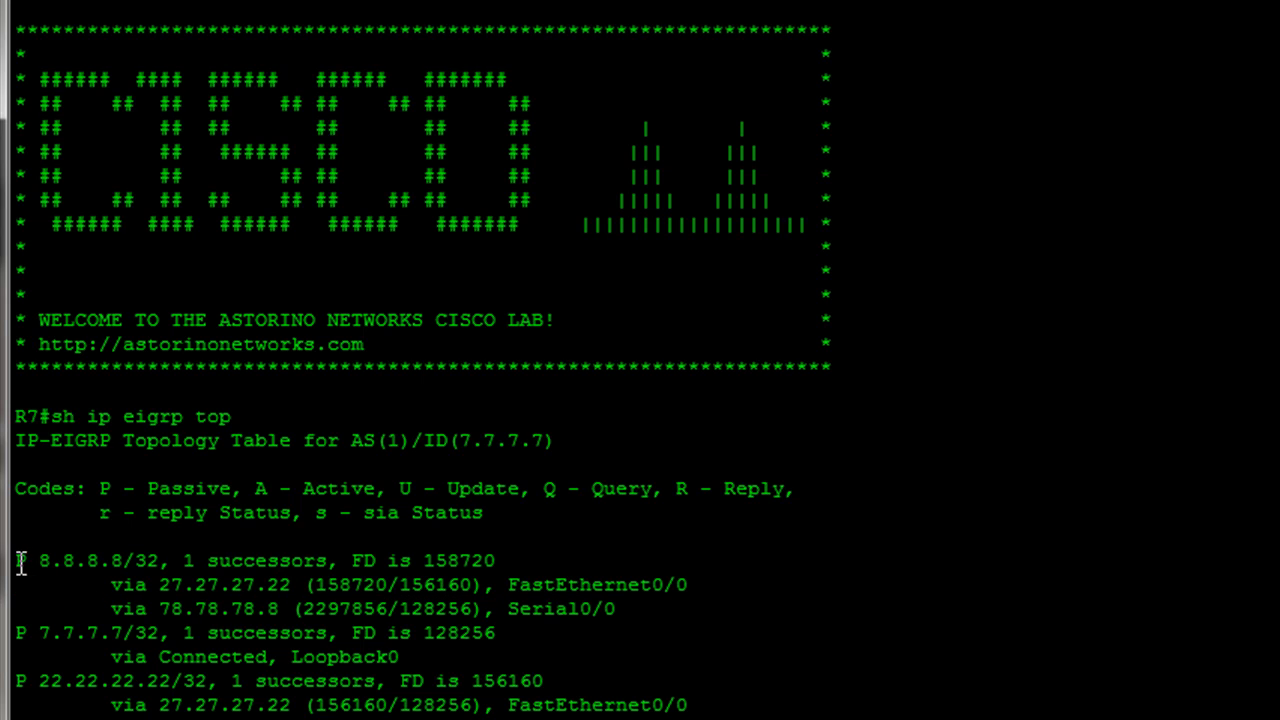
{"action": "left_click_drag", "start_coordinate": [20, 560], "coordinate": [700, 608]}
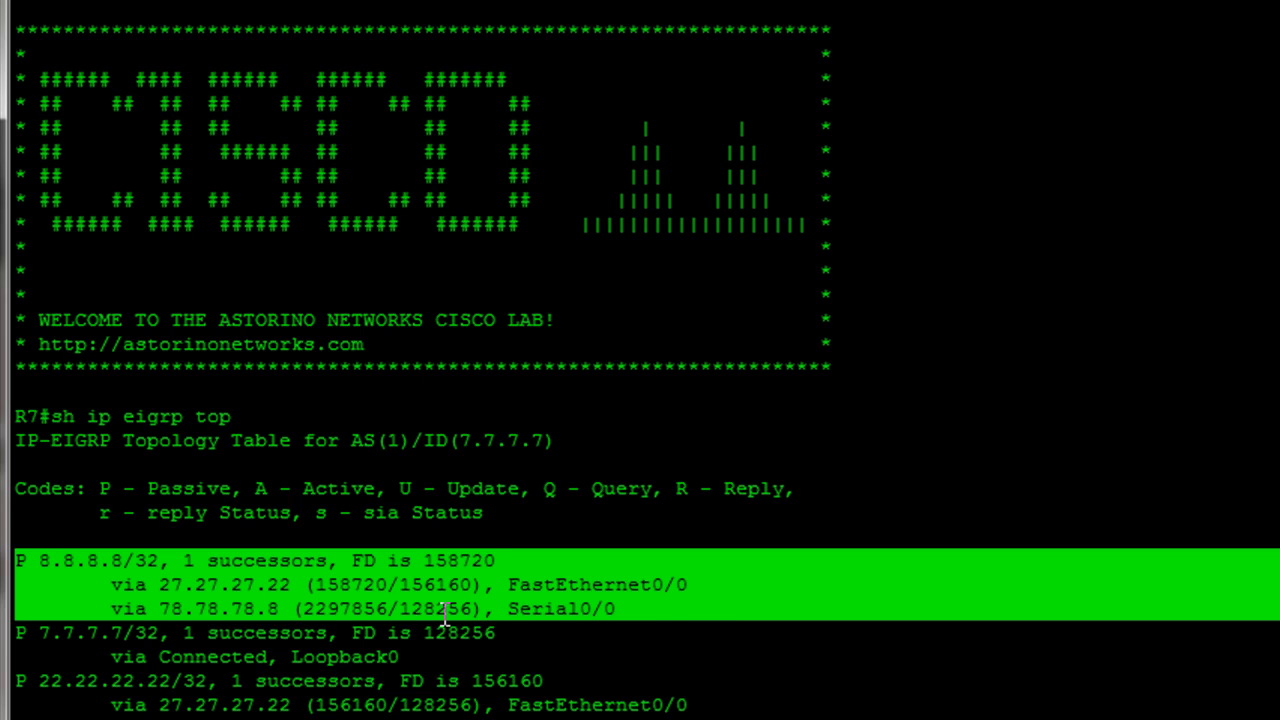
{"action": "mouse_move", "coordinate": [204, 564]}
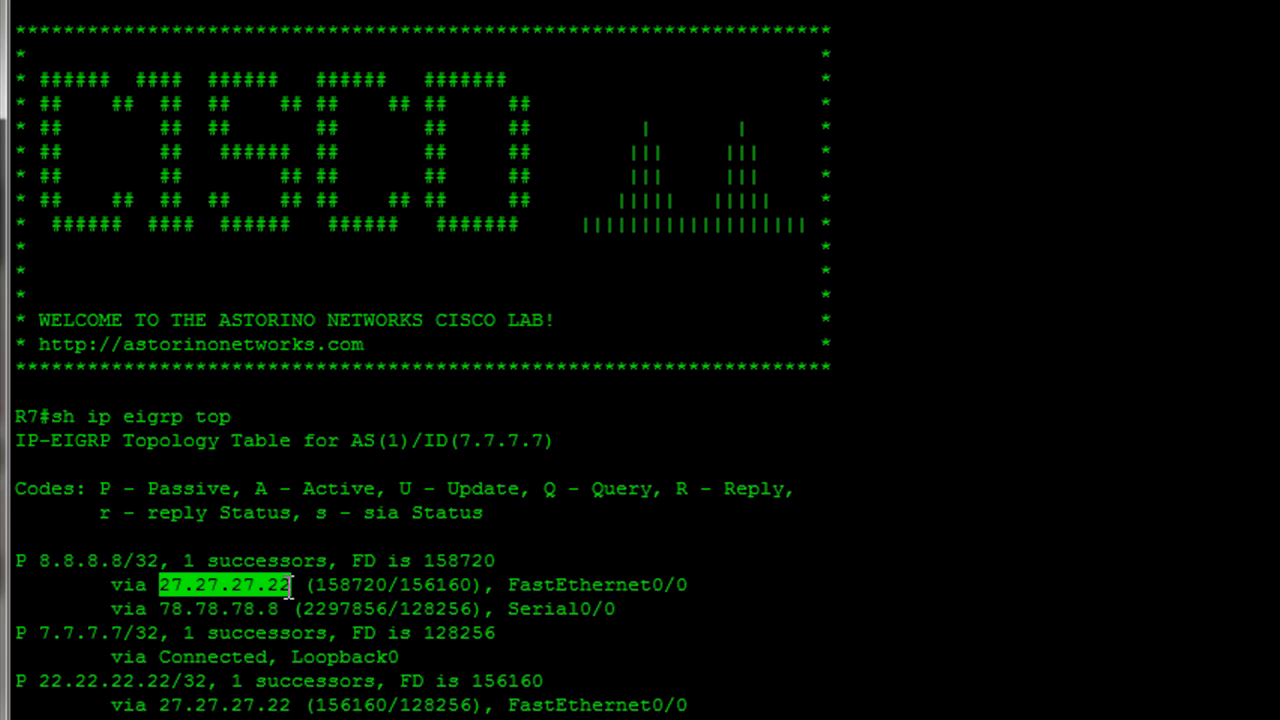
{"action": "left_click_drag", "start_coordinate": [310, 584], "coordinate": [604, 584]}
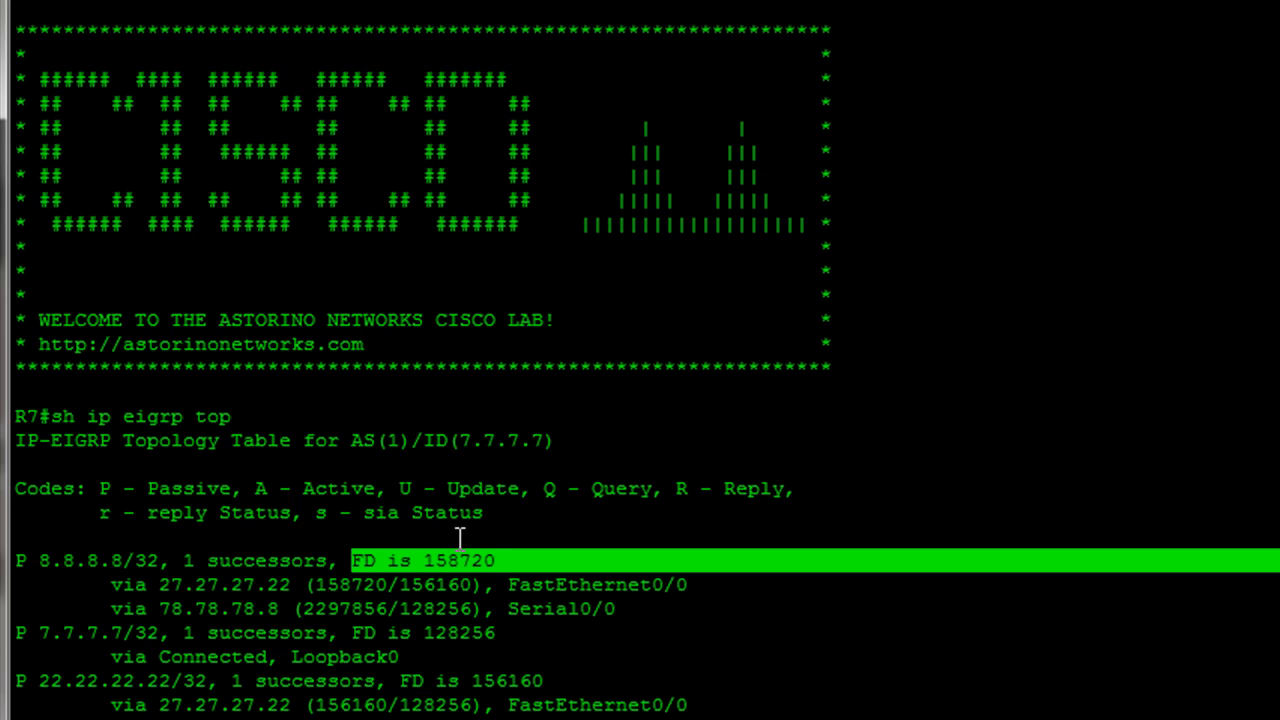
{"action": "mouse_move", "coordinate": [460, 538]}
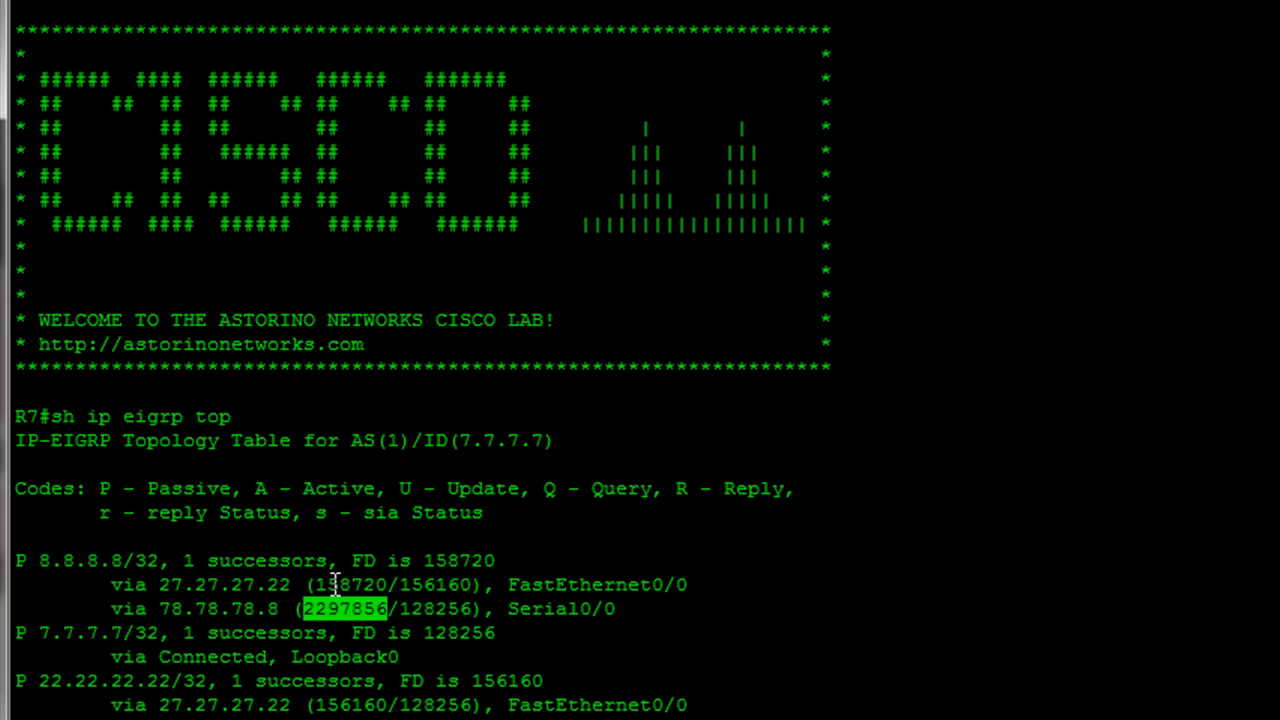
{"action": "mouse_move", "coordinate": [280, 584]}
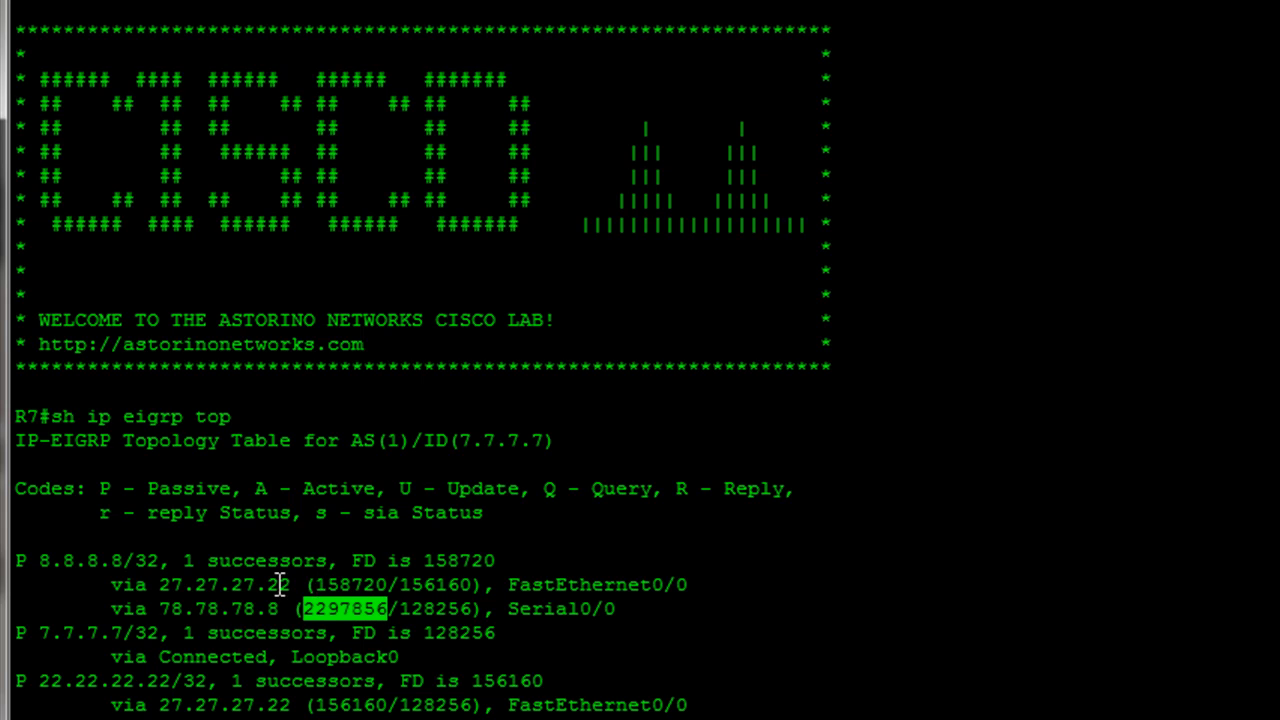
{"action": "mouse_move", "coordinate": [210, 584]}
{"action": "type", "text": "sh"}
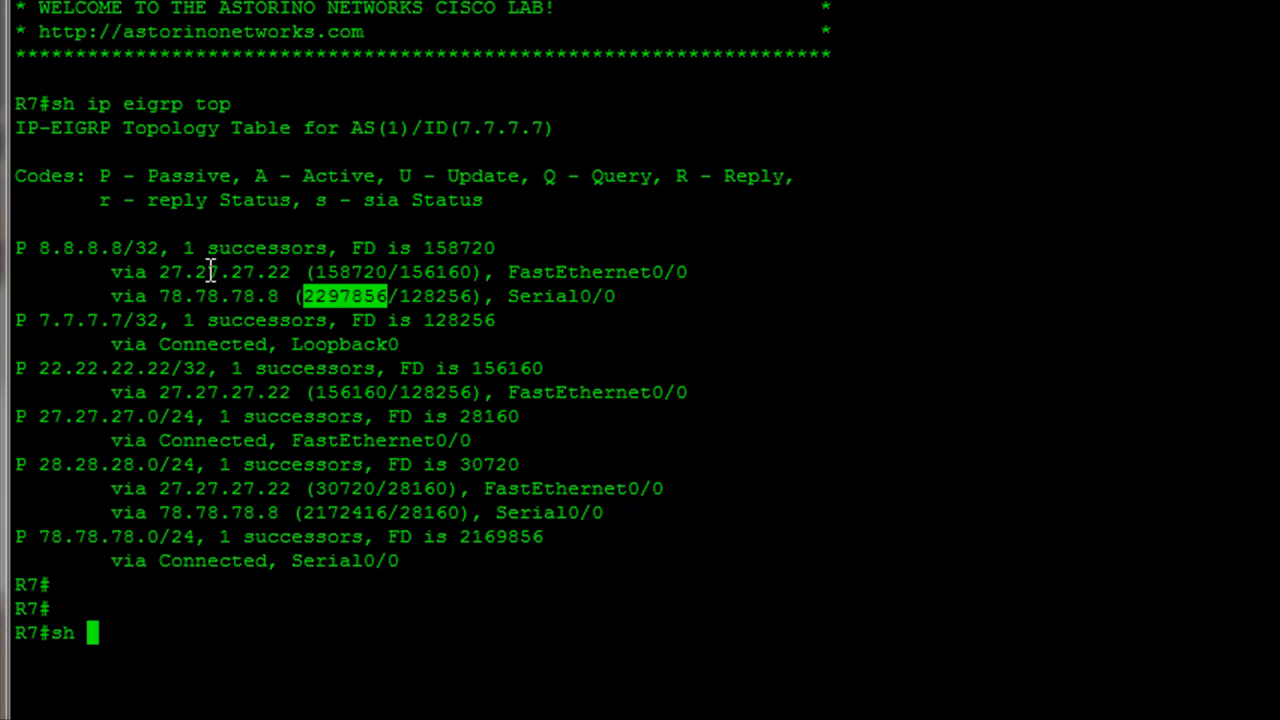
- Run 'sh ip route eigrp' on R7 to show 8.8.8.8 via 27.27.27.22 with metric 158720
{"action": "type", "text": "ip route ei"}
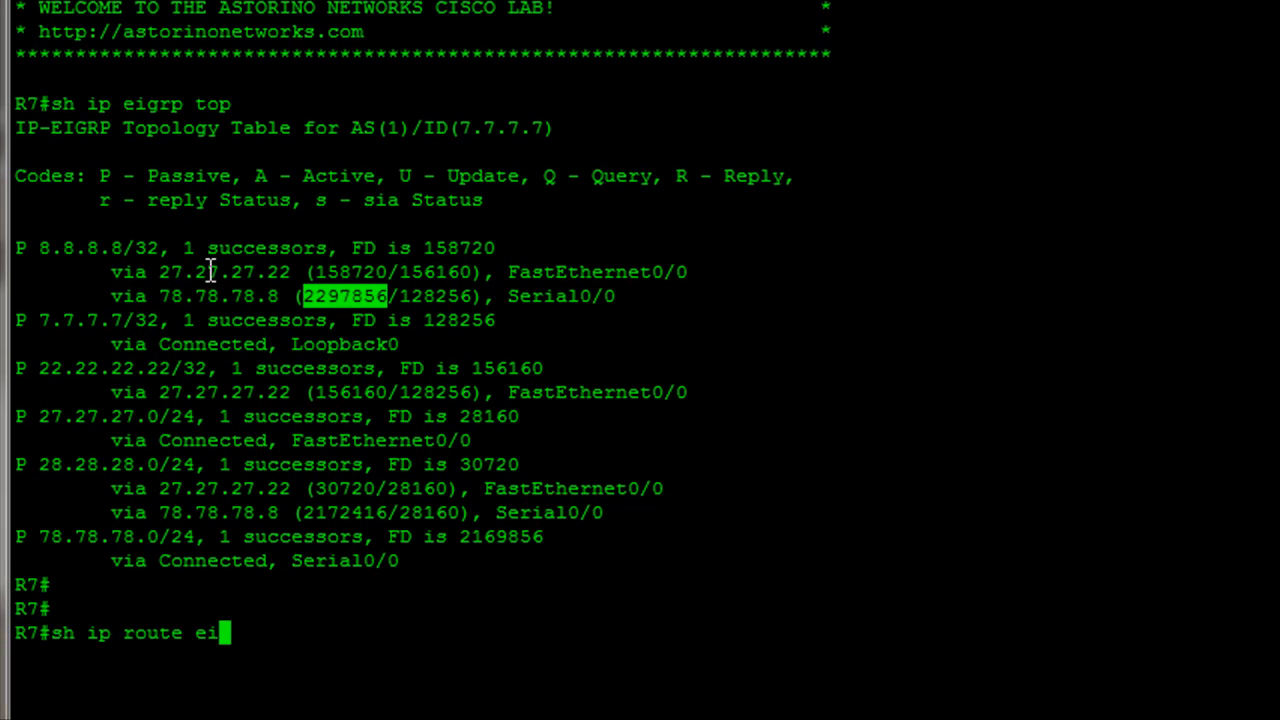
{"action": "type", "text": "grp"}
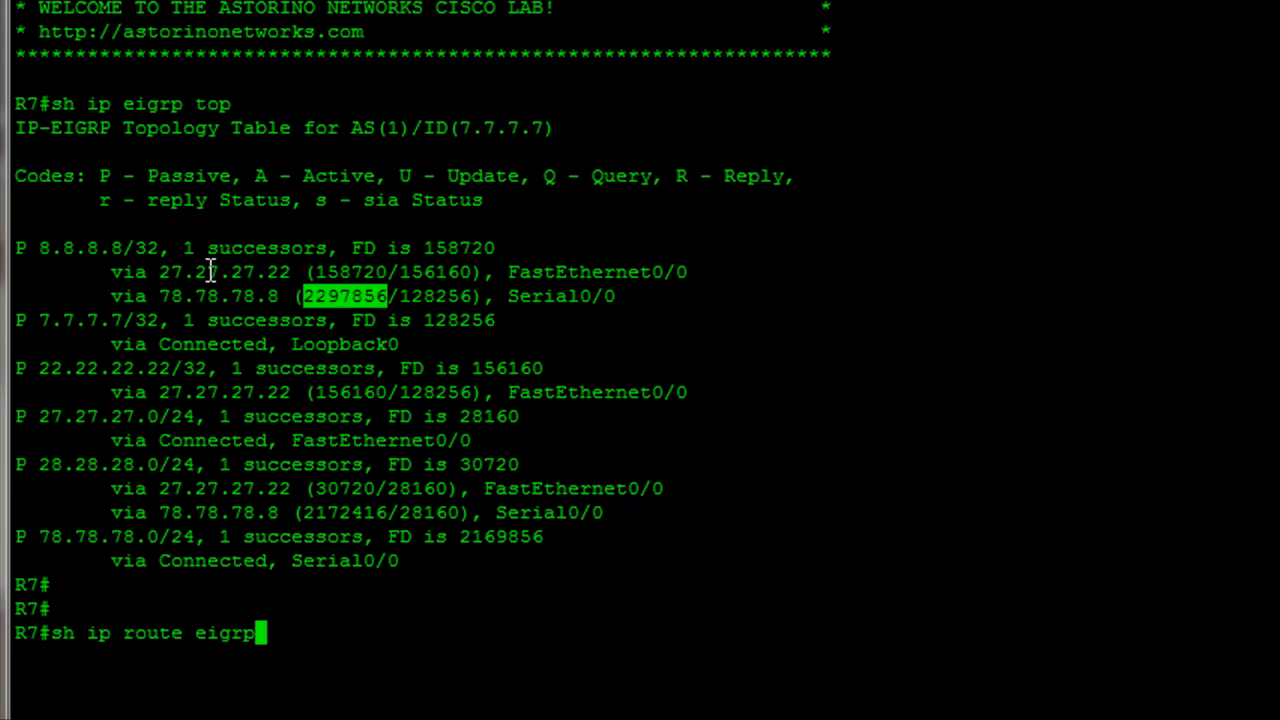
{"action": "mouse_move", "coordinate": [312, 300]}
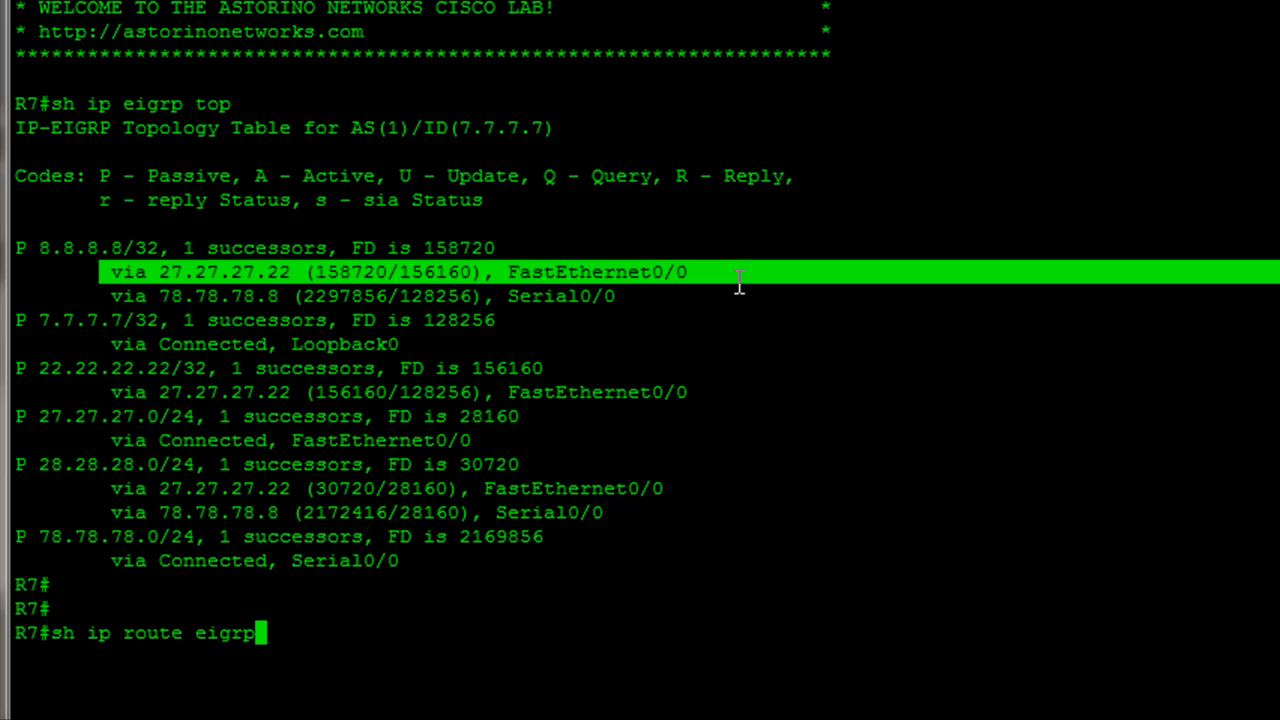
{"action": "mouse_move", "coordinate": [768, 550]}
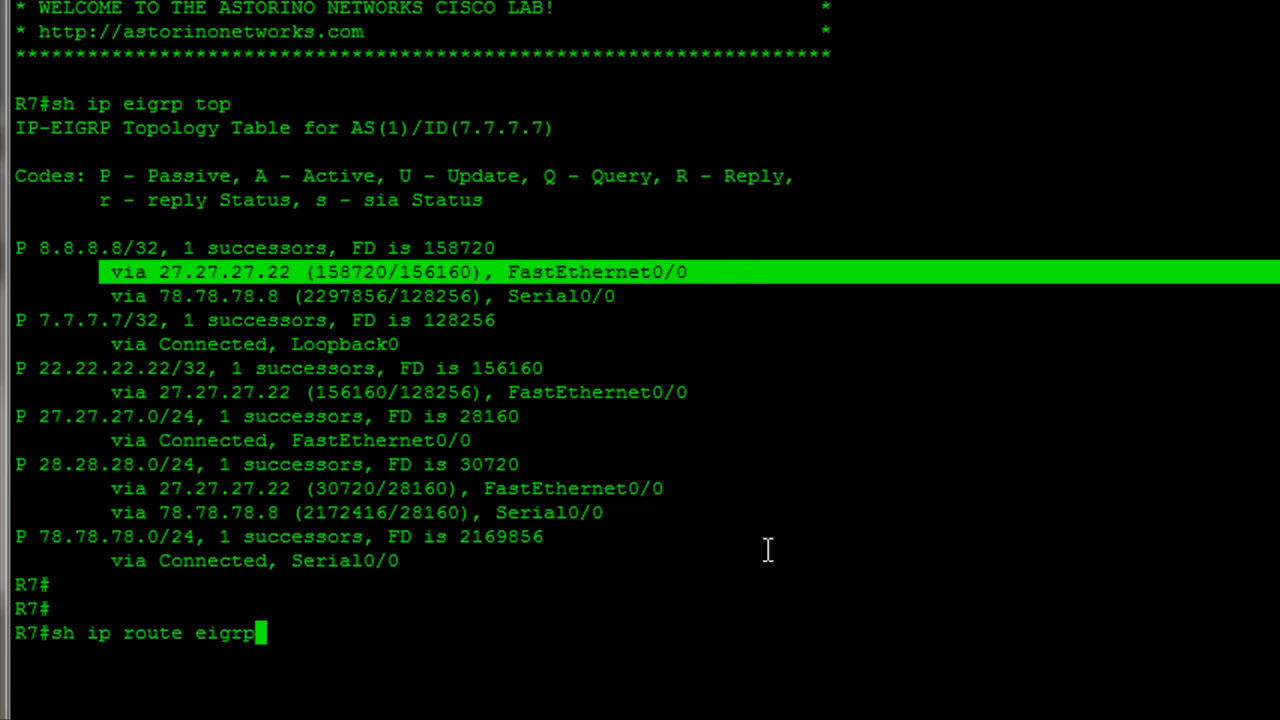
{"action": "key", "text": "Return"}
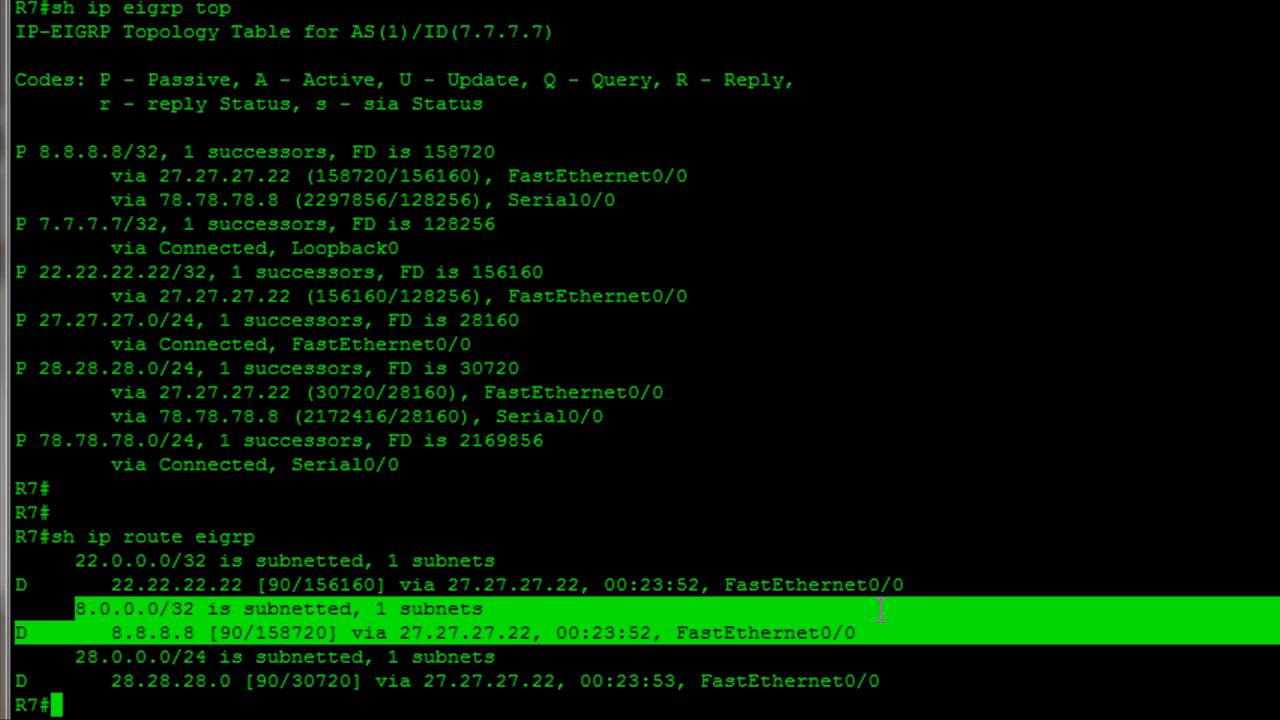
{"action": "mouse_move", "coordinate": [714, 528]}
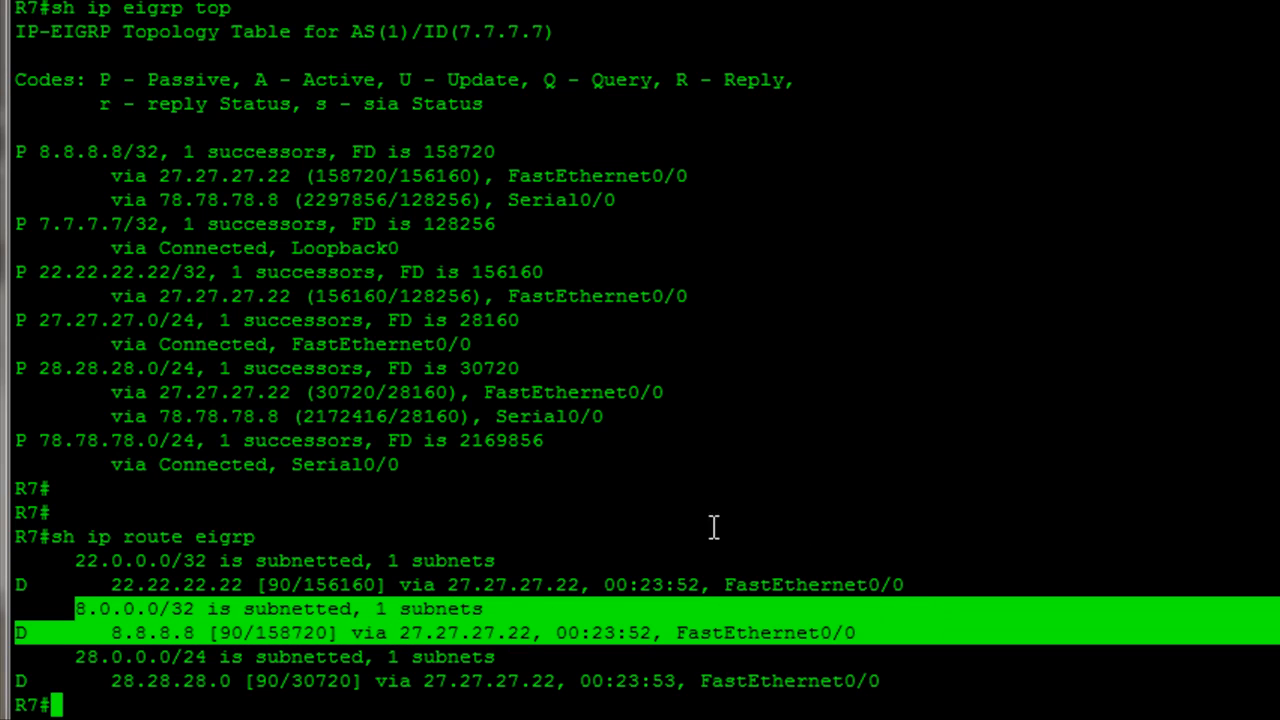
{"action": "mouse_move", "coordinate": [112, 176]}
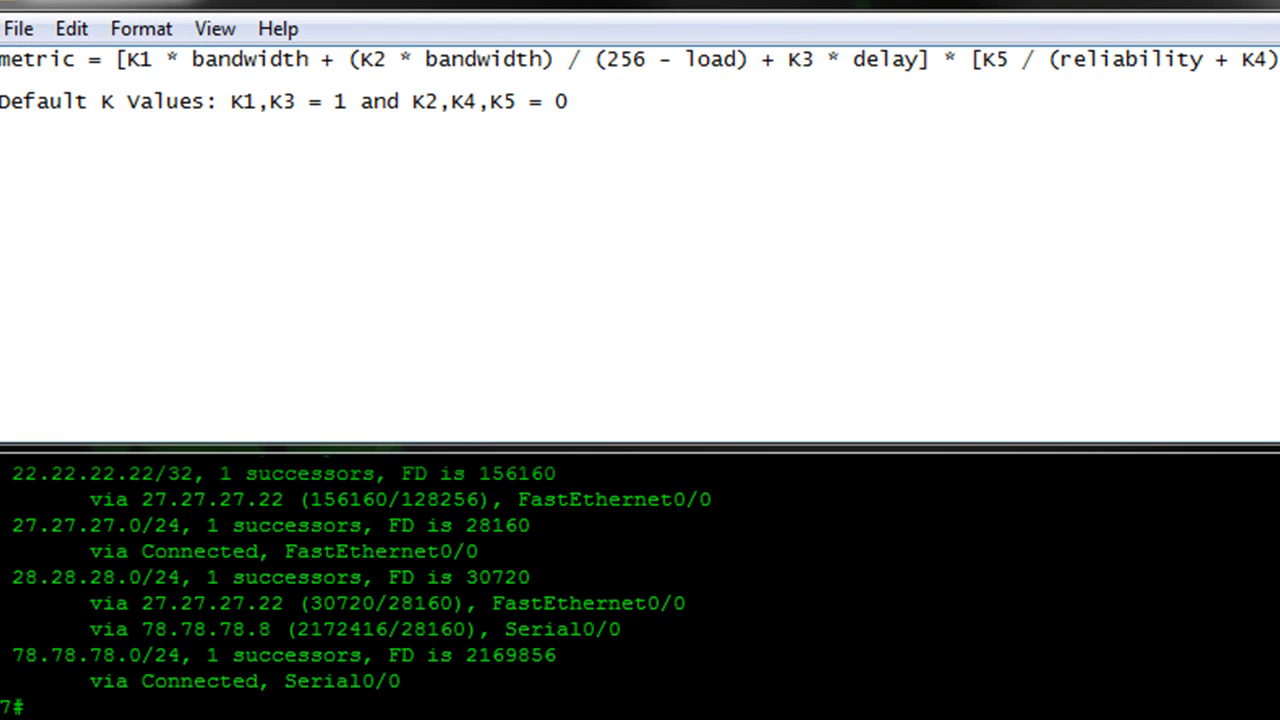
{"action": "mouse_move", "coordinate": [292, 200]}
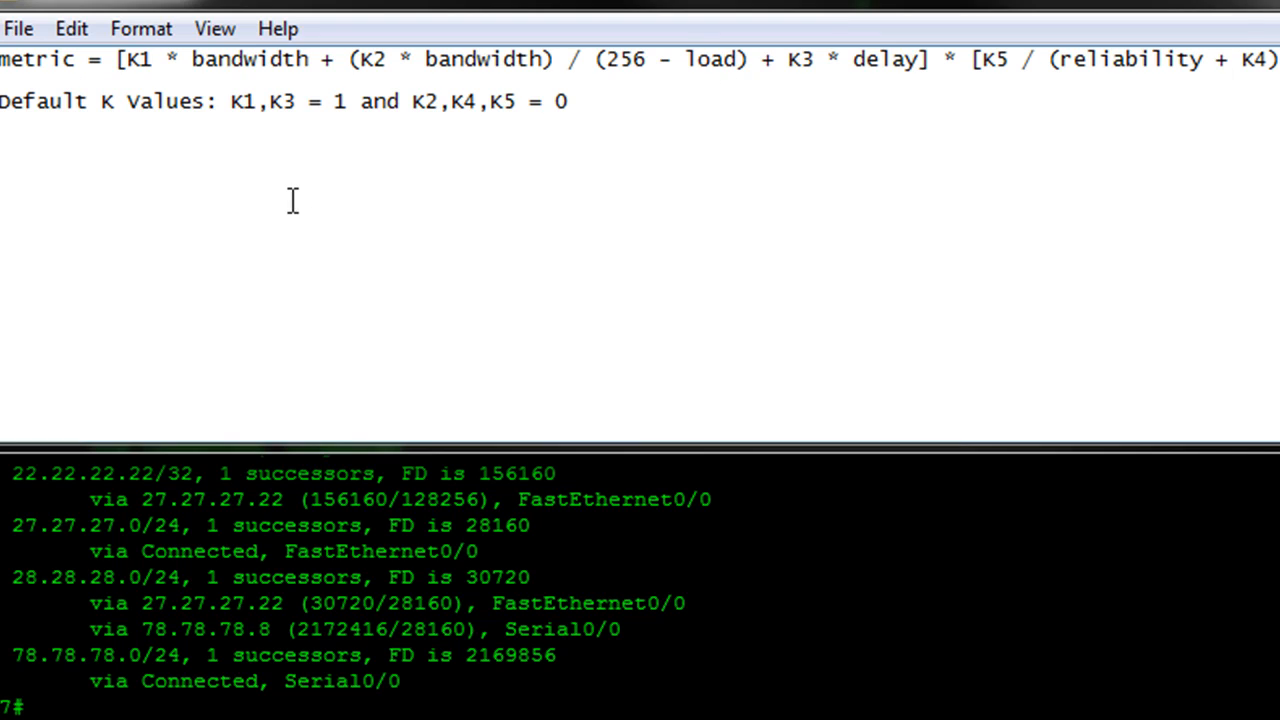
{"action": "mouse_move", "coordinate": [150, 114]}
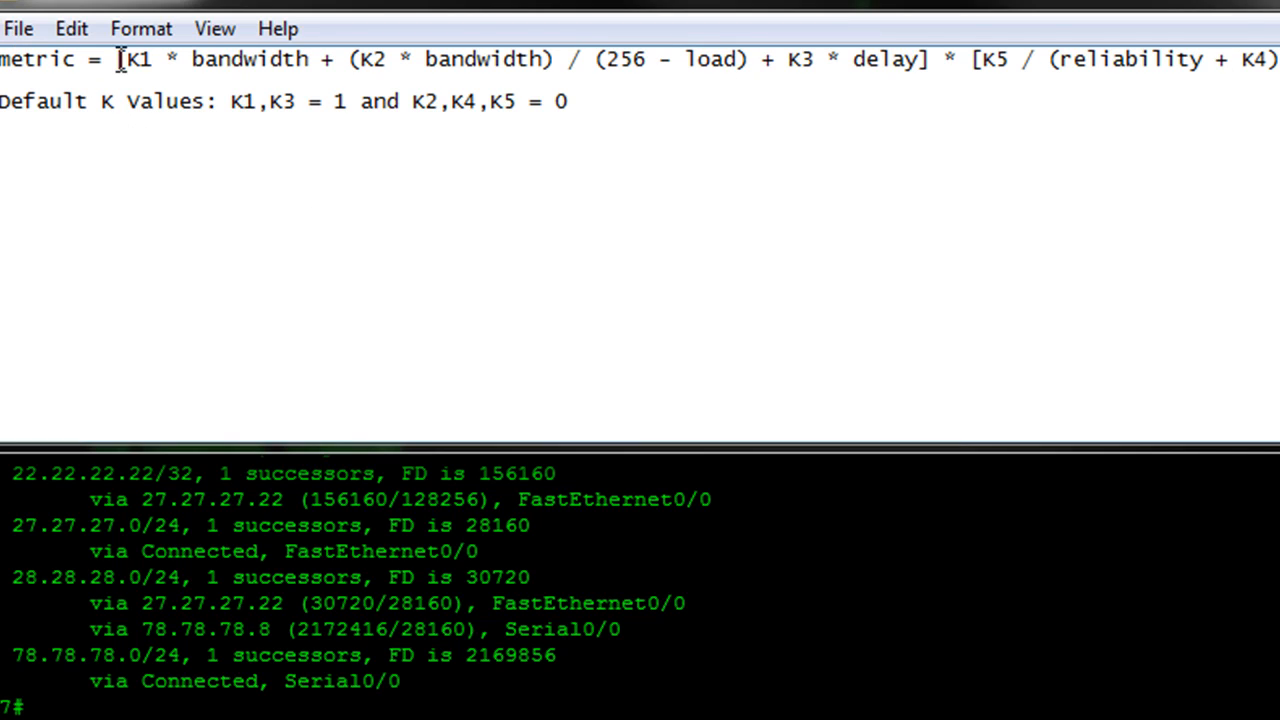
{"action": "left_click_drag", "start_coordinate": [118, 60], "coordinate": [1279, 60]}
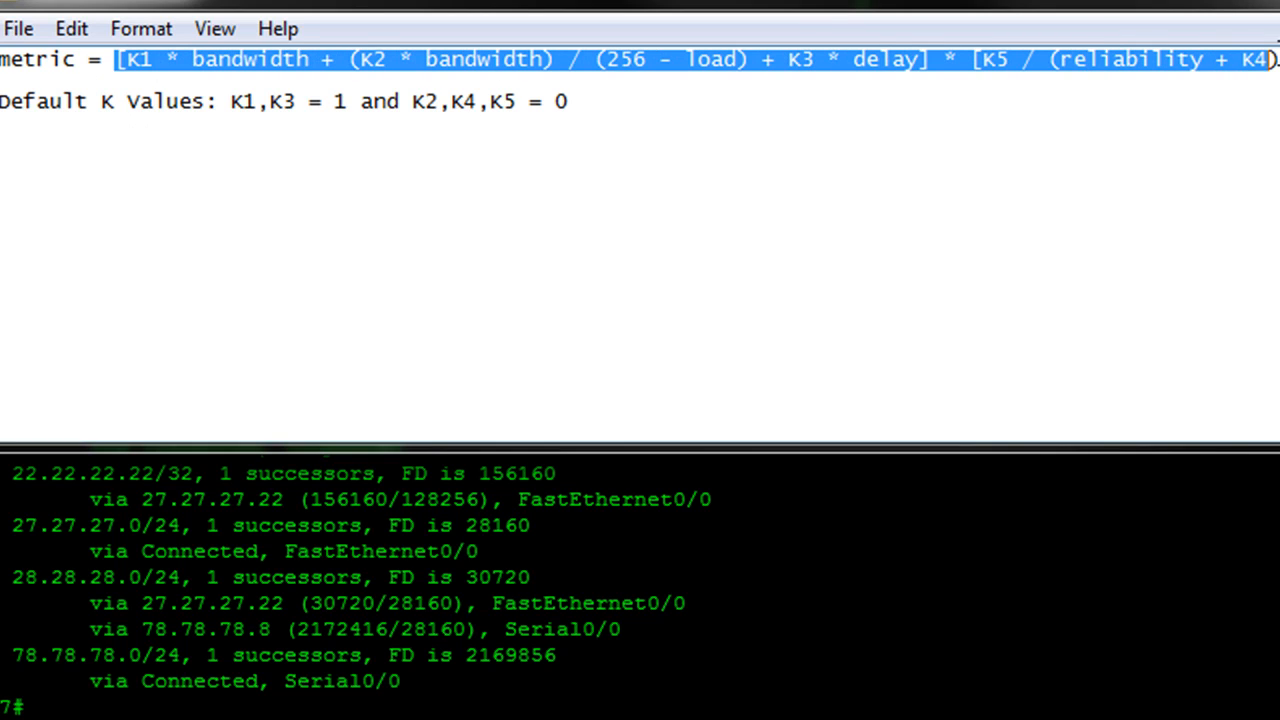
{"action": "left_click", "coordinate": [270, 60]}
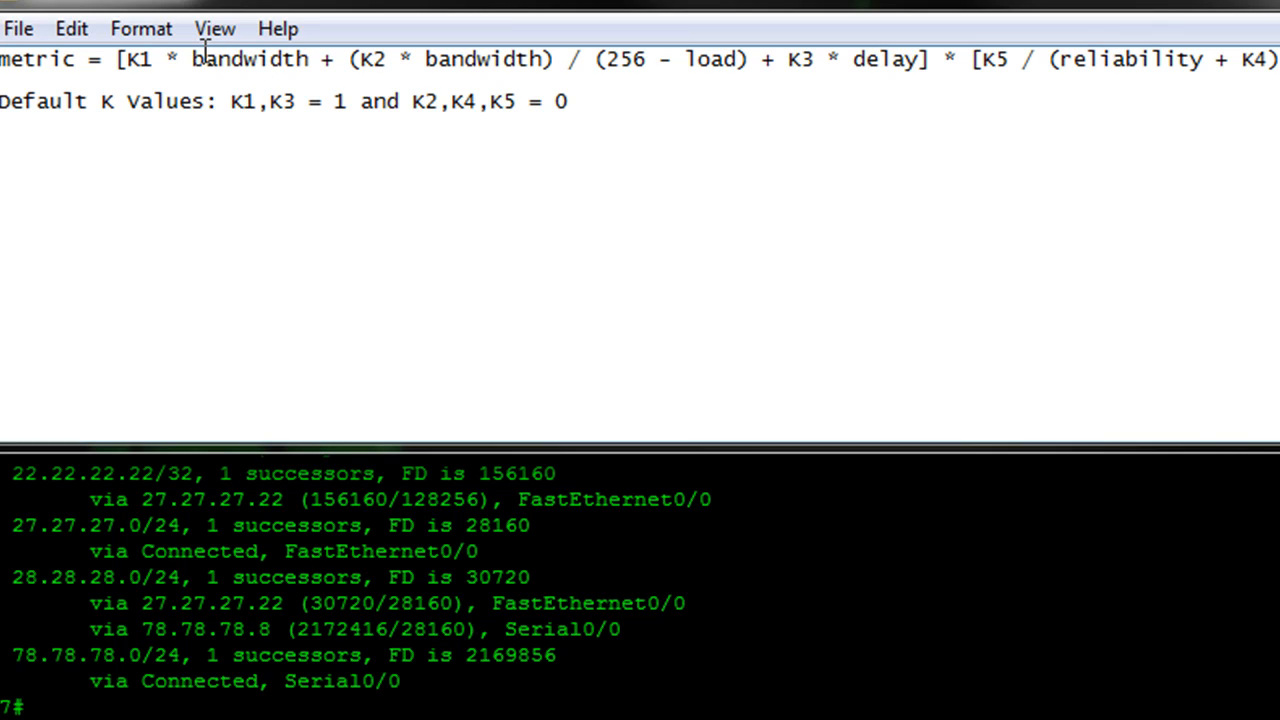
{"action": "mouse_move", "coordinate": [144, 82]}
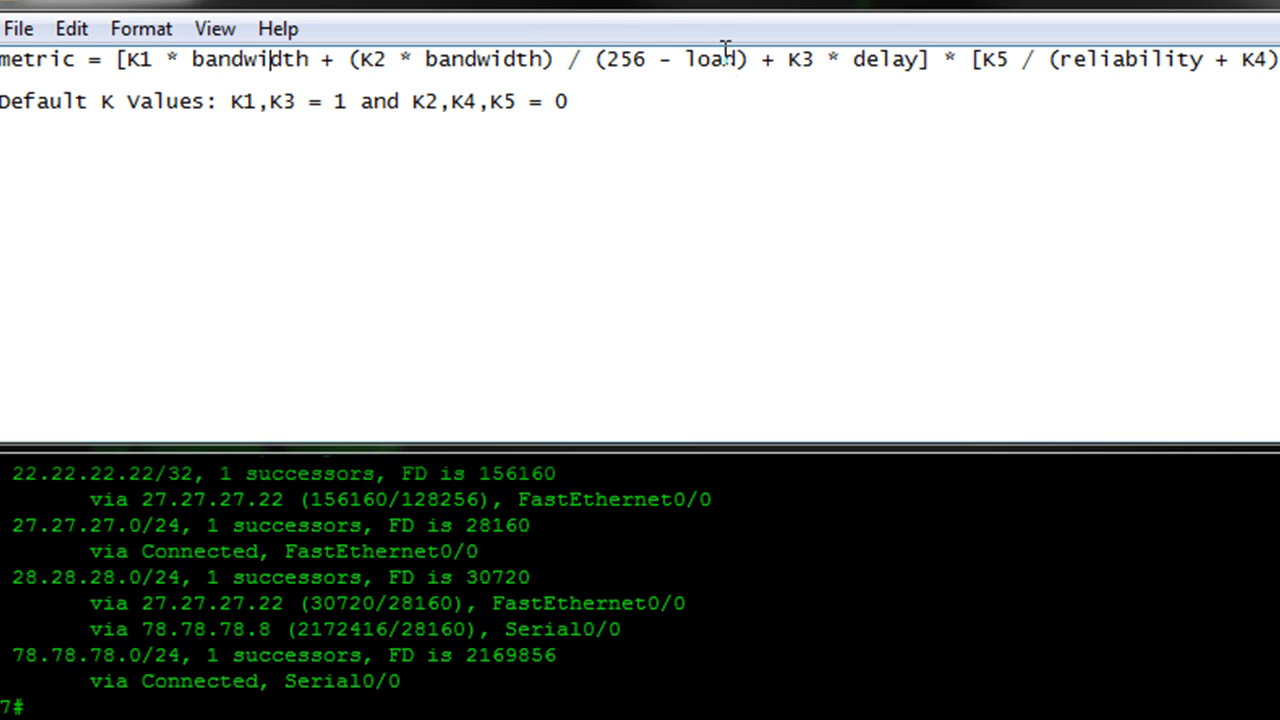
{"action": "mouse_move", "coordinate": [580, 24]}
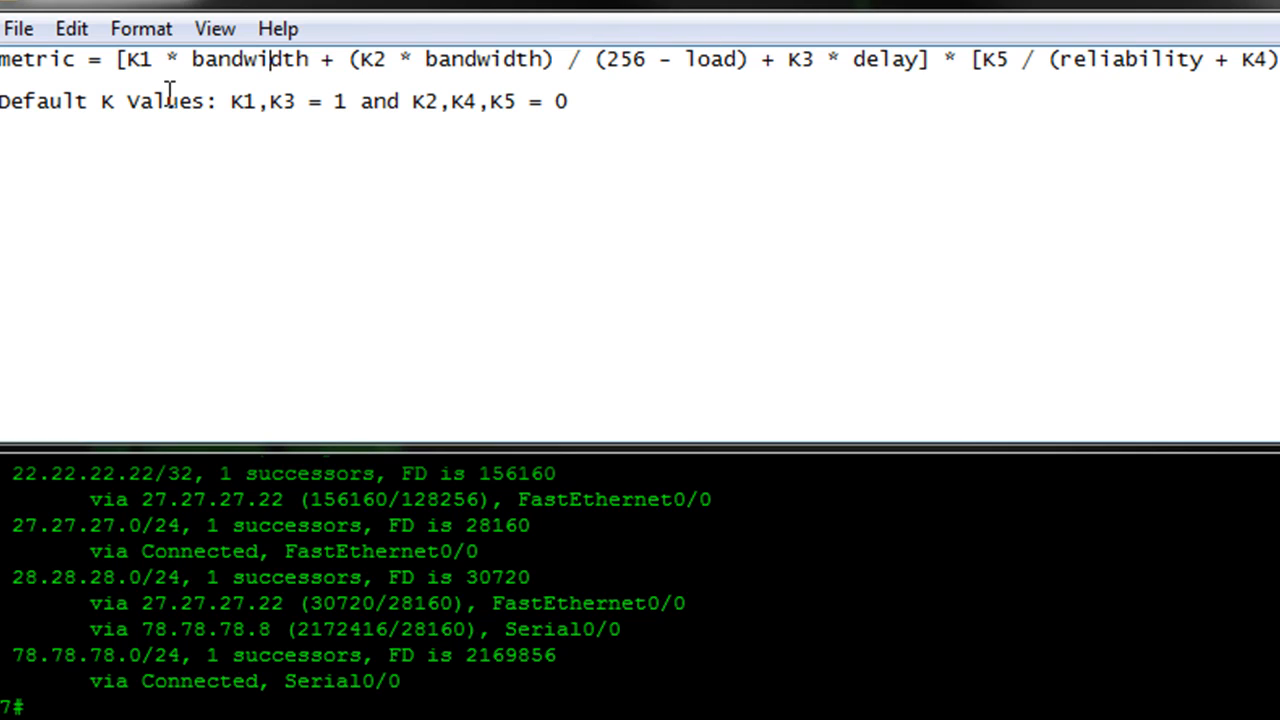
{"action": "mouse_move", "coordinate": [308, 96]}
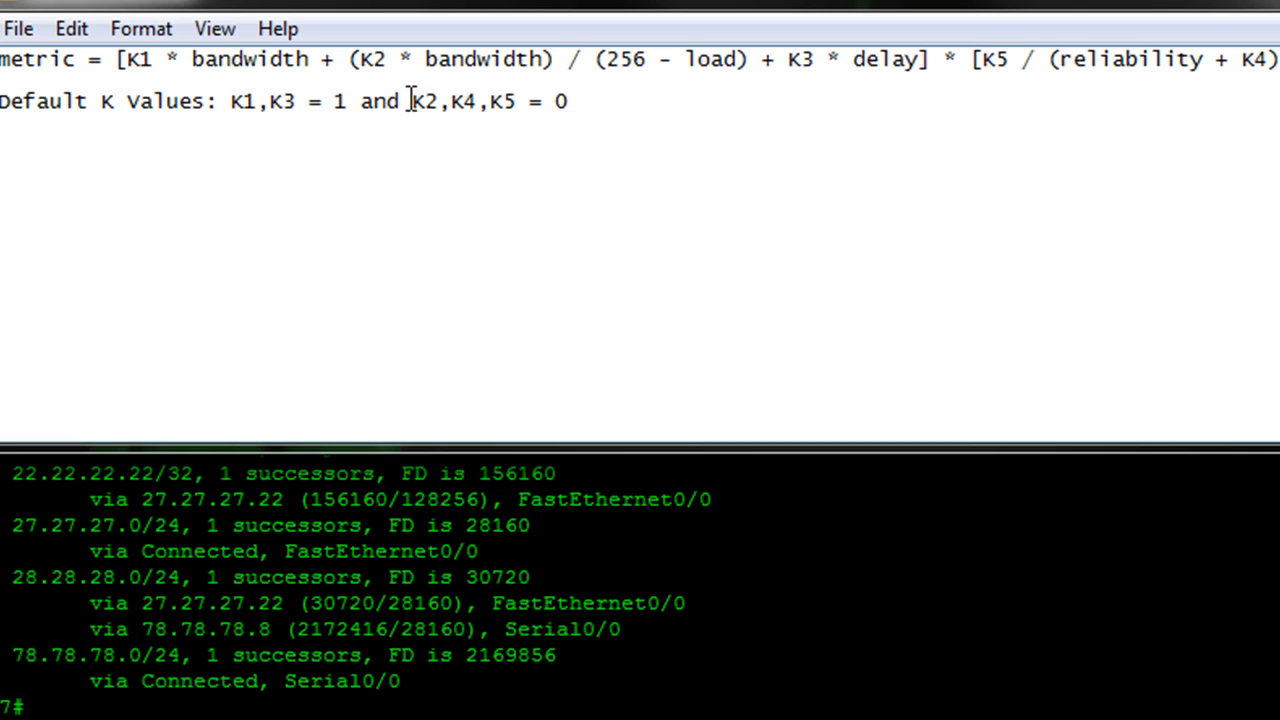
{"action": "left_click_drag", "start_coordinate": [410, 100], "coordinate": [570, 100]}
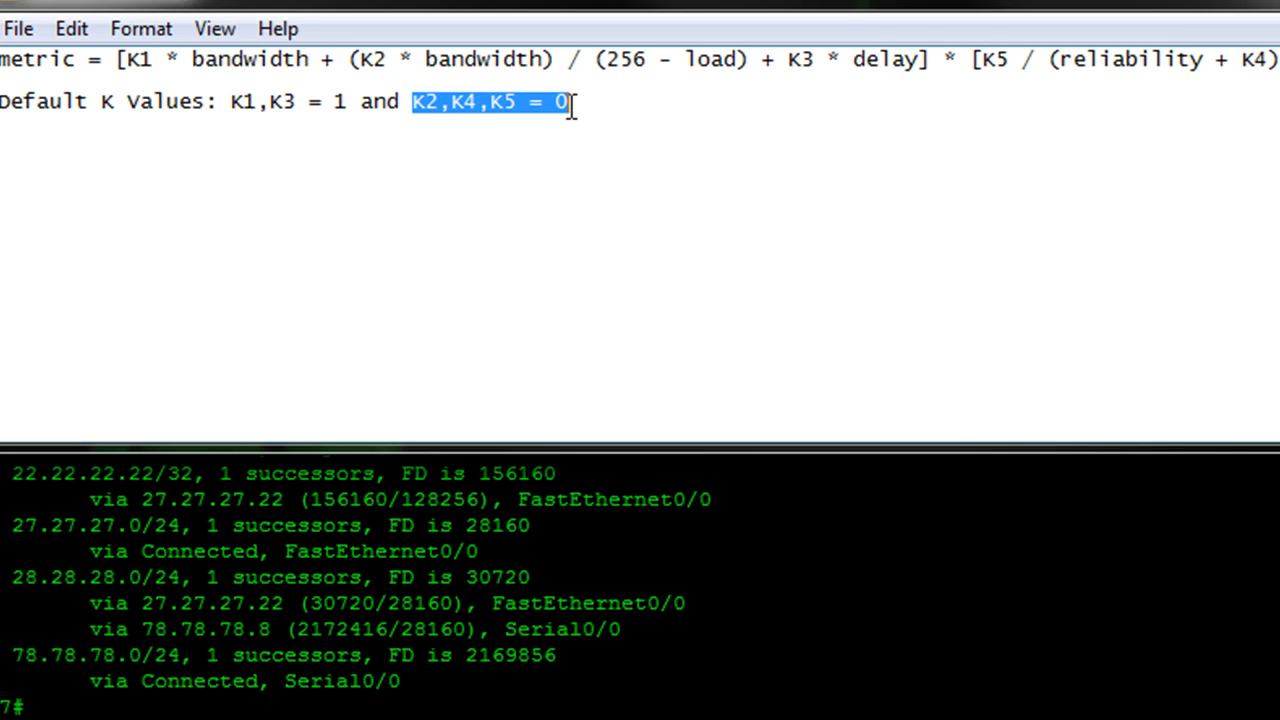
{"action": "mouse_move", "coordinate": [936, 56]}
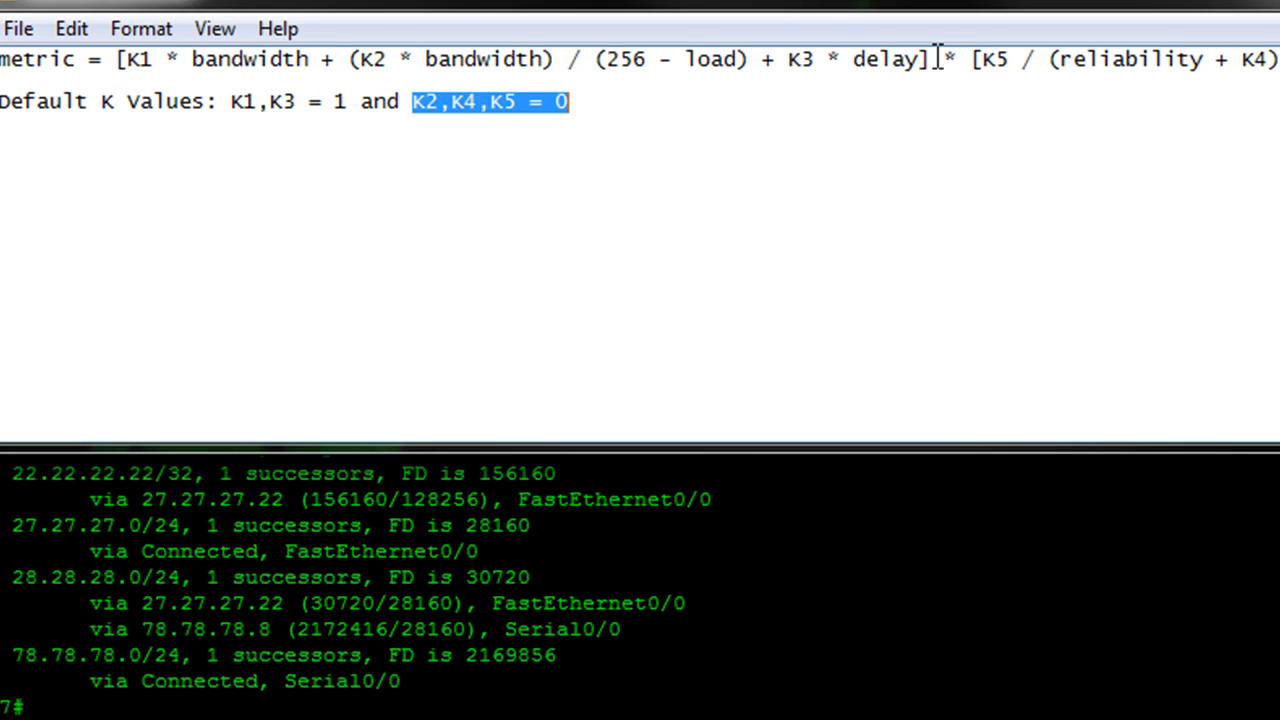
{"action": "mouse_move", "coordinate": [720, 192]}
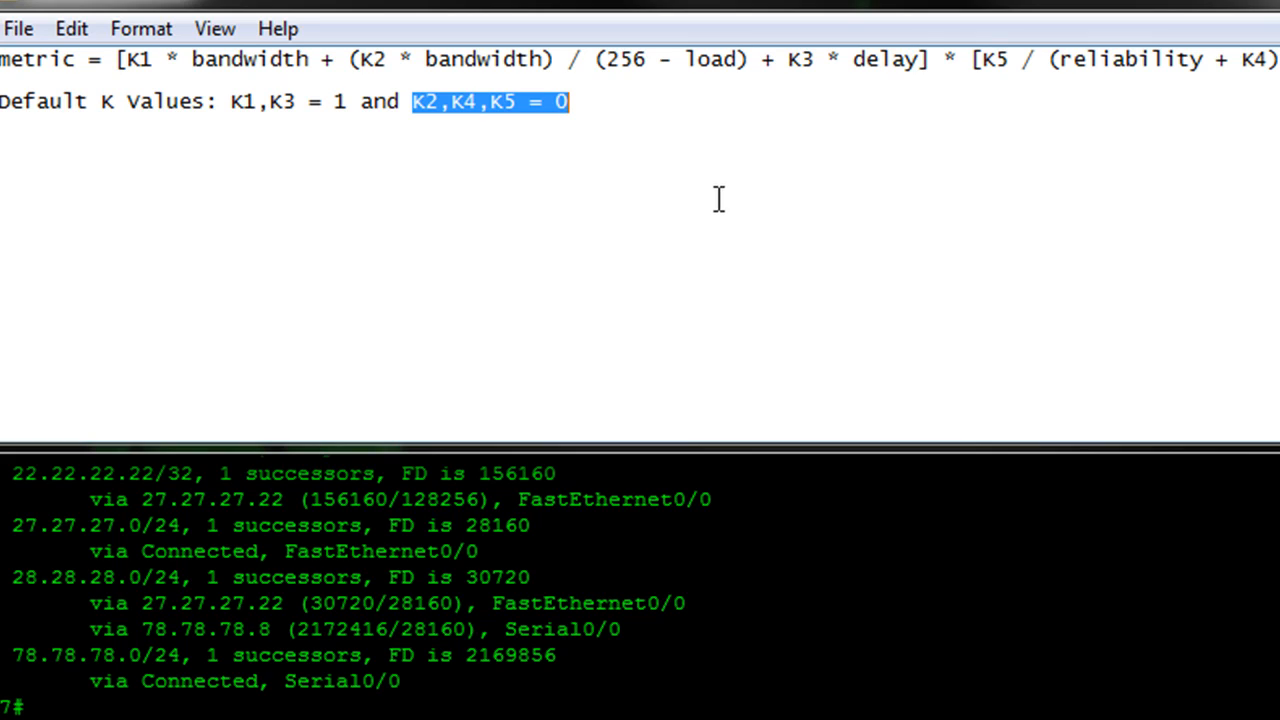
{"action": "mouse_move", "coordinate": [804, 124]}
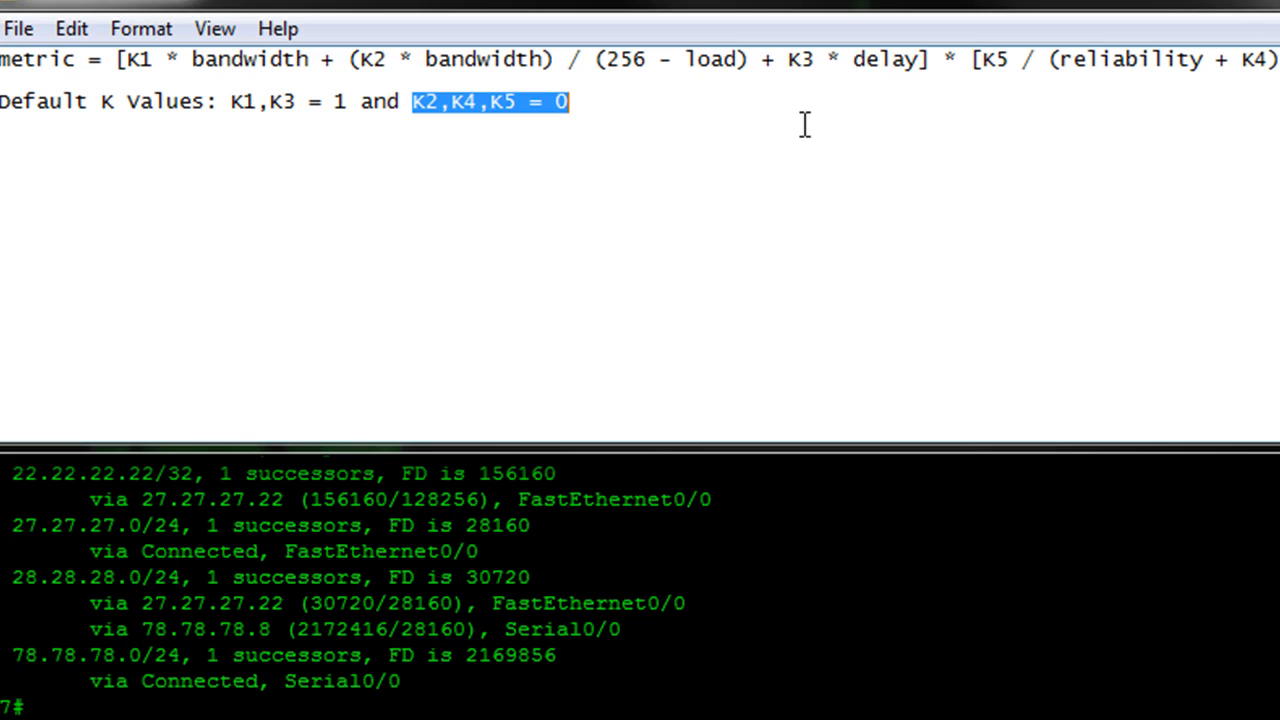
{"action": "mouse_move", "coordinate": [424, 114]}
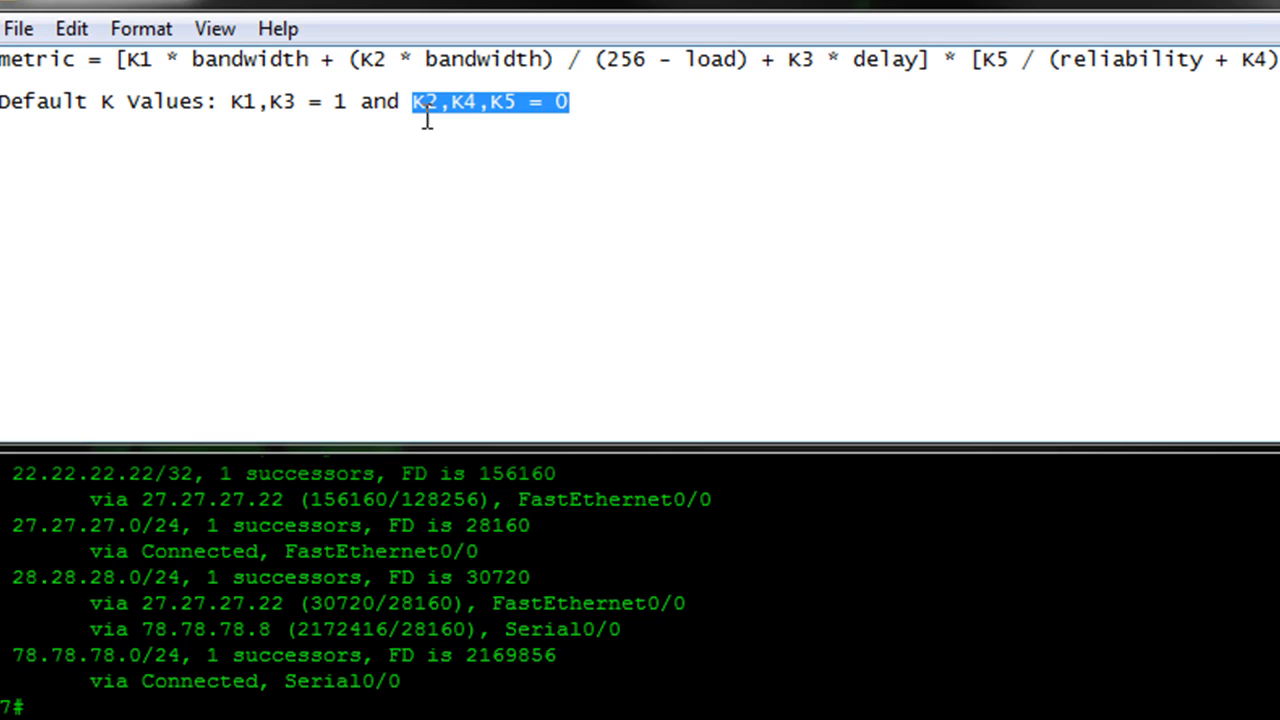
{"action": "mouse_move", "coordinate": [136, 60]}
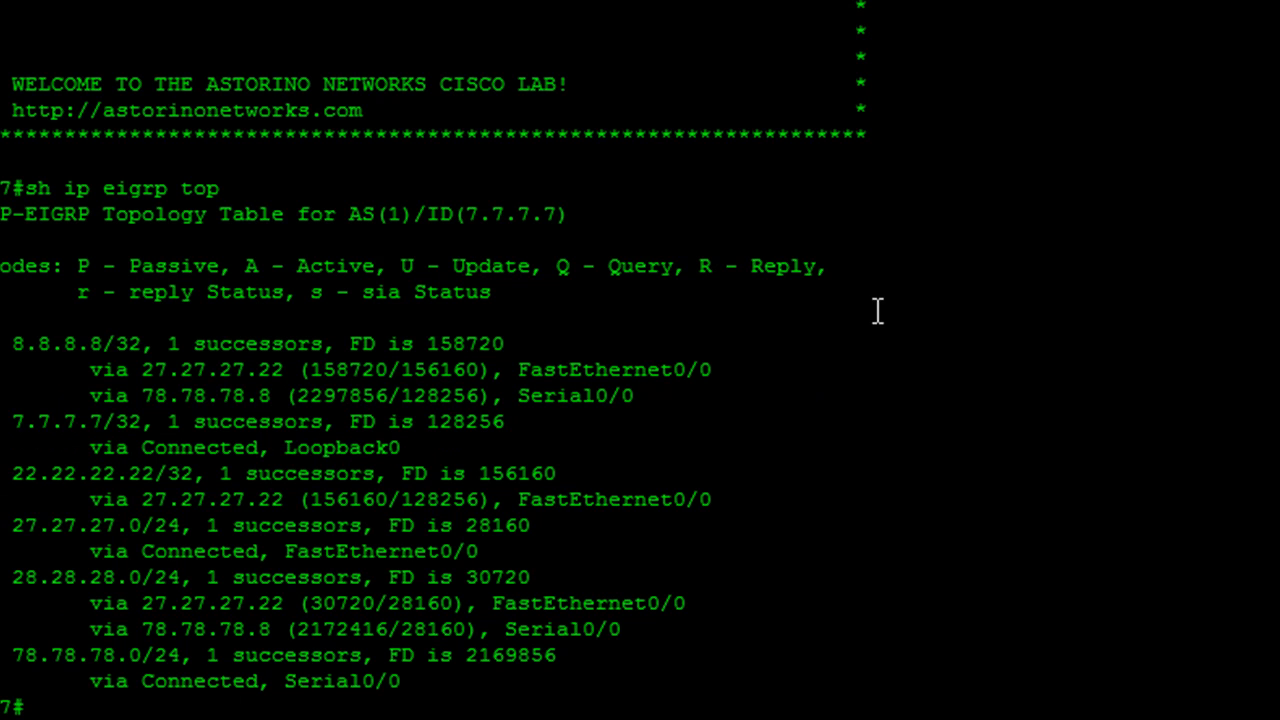
{"action": "mouse_move", "coordinate": [780, 396]}
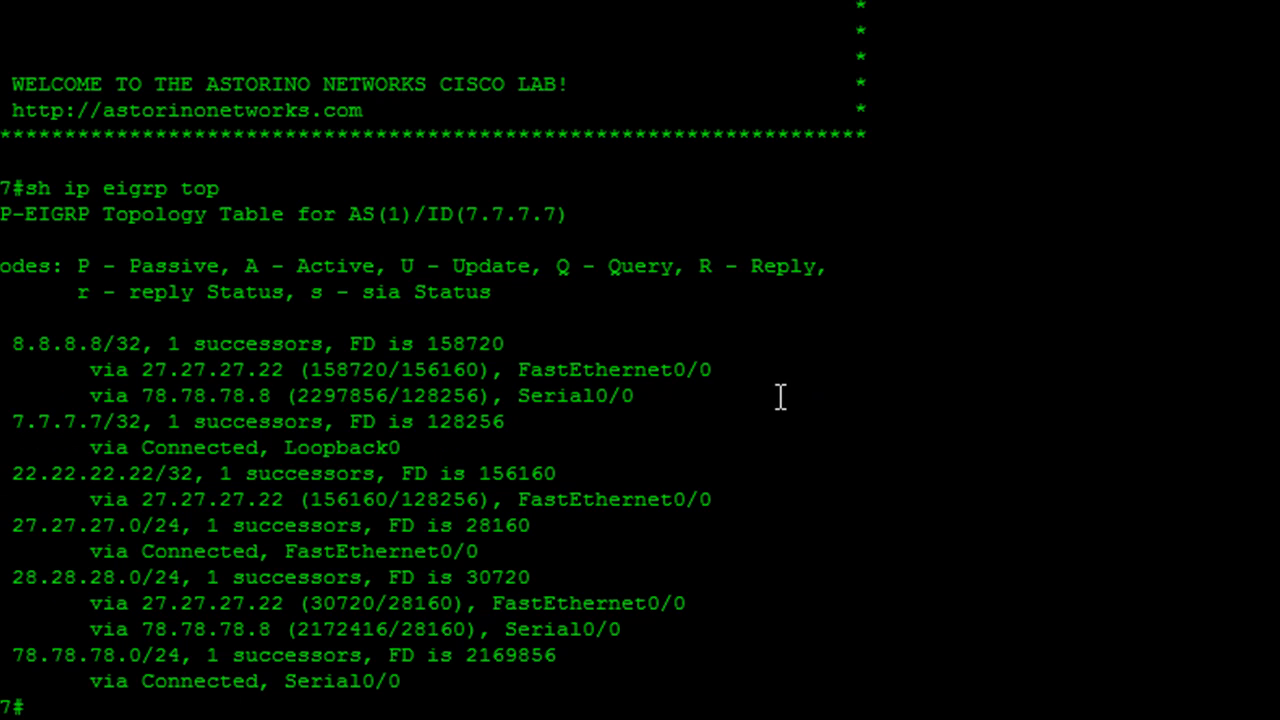
{"action": "mouse_move", "coordinate": [744, 618]}
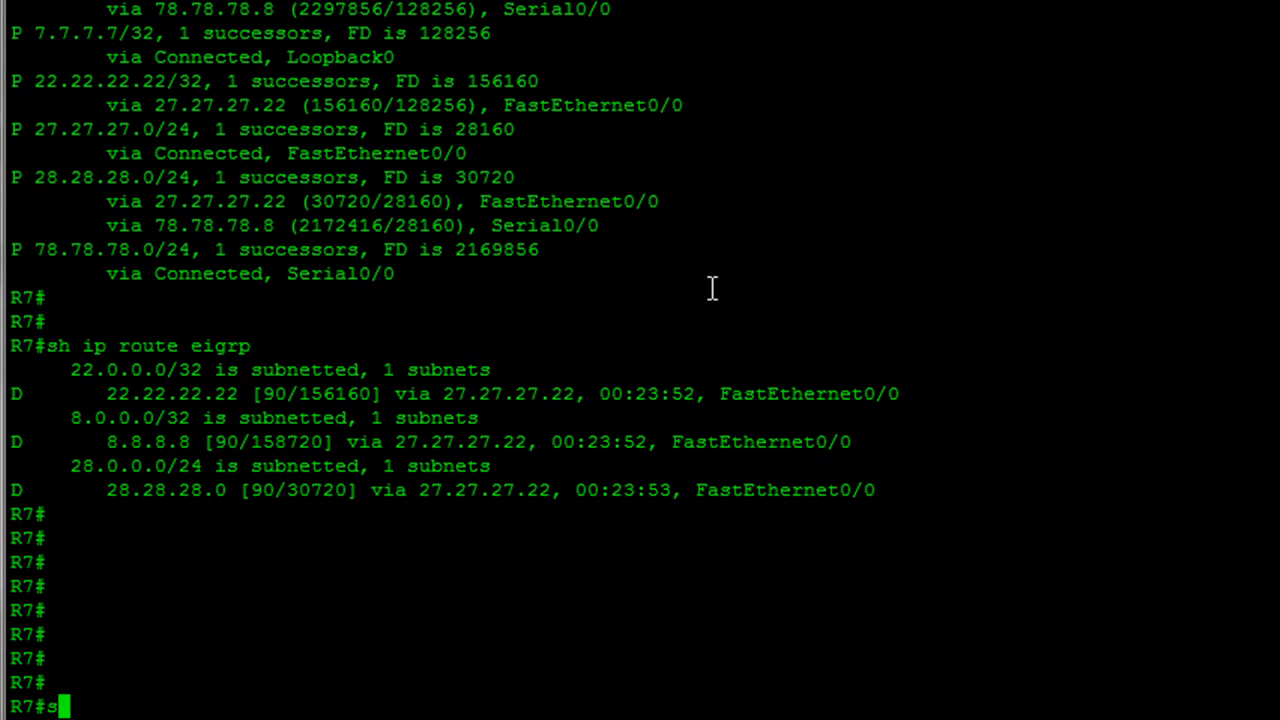
- Show R7's topology table, then the 22.22.22.22/32 entry, highlighting the successor path via 27.27.27.22
{"action": "type", "text": "sh ip eigrp top"}
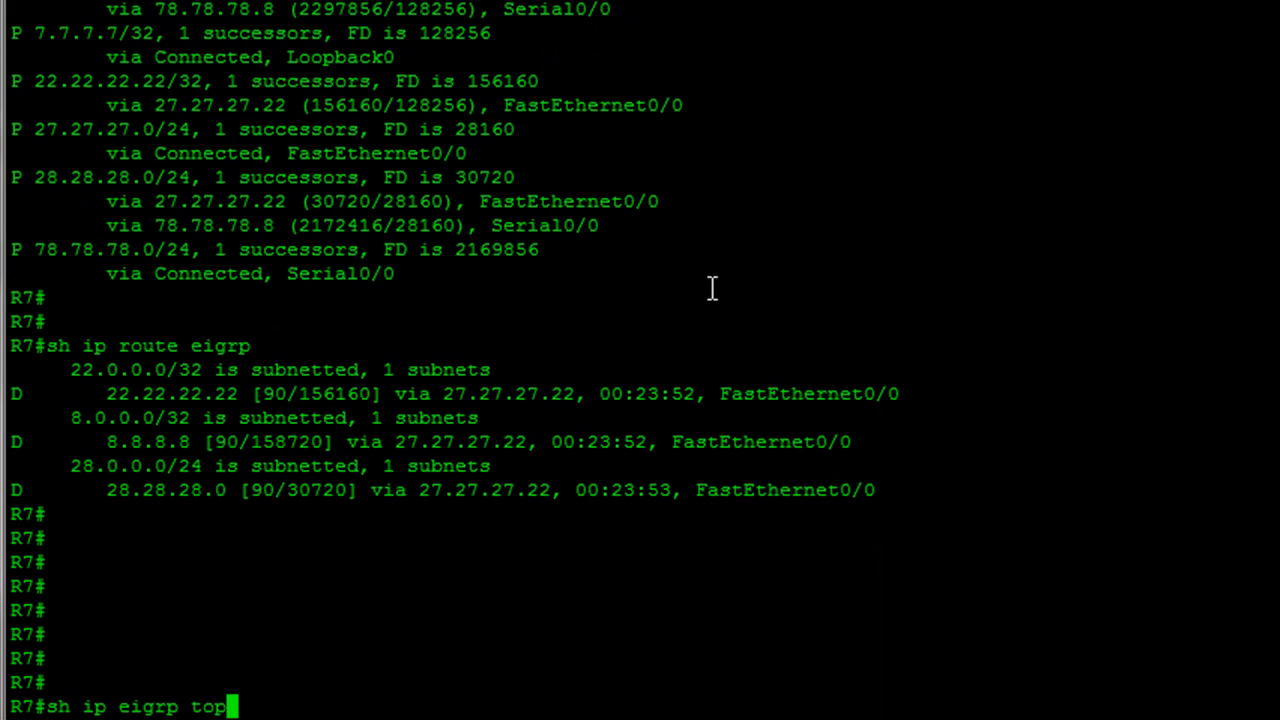
{"action": "key", "text": "Return"}
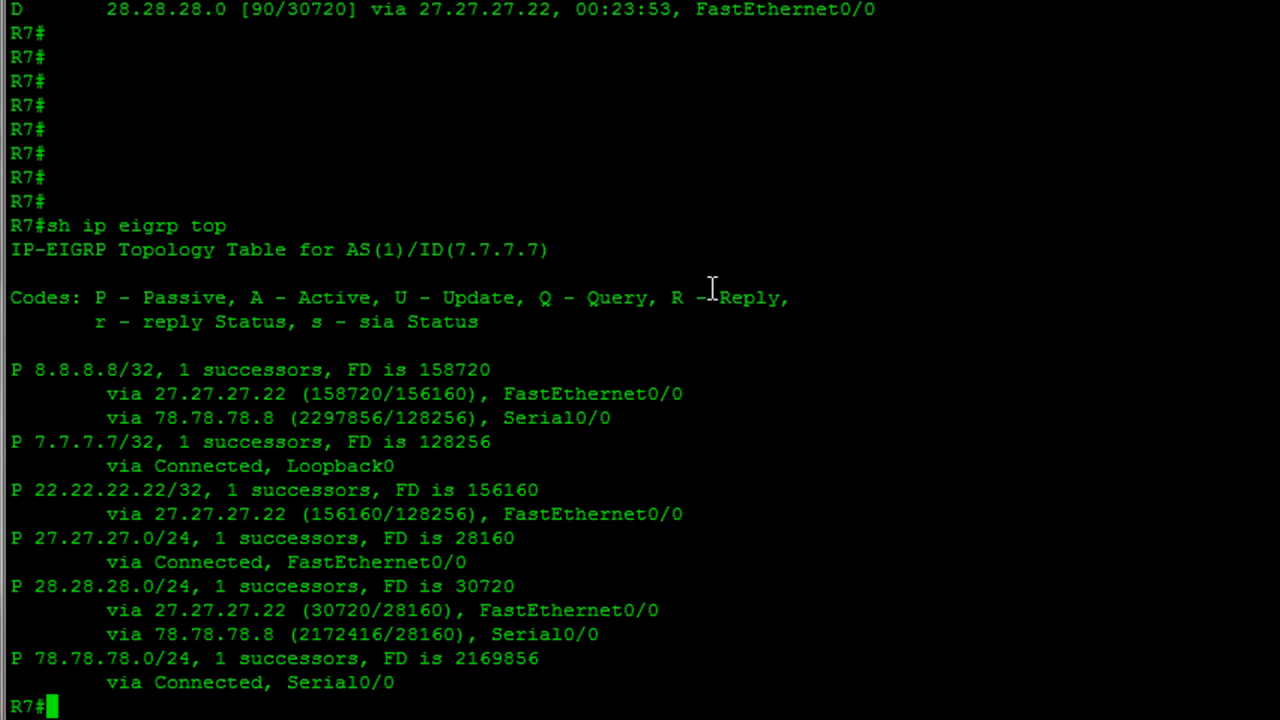
{"action": "type", "text": "sh ip eigrp top 22.22"}
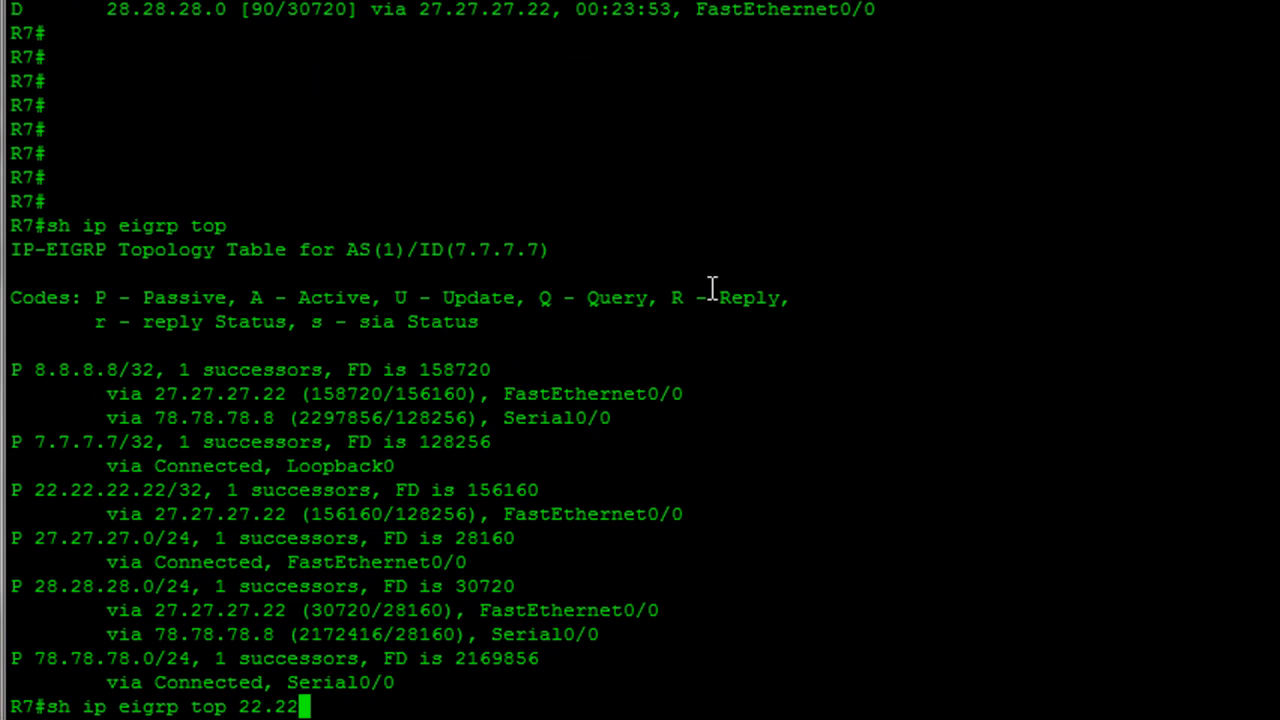
{"action": "key", "text": "Return"}
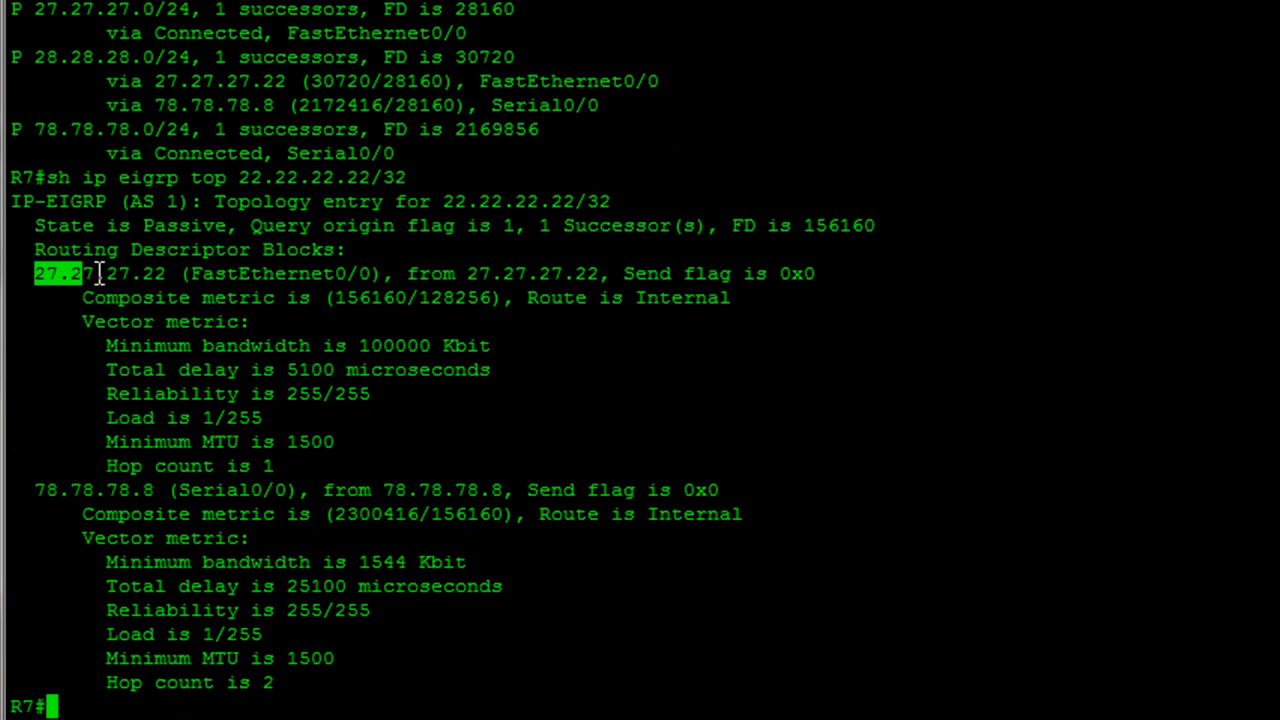
{"action": "left_click_drag", "start_coordinate": [36, 272], "coordinate": [790, 472]}
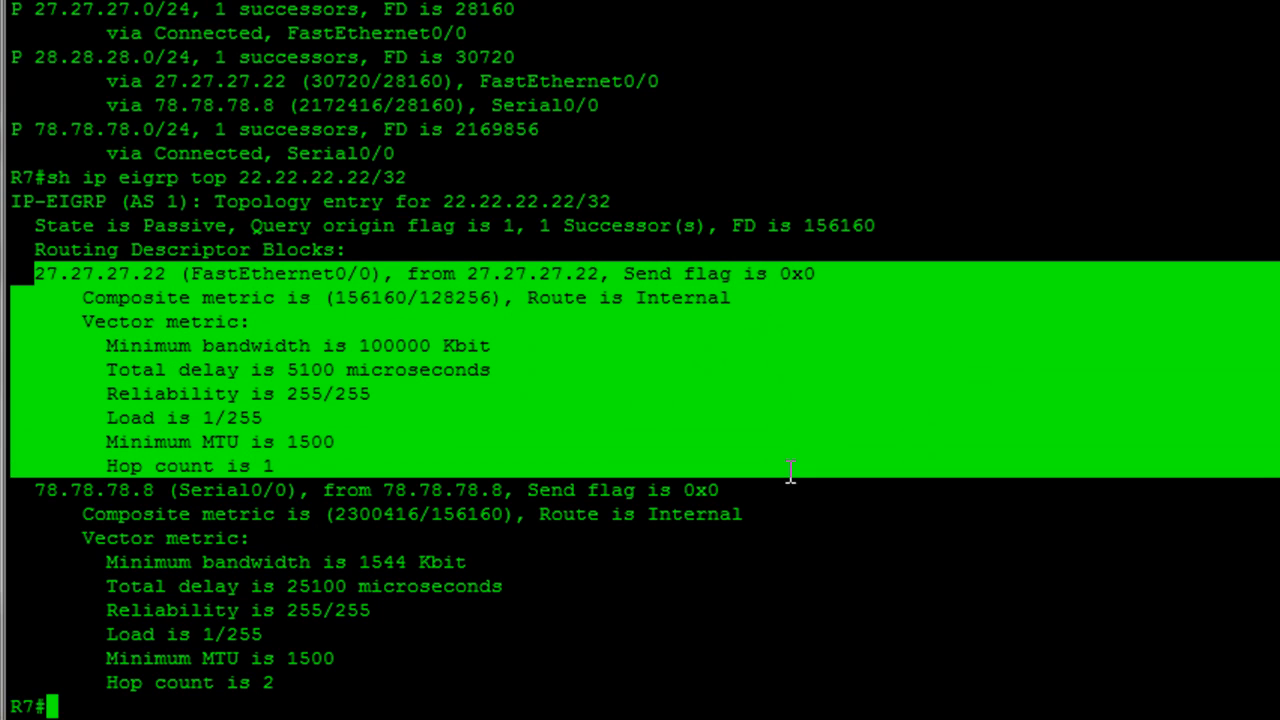
{"action": "mouse_move", "coordinate": [344, 296]}
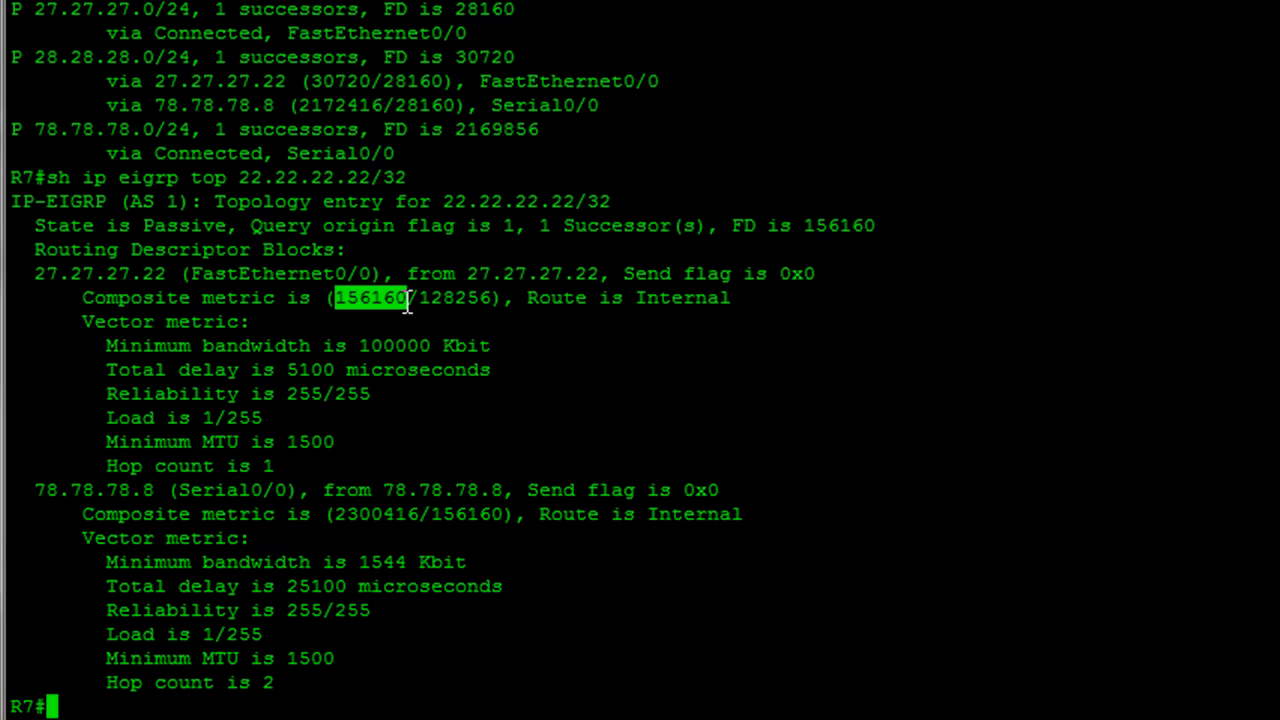
{"action": "mouse_move", "coordinate": [408, 302]}
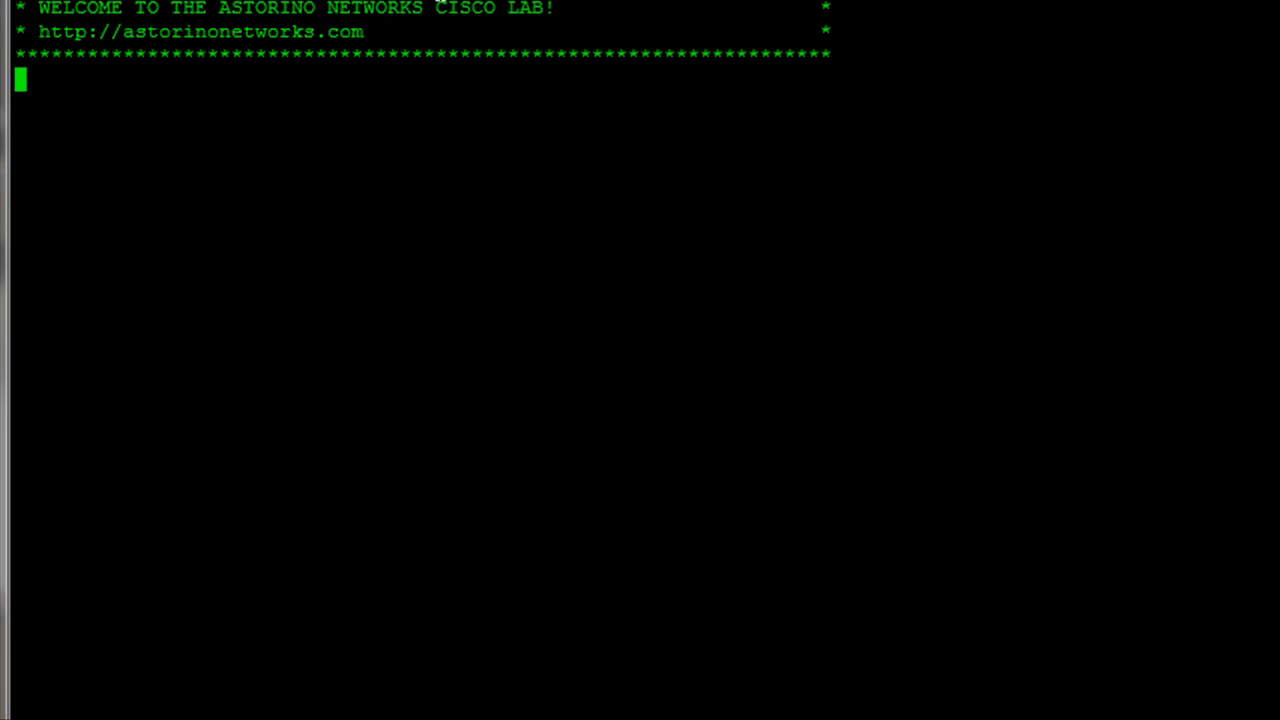
- Run 'sh ip eigrp top 22.22.22.22/32' on Cat2 and highlight its composite metric 128256/0
{"action": "type", "text": "sh ip ei"}
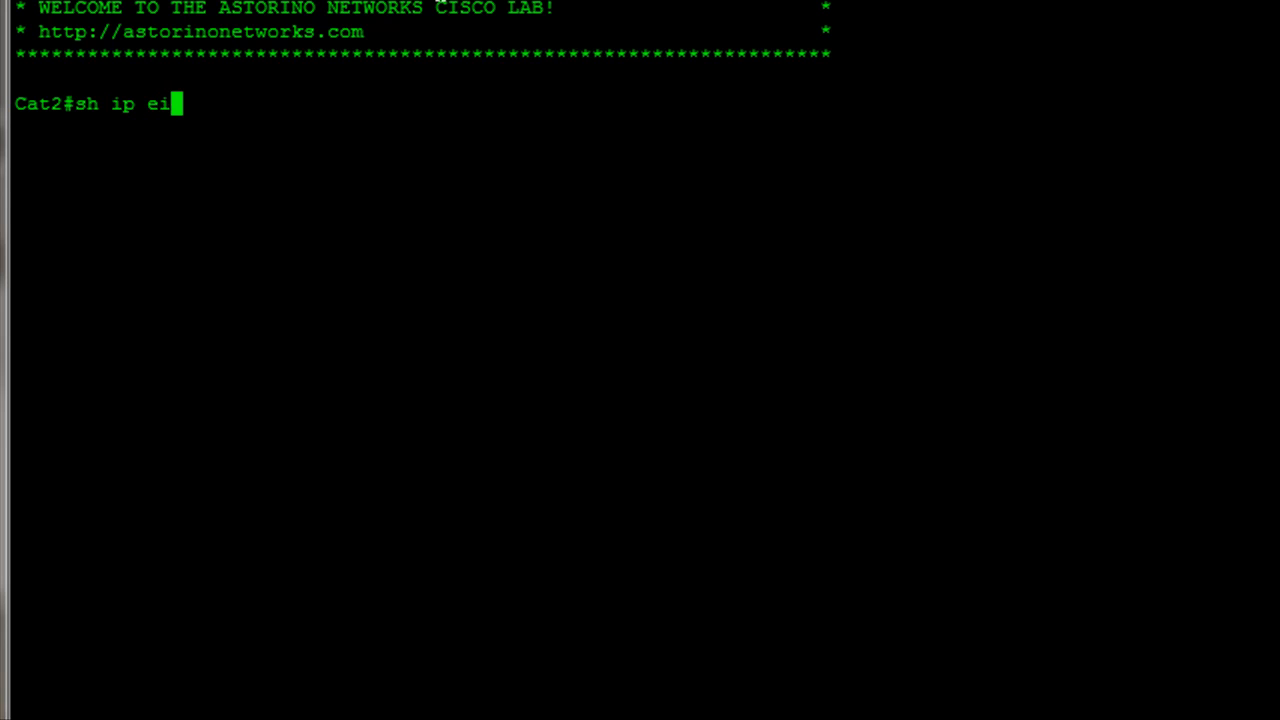
{"action": "type", "text": "grp top 22.22.22.22/32"}
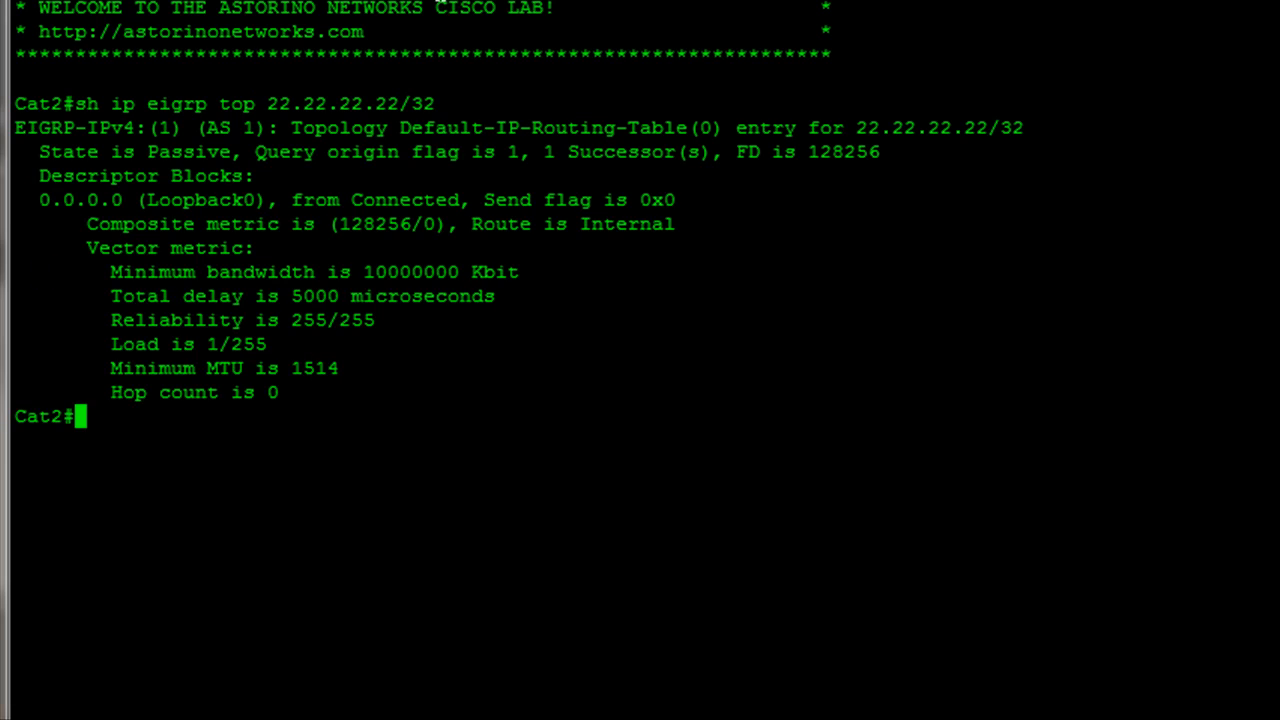
{"action": "mouse_move", "coordinate": [228, 224]}
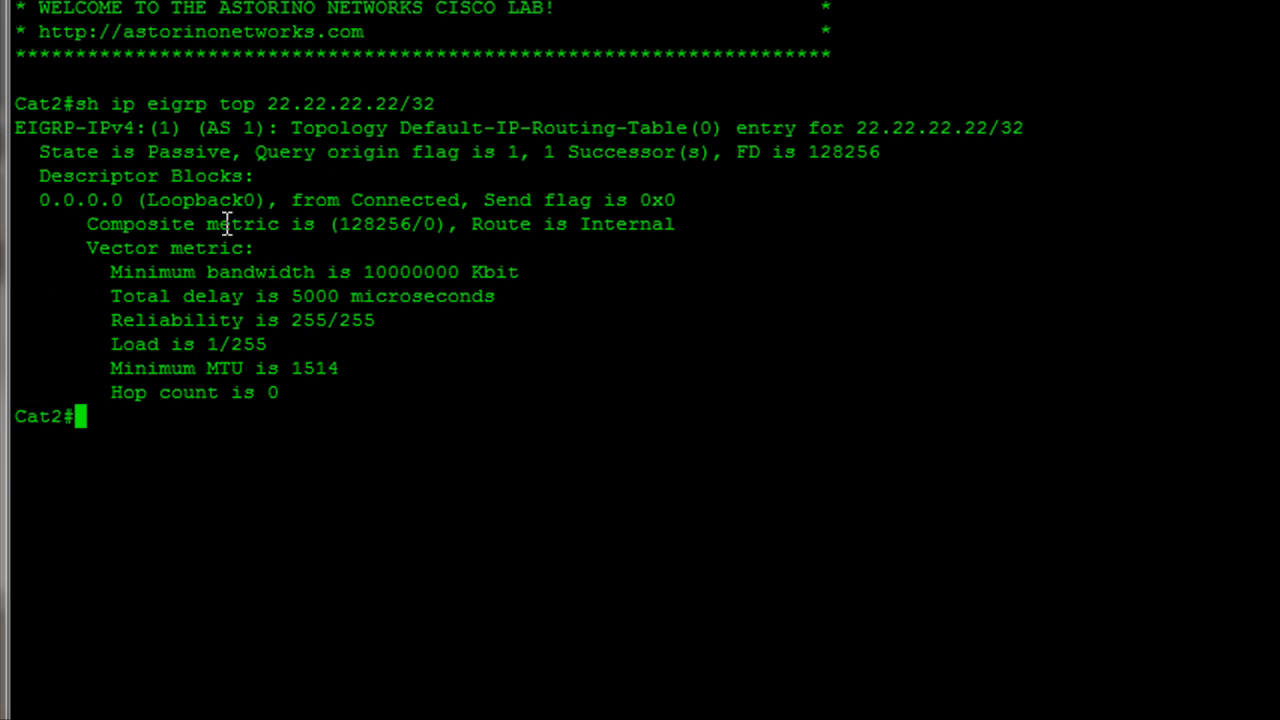
{"action": "left_click_drag", "start_coordinate": [84, 224], "coordinate": [444, 224]}
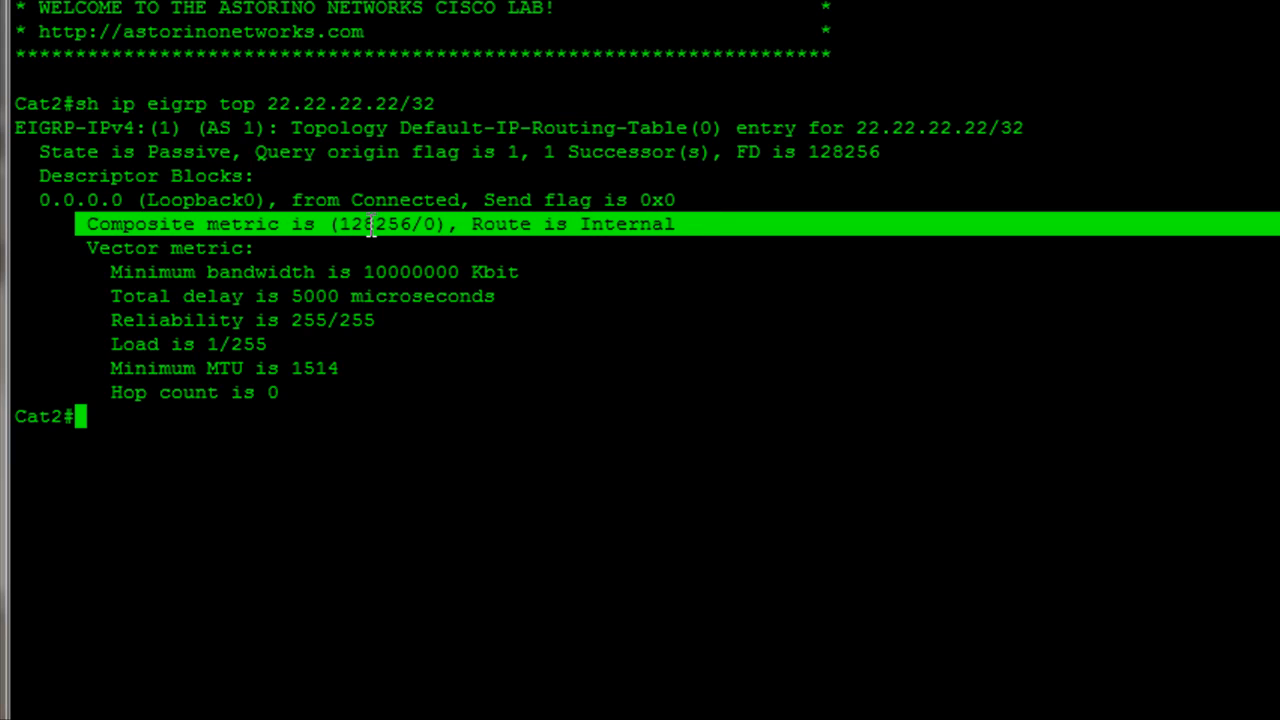
{"action": "mouse_move", "coordinate": [380, 228]}
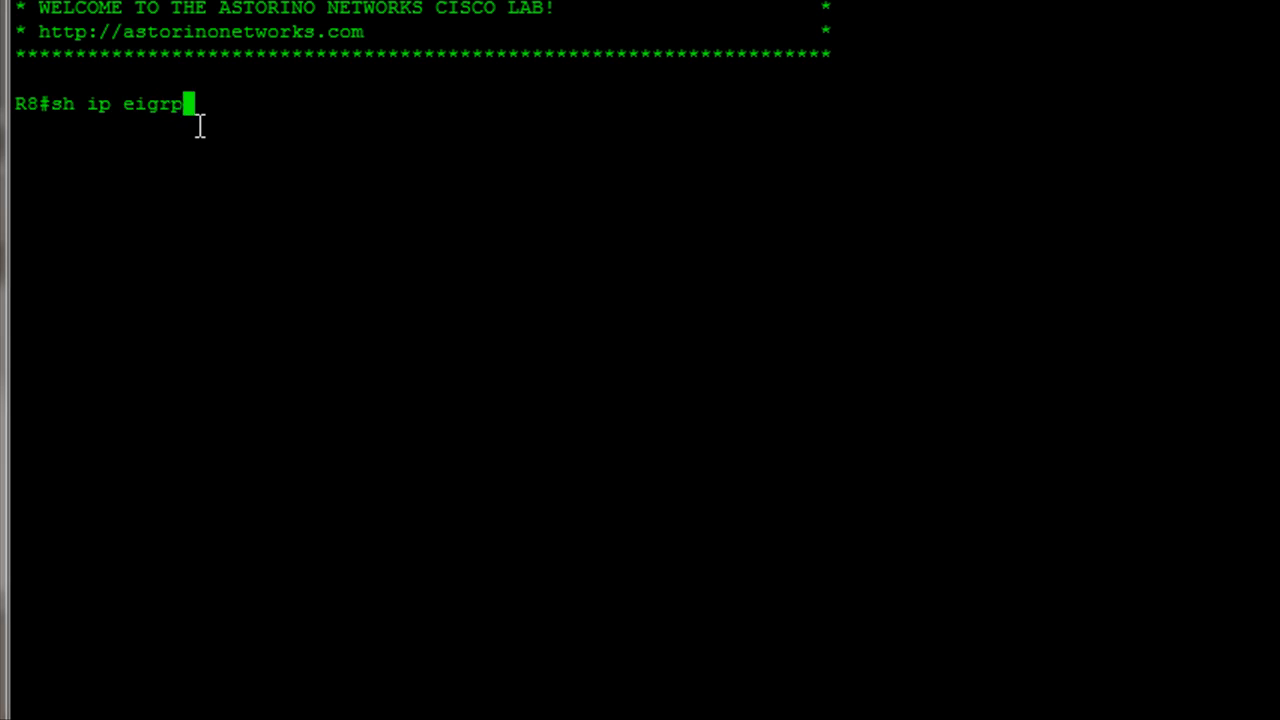
{"action": "type", "text": "top"}
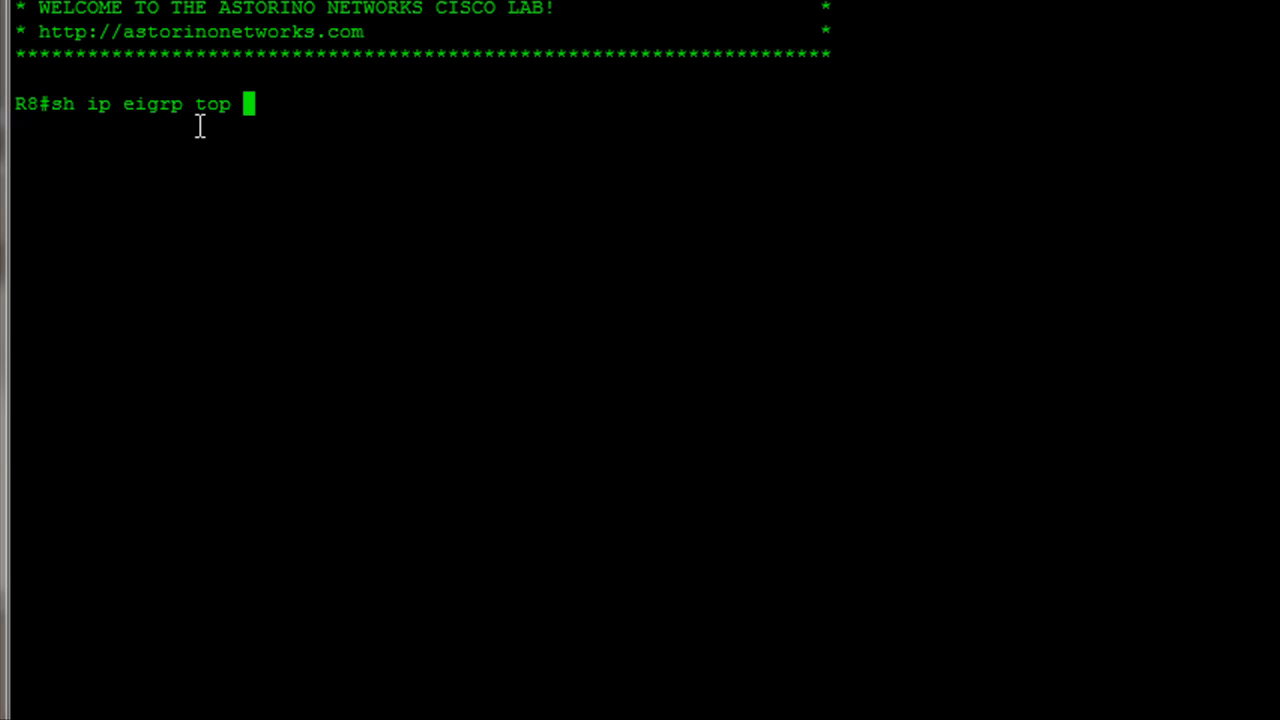
{"action": "type", "text": "22.22.22.22/3"}
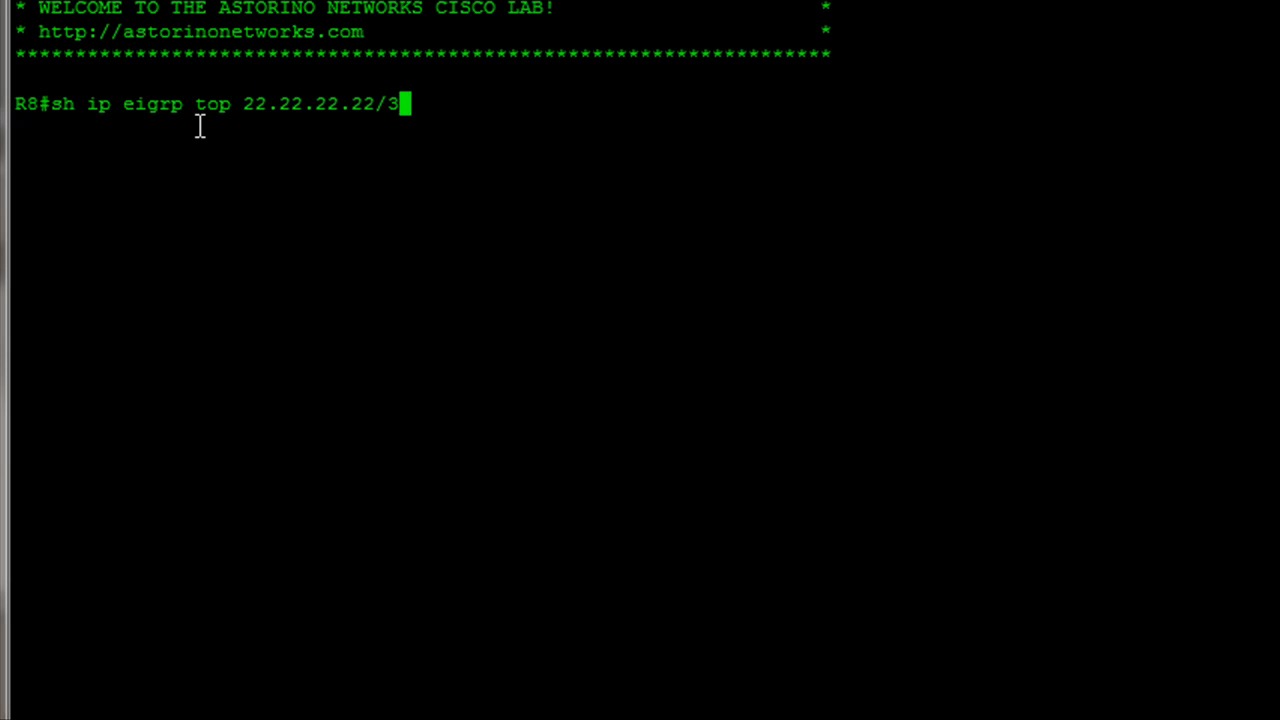
{"action": "key", "text": "Return"}
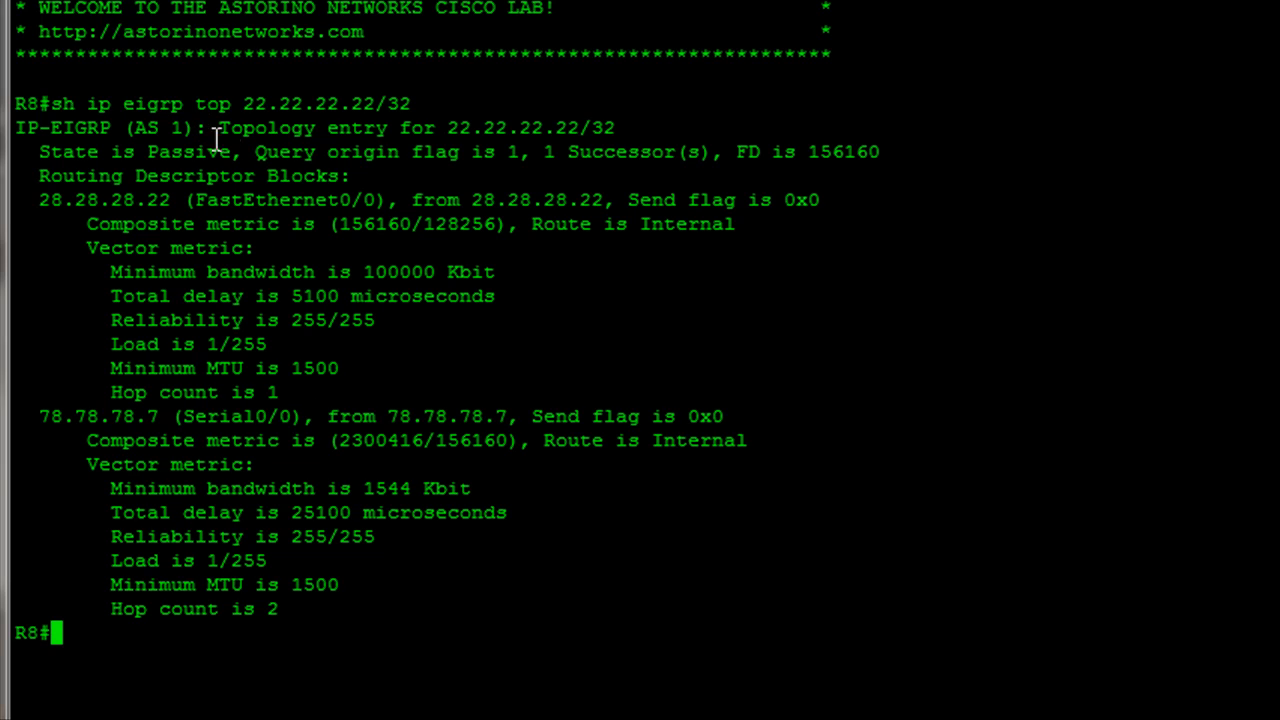
{"action": "mouse_move", "coordinate": [518, 232]}
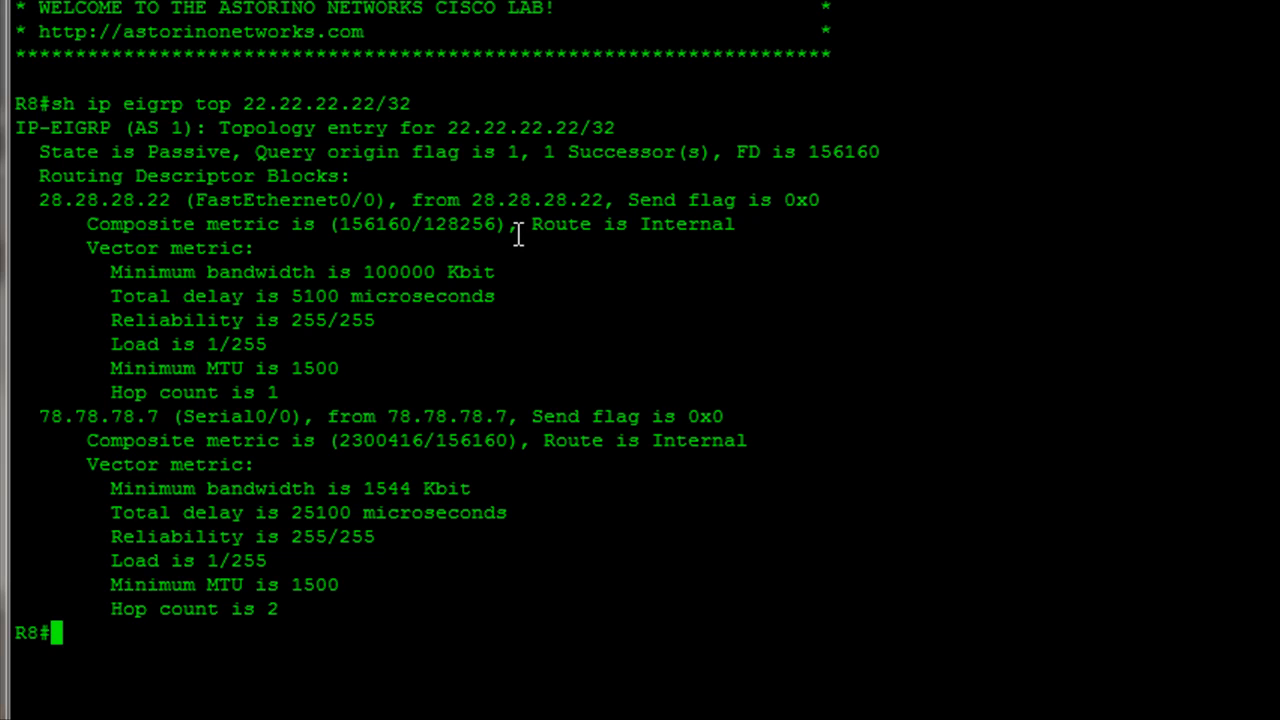
{"action": "mouse_move", "coordinate": [108, 216]}
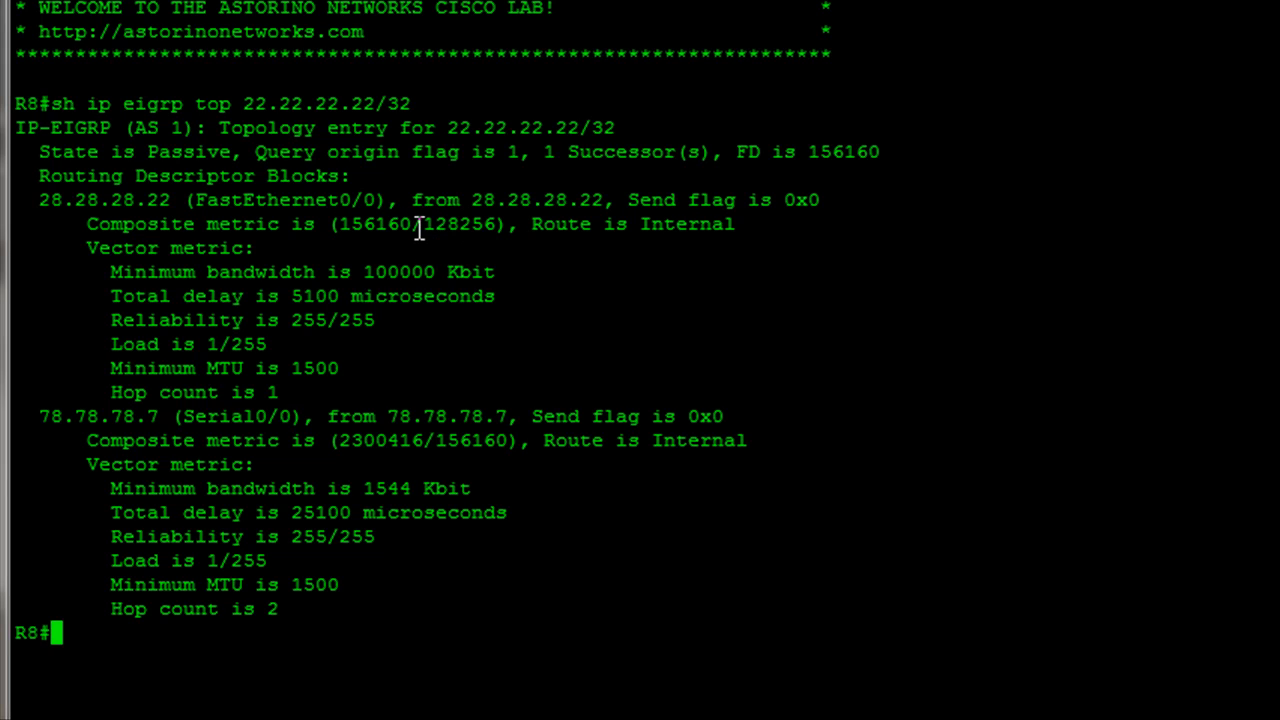
{"action": "mouse_move", "coordinate": [464, 224]}
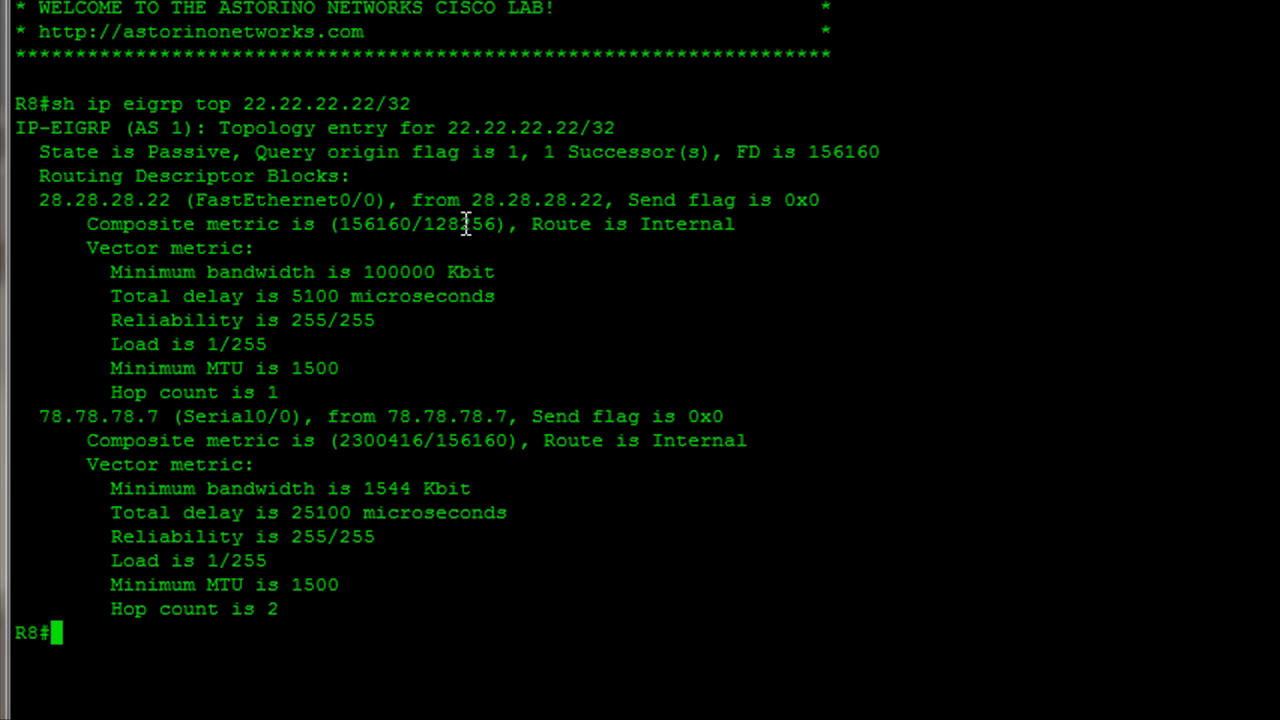
{"action": "mouse_move", "coordinate": [440, 224]}
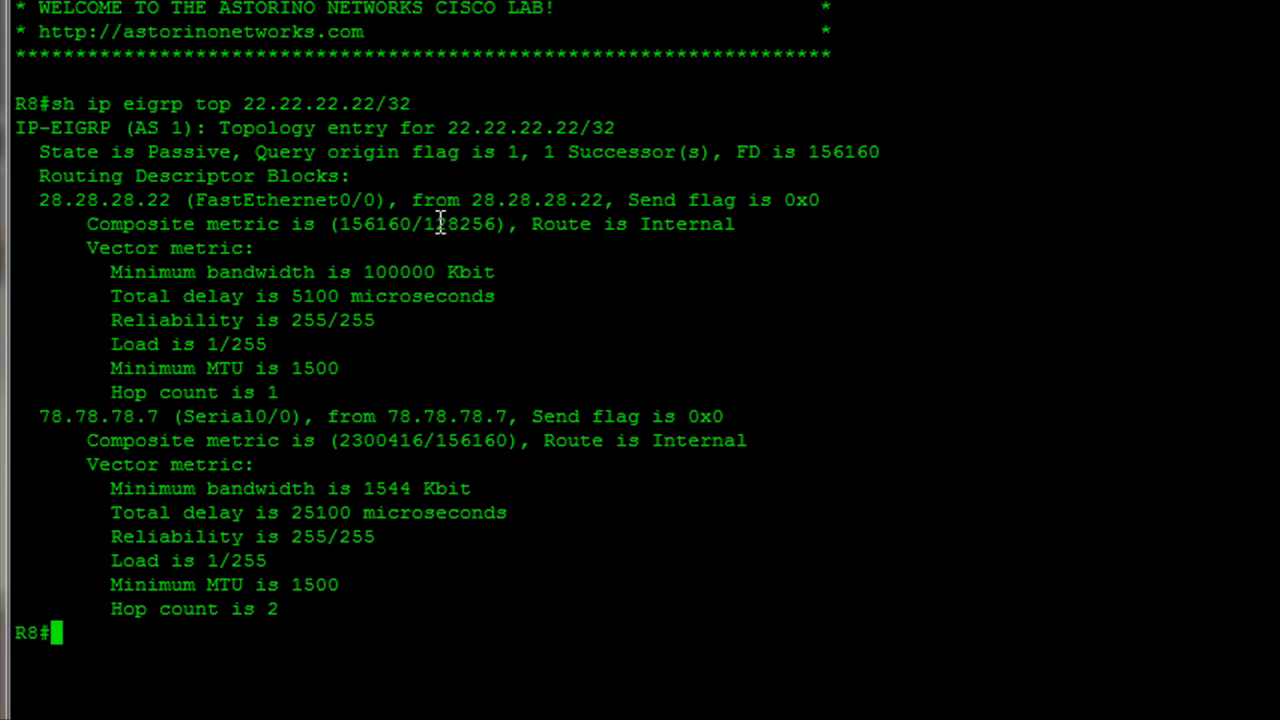
{"action": "double_click", "coordinate": [456, 224]}
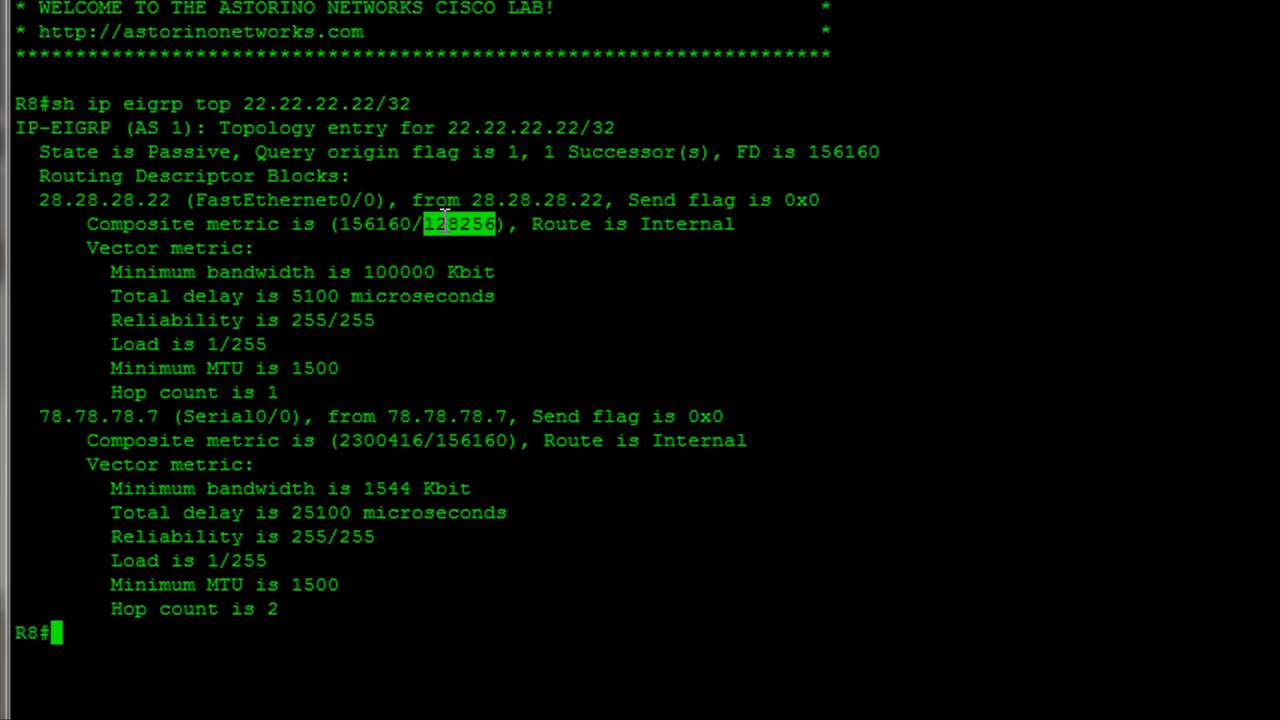
{"action": "mouse_move", "coordinate": [428, 202]}
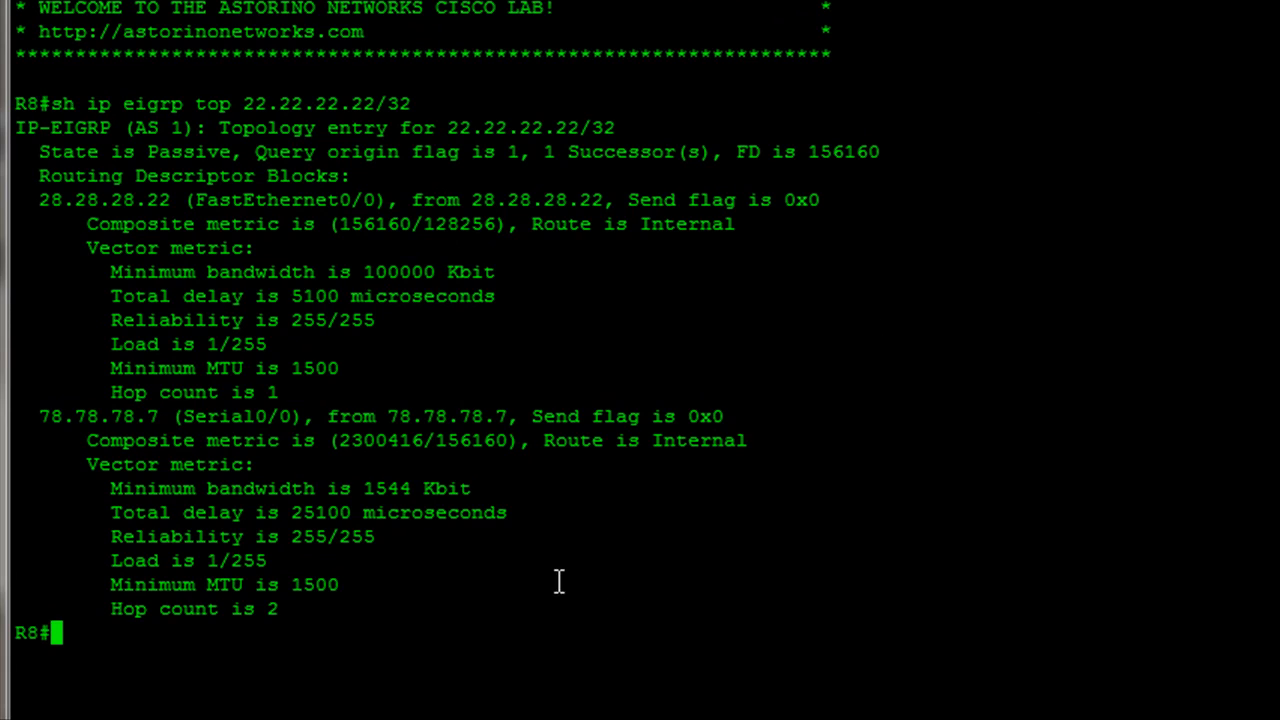
{"action": "double_click", "coordinate": [444, 224]}
{"action": "type", "text": "s"}
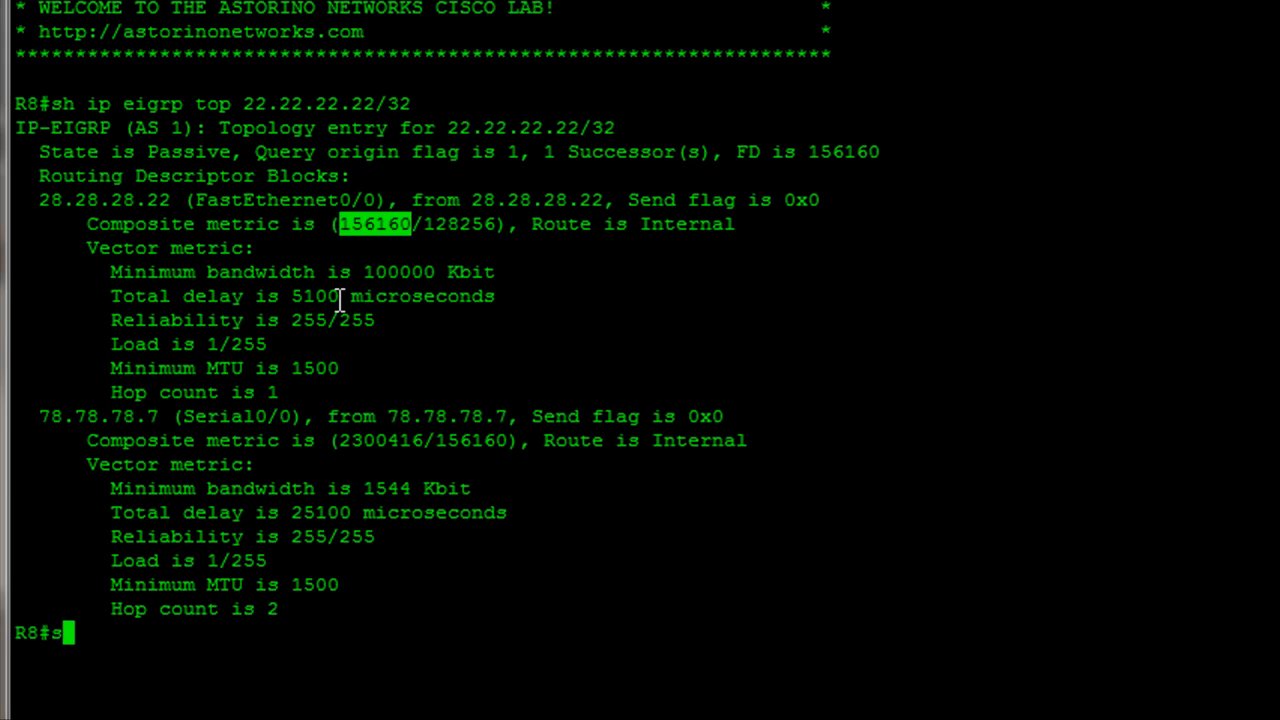
- Return to R7's 22.22.22.22/32 entry and highlight the alternate path metric 2300416 and the FD
{"action": "type", "text": "h ip"}
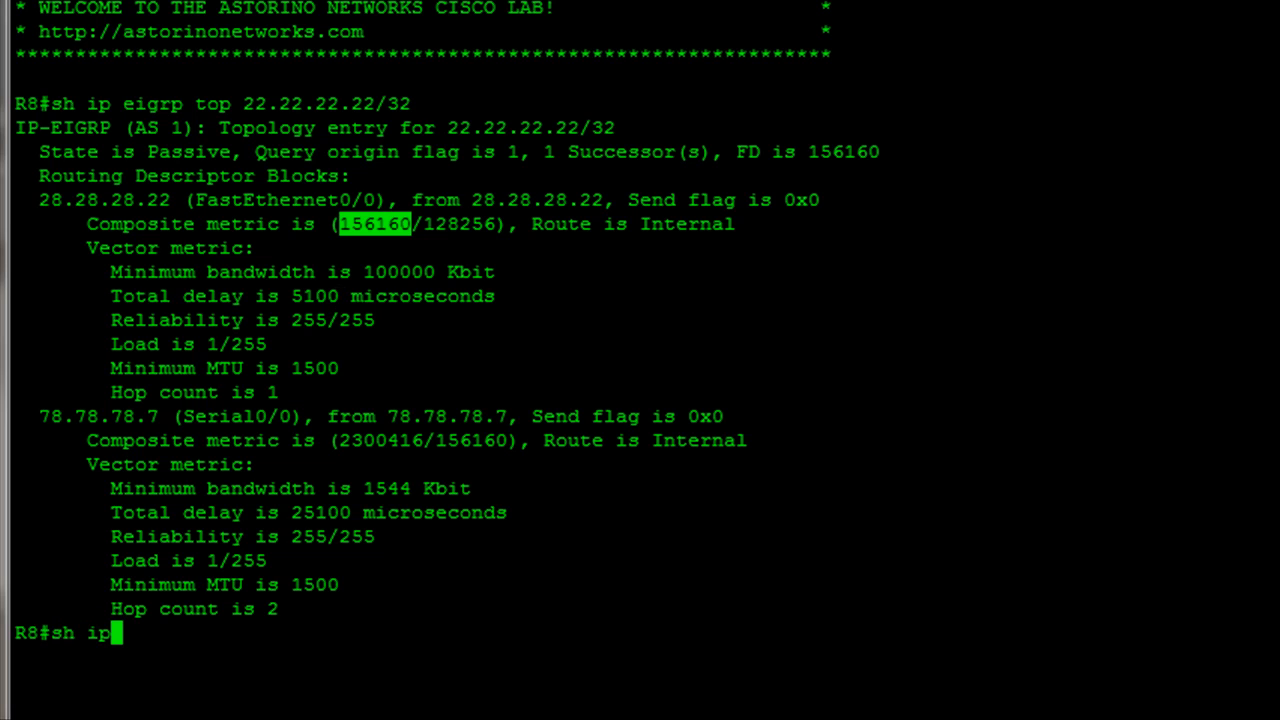
{"action": "key", "text": "Return"}
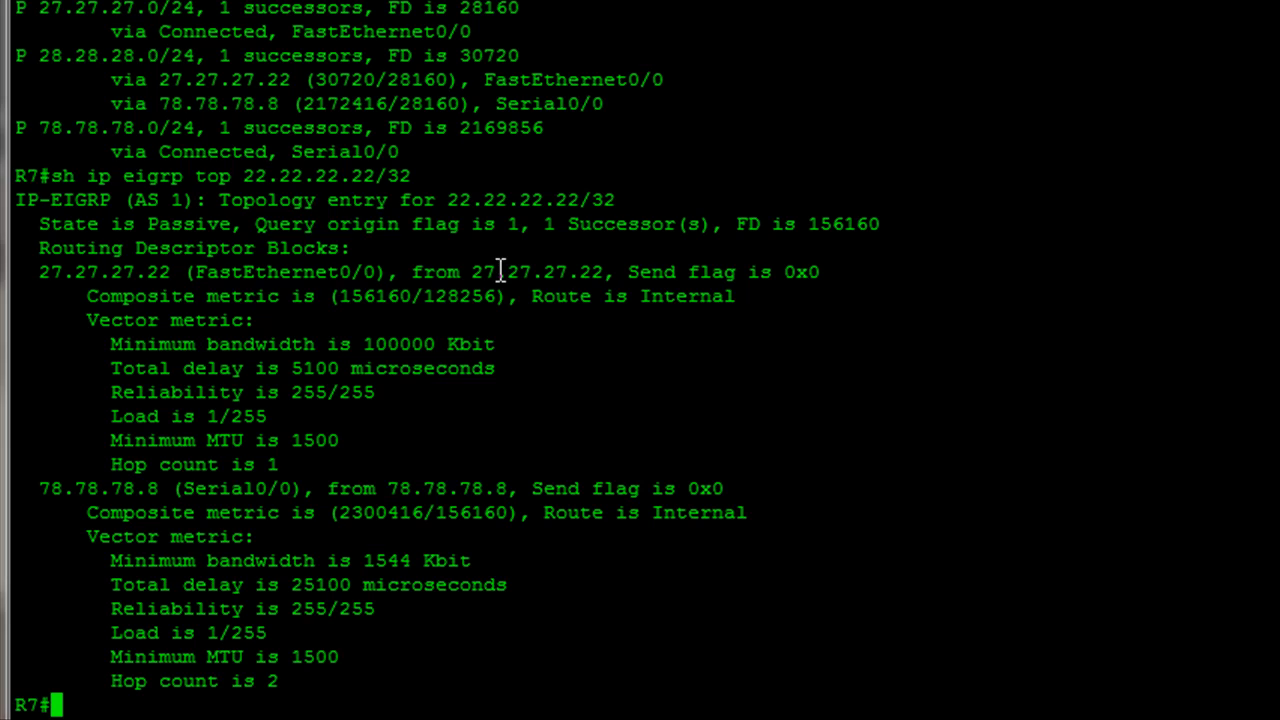
{"action": "mouse_move", "coordinate": [32, 178]}
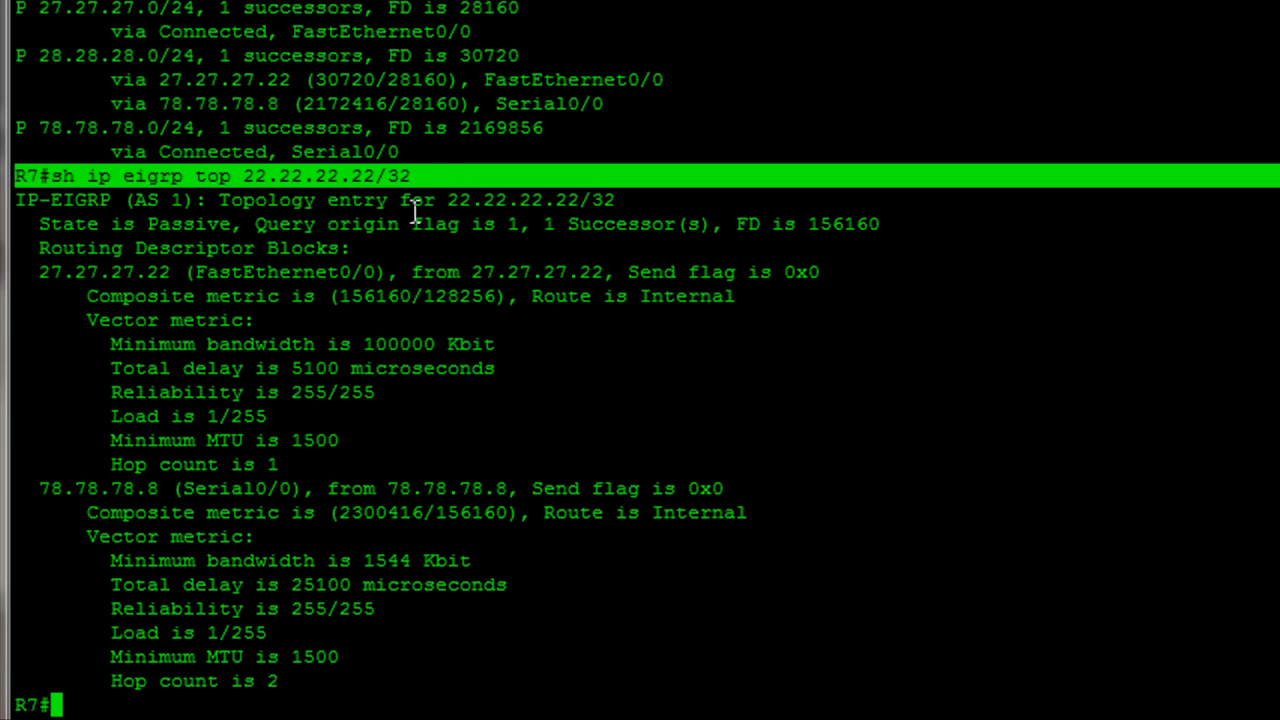
{"action": "mouse_move", "coordinate": [144, 390]}
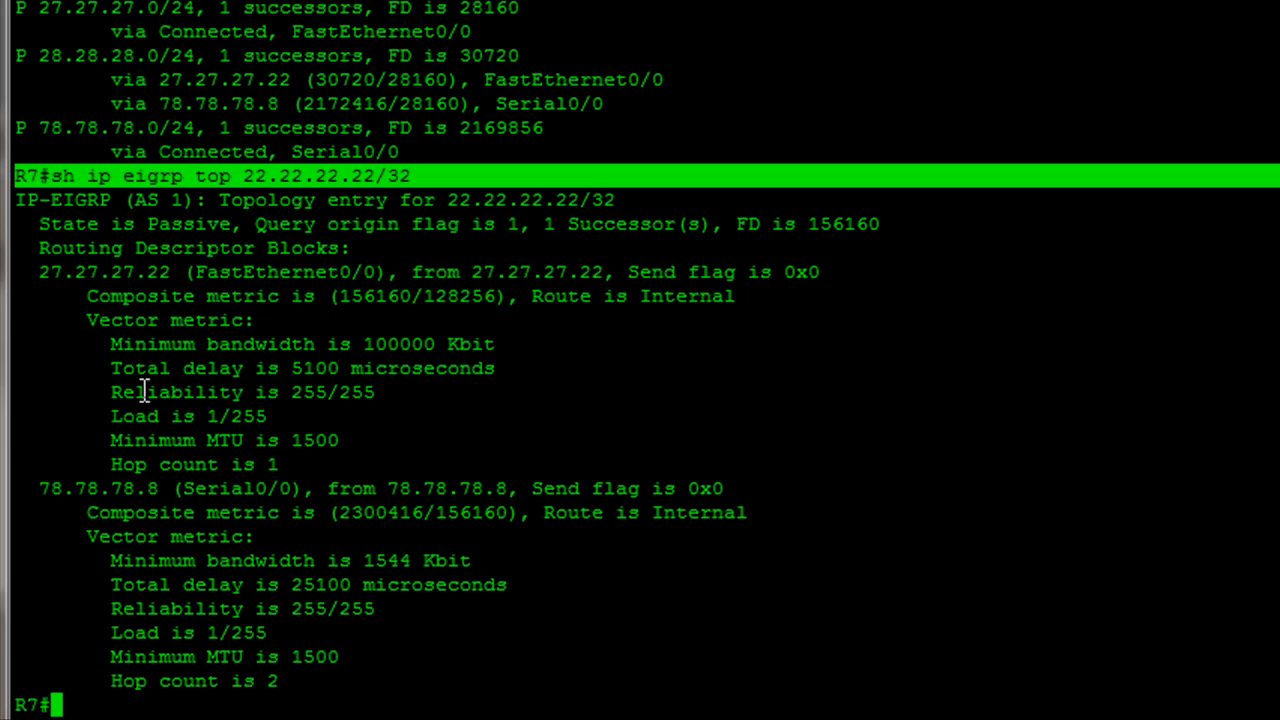
{"action": "mouse_move", "coordinate": [188, 330]}
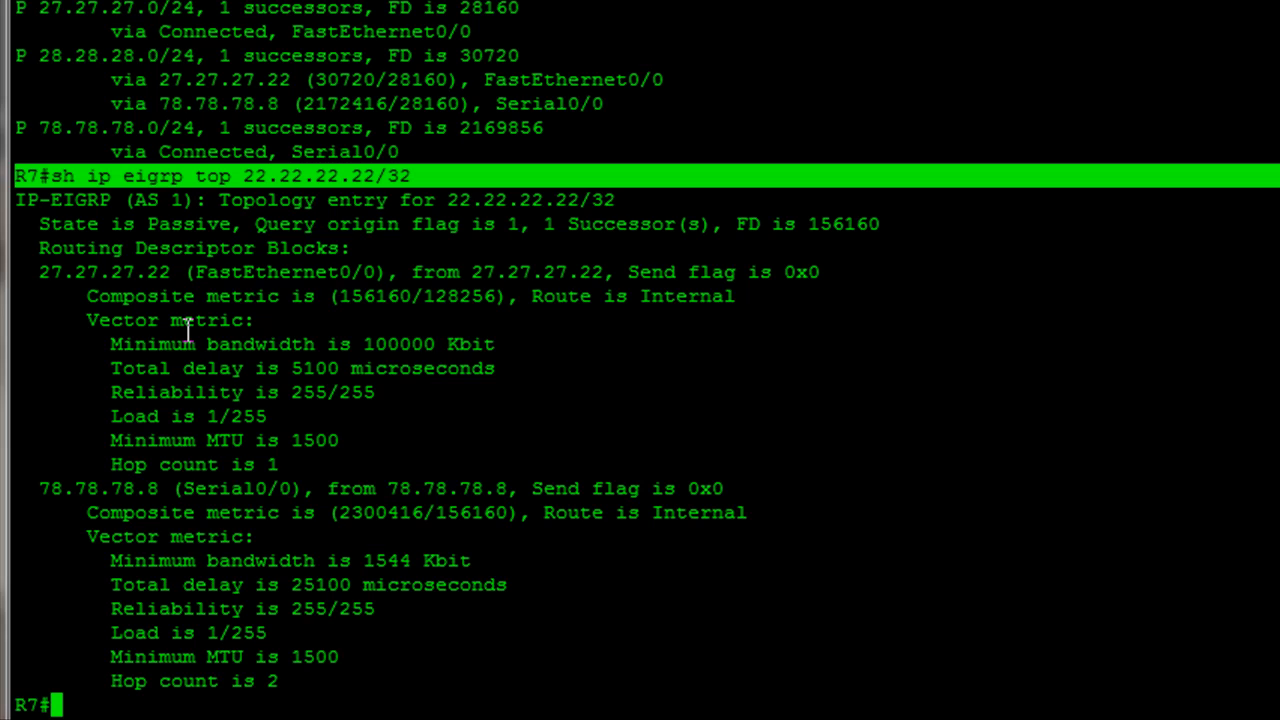
{"action": "mouse_move", "coordinate": [172, 328]}
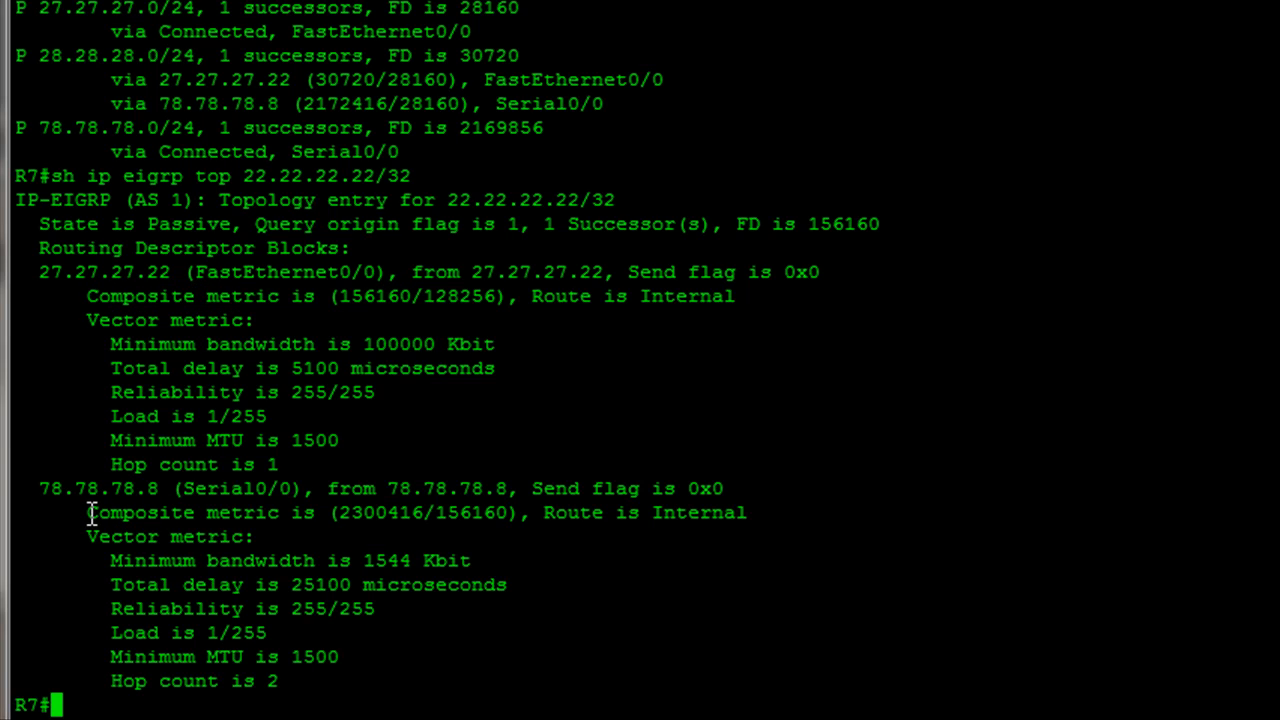
{"action": "left_click_drag", "start_coordinate": [88, 512], "coordinate": [424, 512]}
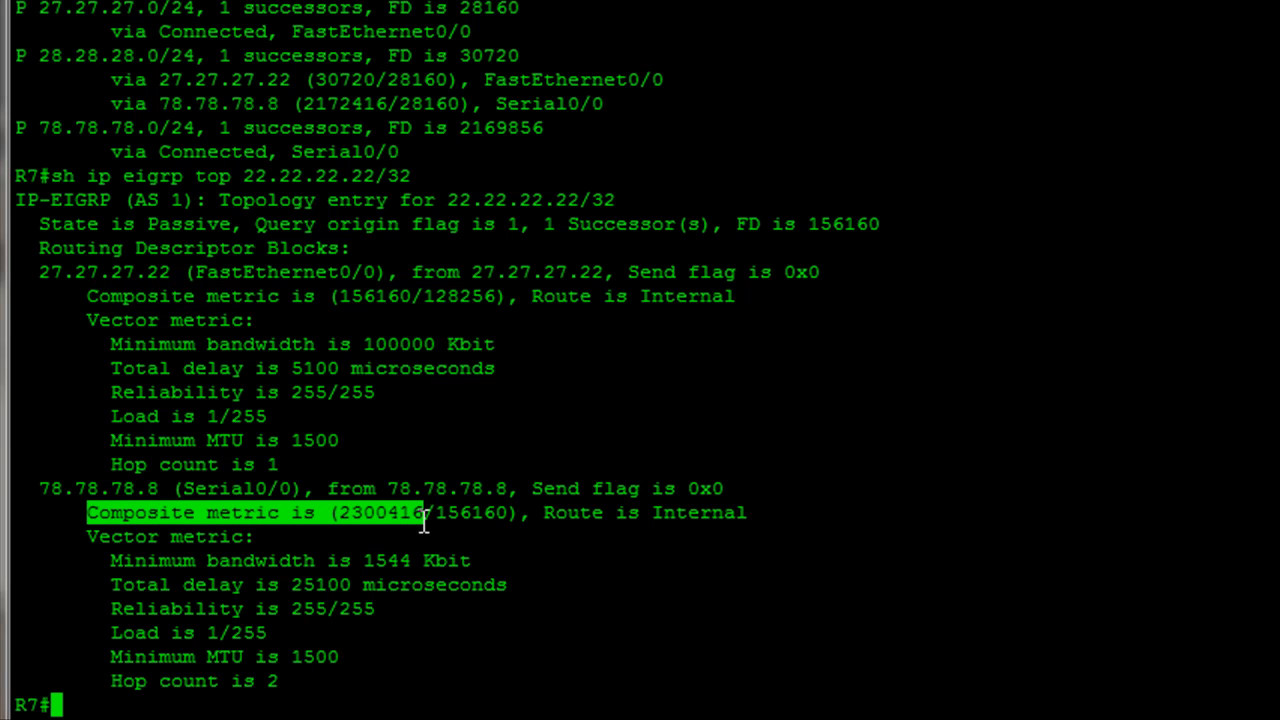
{"action": "mouse_move", "coordinate": [370, 410]}
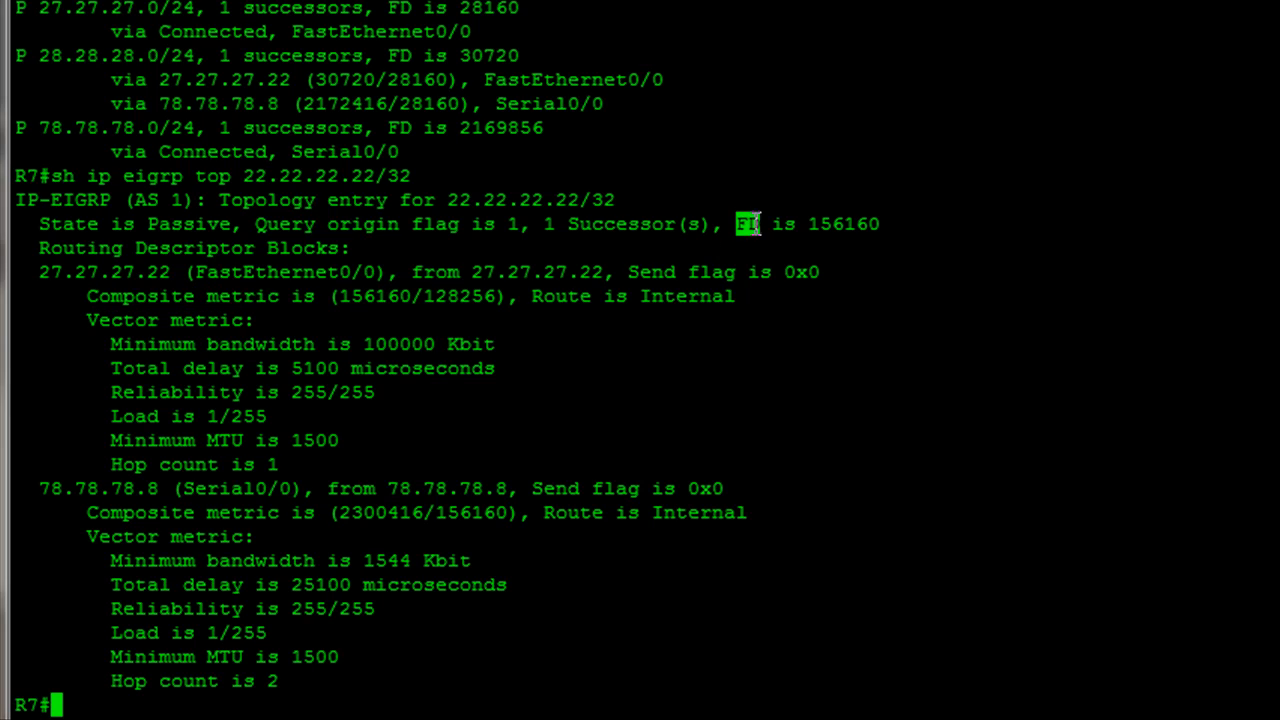
{"action": "left_click_drag", "start_coordinate": [760, 224], "coordinate": [1279, 224]}
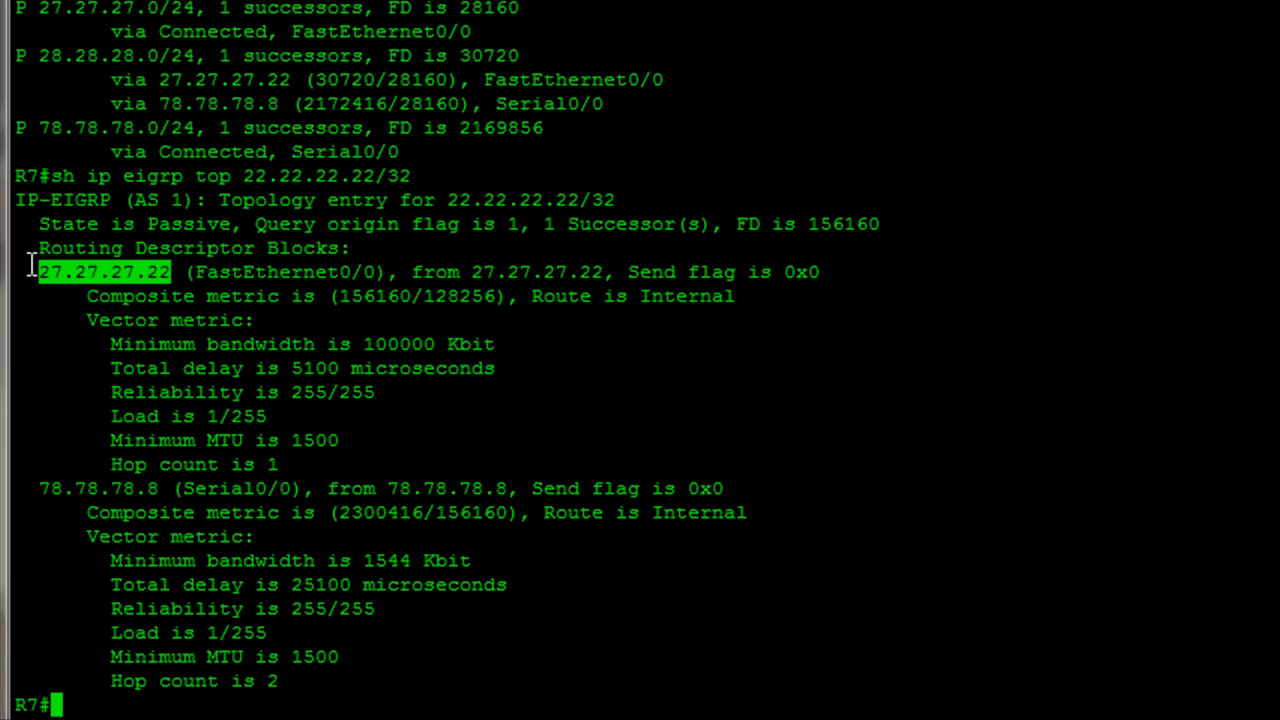
{"action": "left_click_drag", "start_coordinate": [40, 272], "coordinate": [456, 272]}
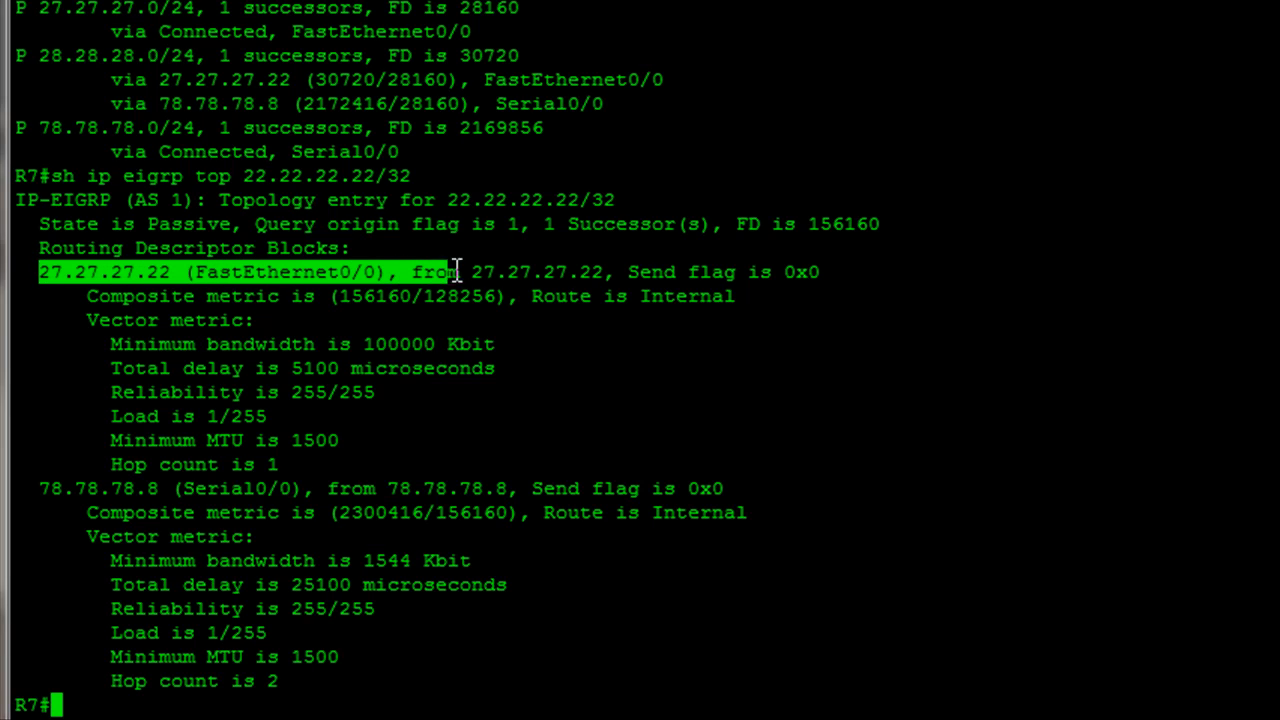
{"action": "left_click_drag", "start_coordinate": [456, 272], "coordinate": [850, 296]}
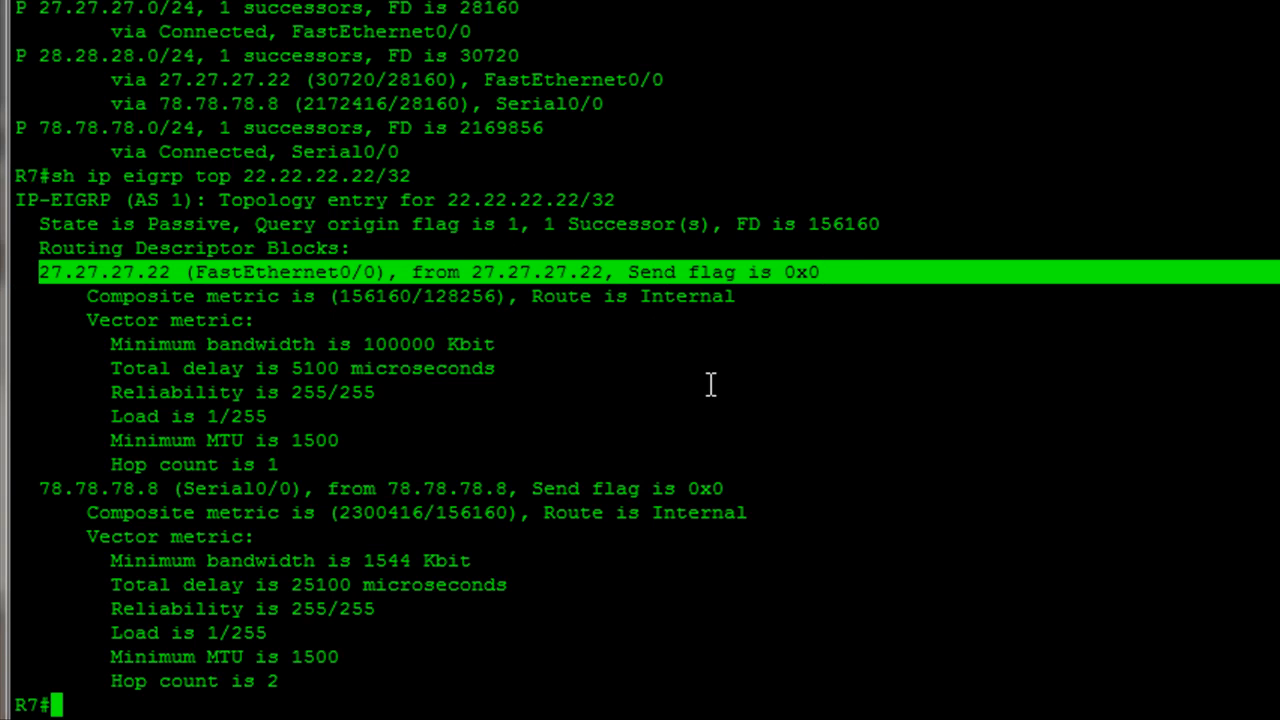
{"action": "mouse_move", "coordinate": [304, 338]}
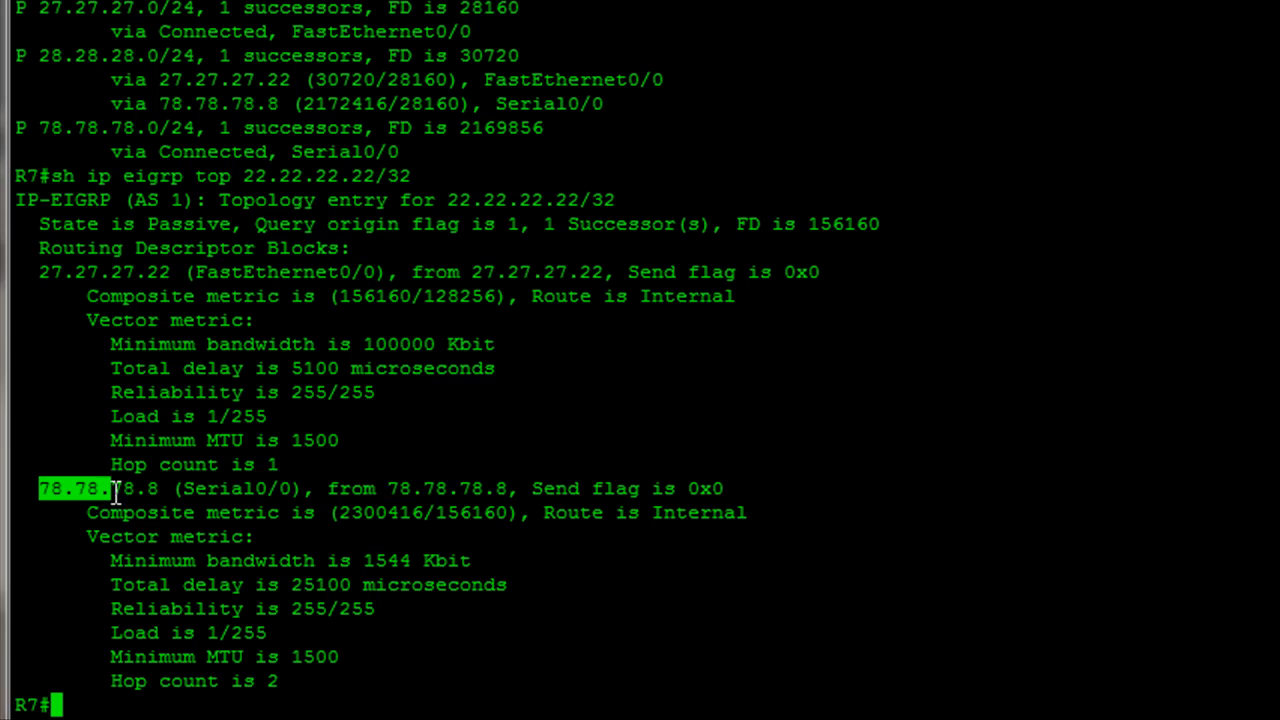
{"action": "left_click_drag", "start_coordinate": [116, 488], "coordinate": [770, 512]}
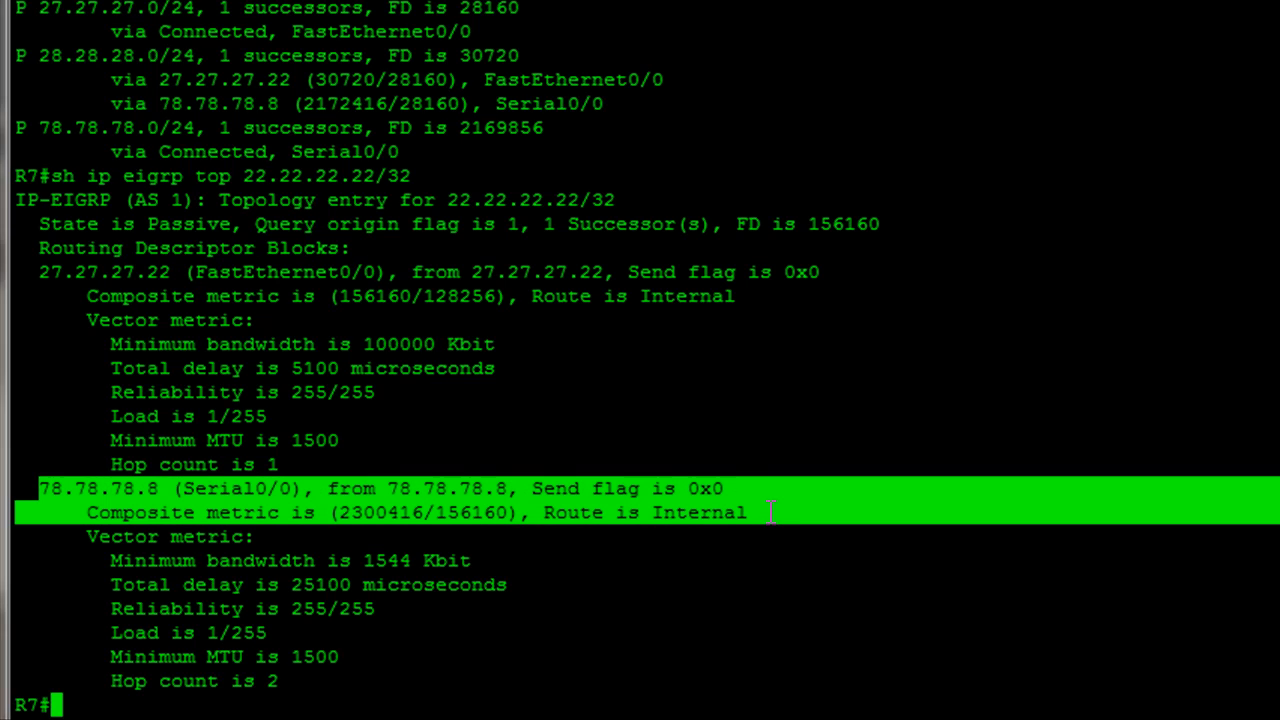
{"action": "mouse_move", "coordinate": [764, 510]}
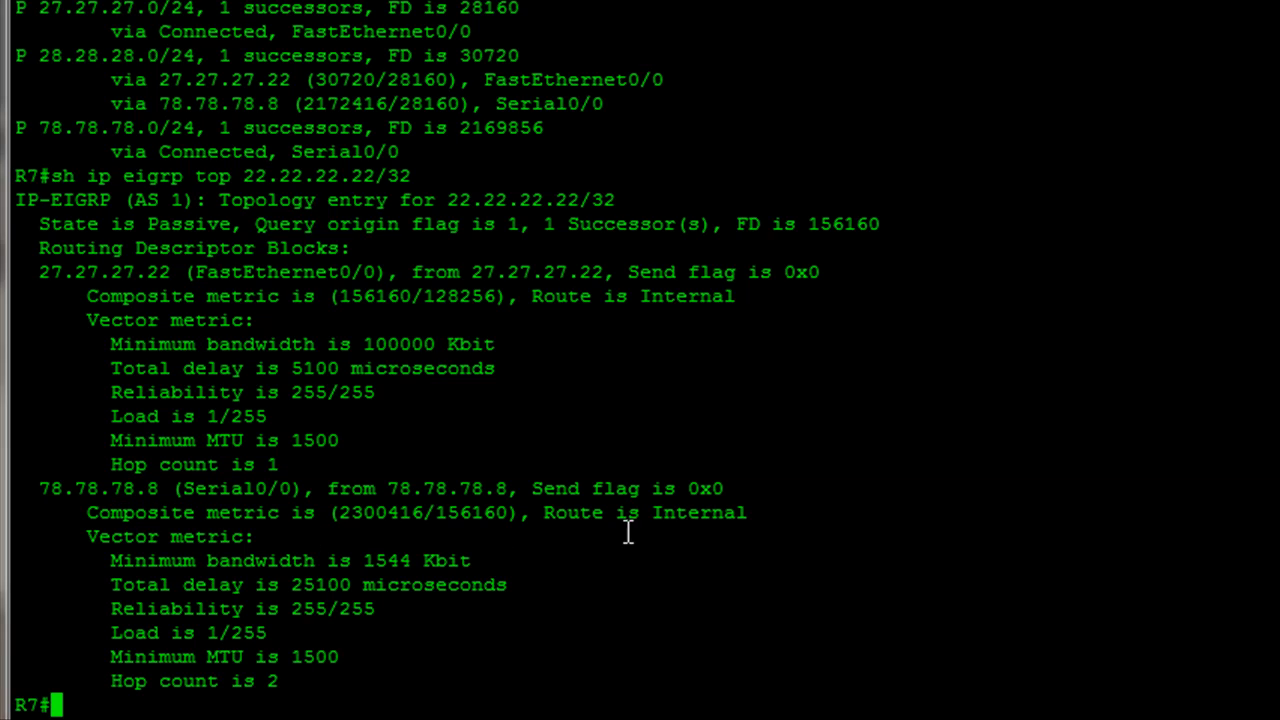
{"action": "mouse_move", "coordinate": [448, 512]}
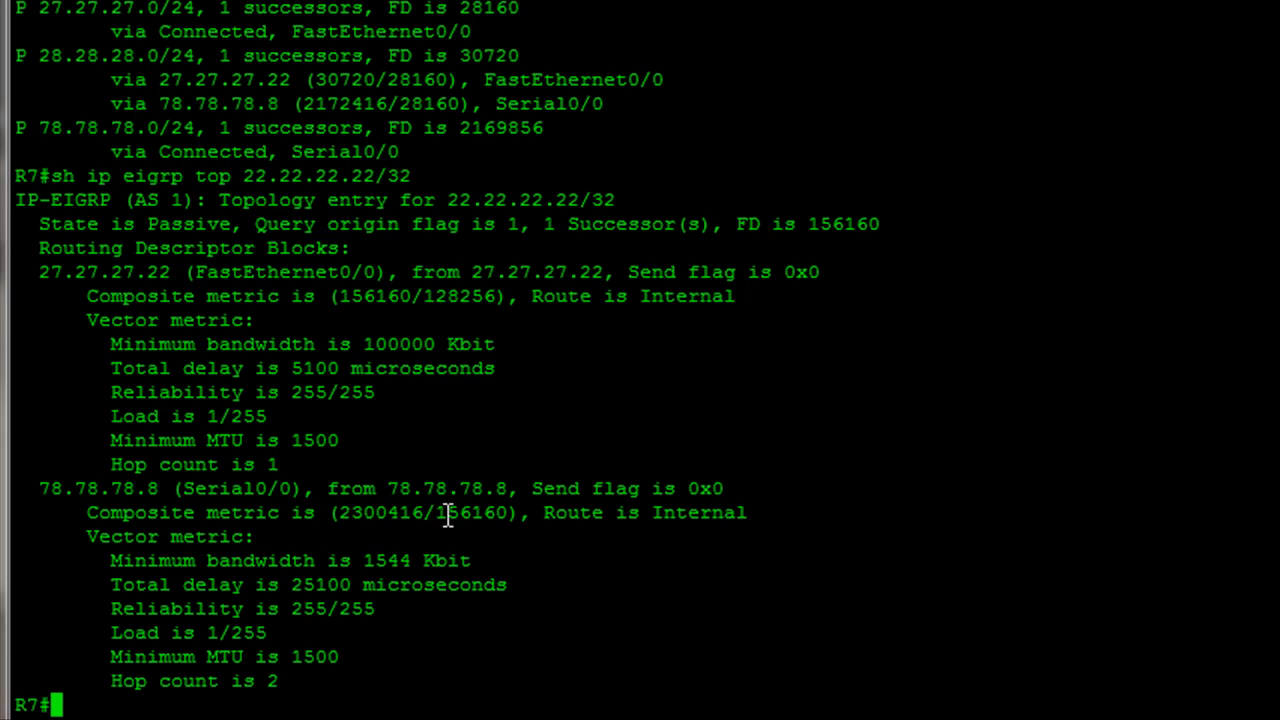
{"action": "double_click", "coordinate": [470, 512]}
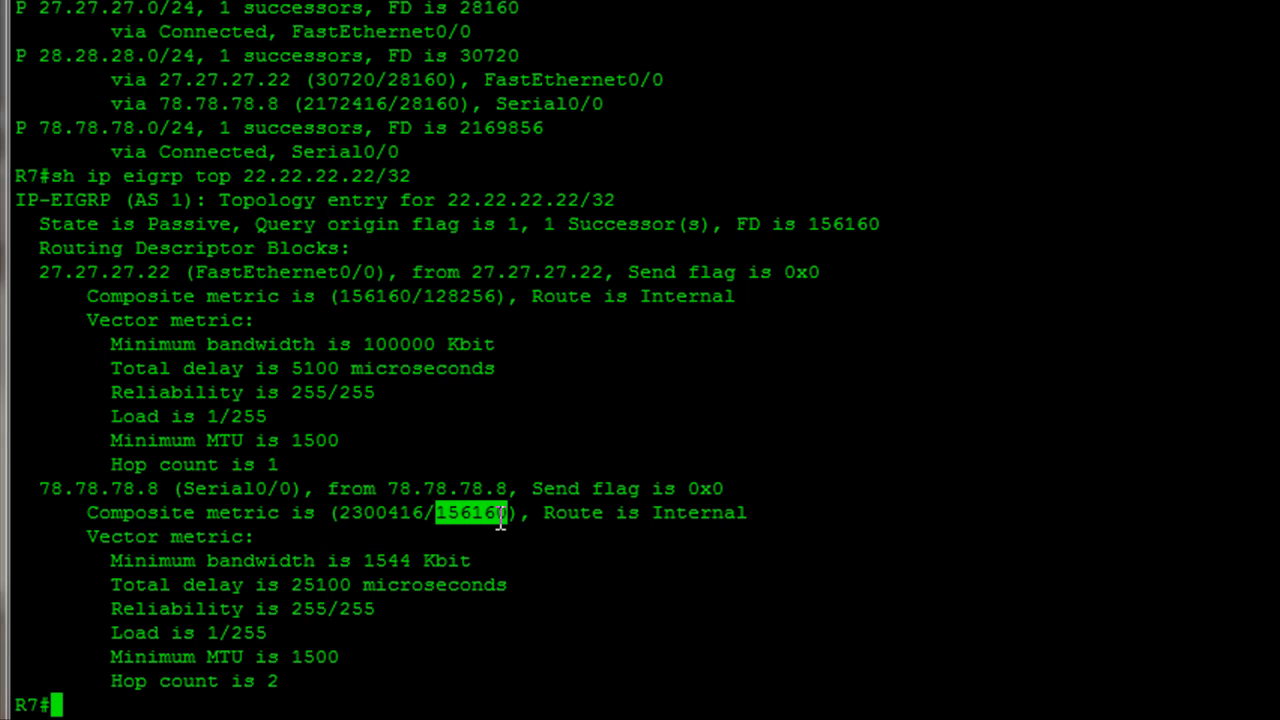
{"action": "mouse_move", "coordinate": [518, 512]}
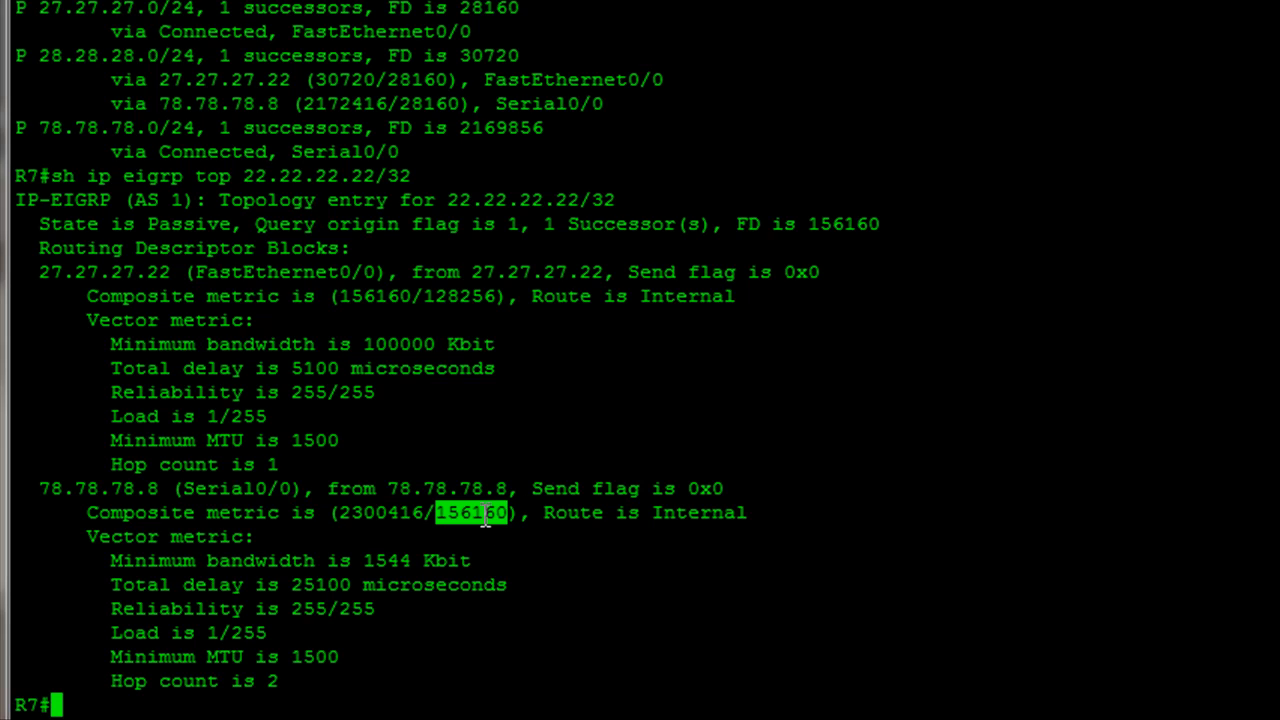
{"action": "mouse_move", "coordinate": [560, 540]}
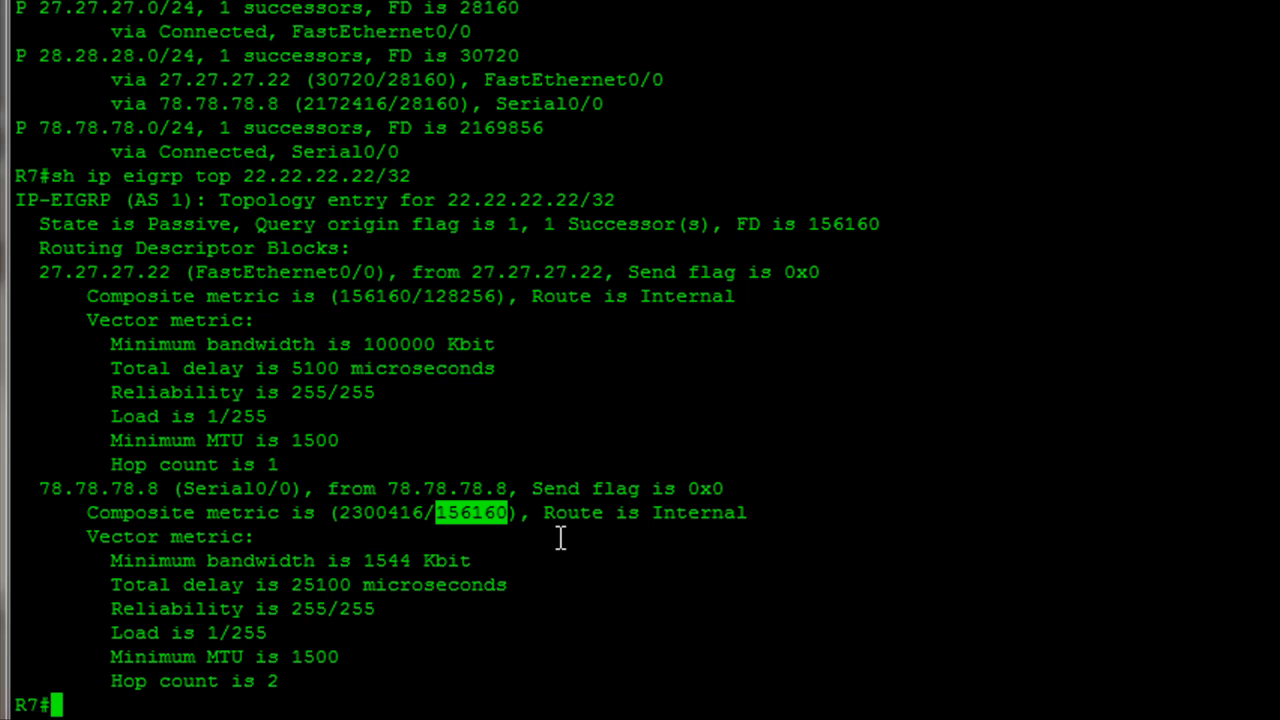
{"action": "mouse_move", "coordinate": [816, 224]}
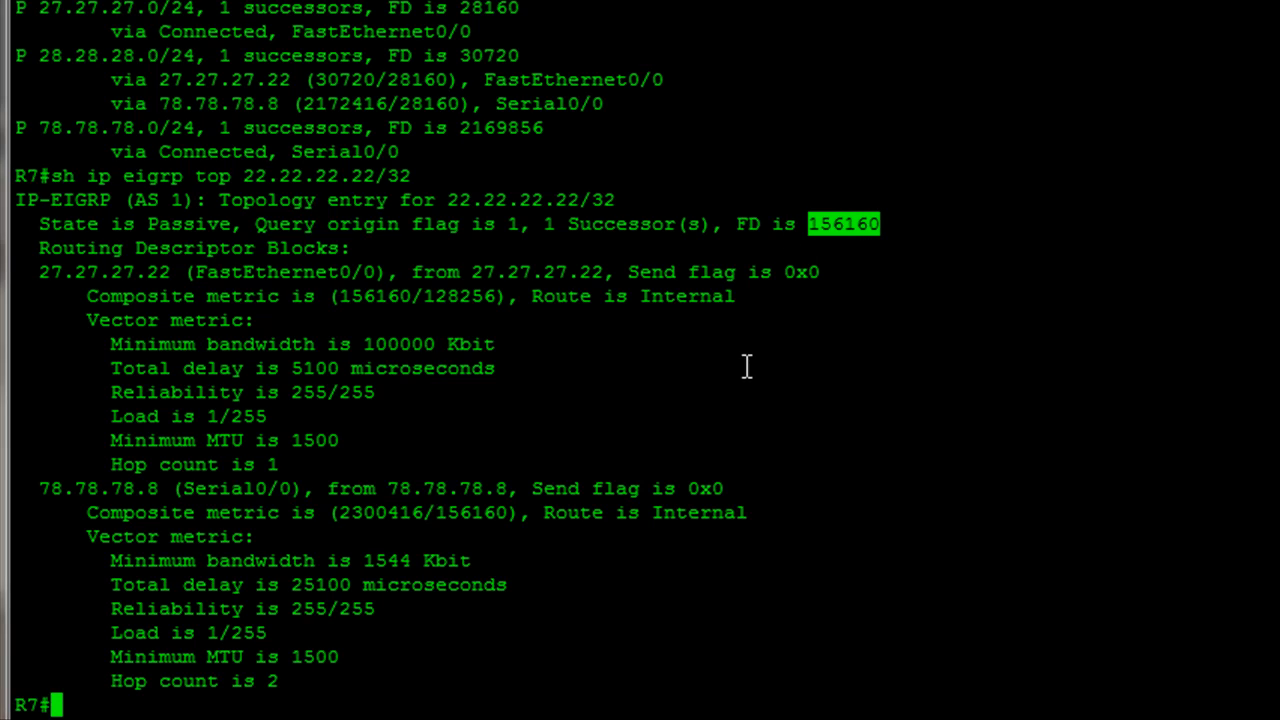
{"action": "mouse_move", "coordinate": [56, 488]}
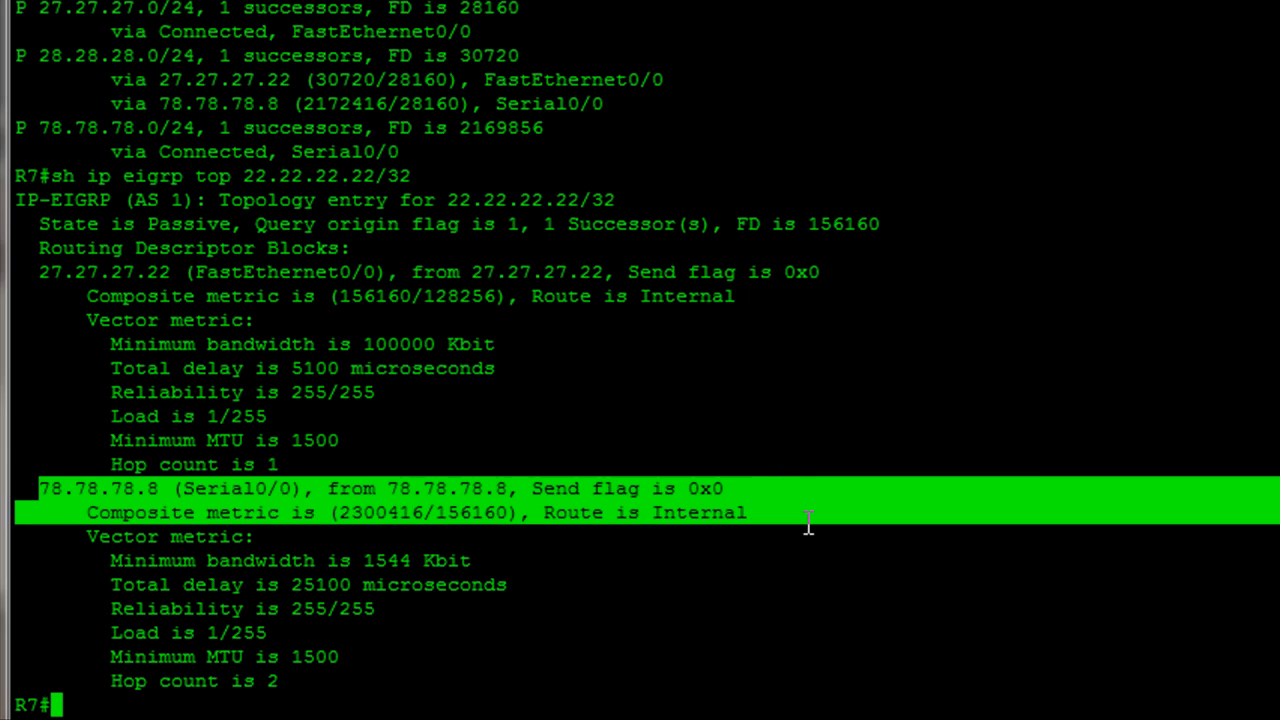
{"action": "left_click_drag", "start_coordinate": [808, 520], "coordinate": [624, 596]}
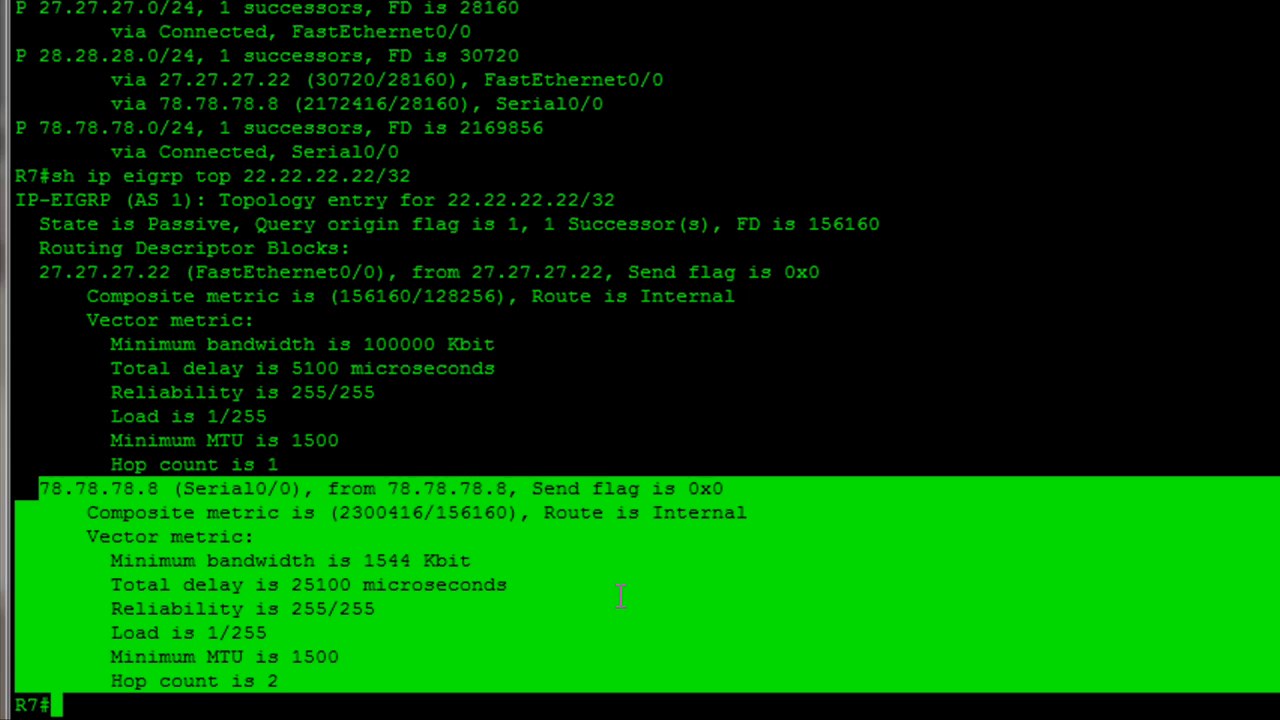
- Enter 'sh ip eigrp top' on R7 to show 22.22.22.22/32 with one path via 27.27.27.22
{"action": "type", "text": "sh ip e"}
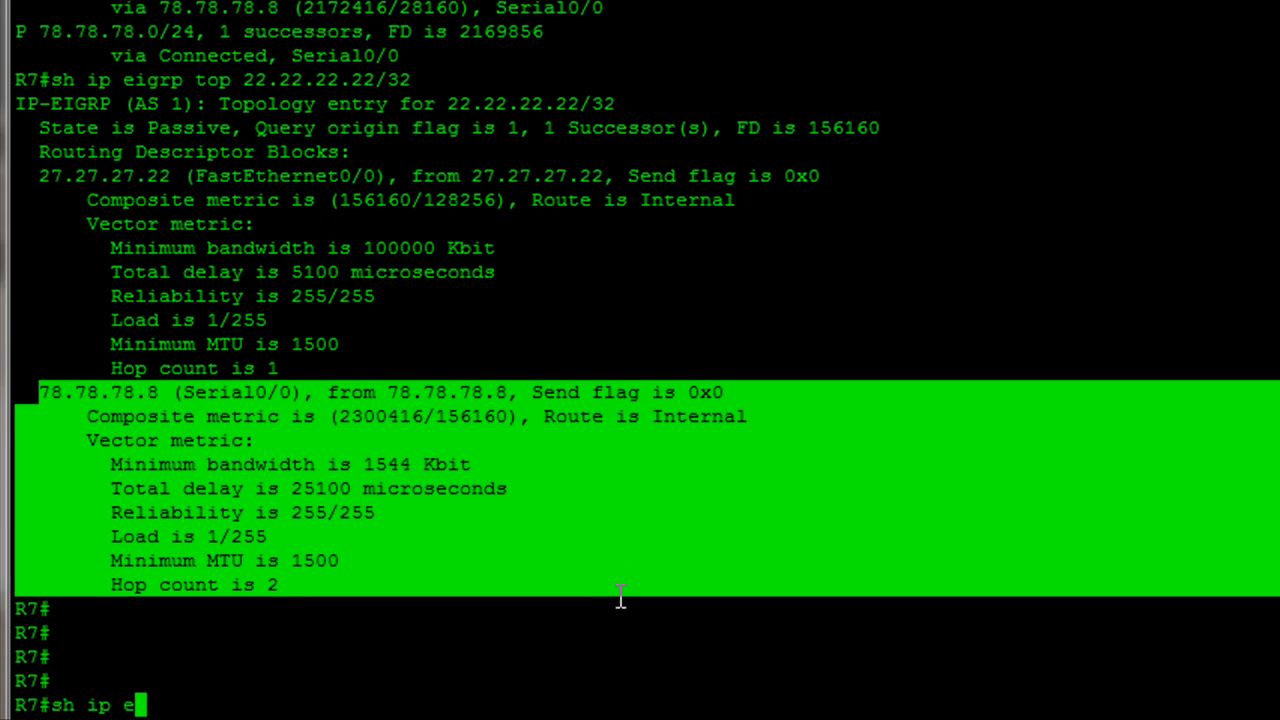
{"action": "type", "text": "igrp top"}
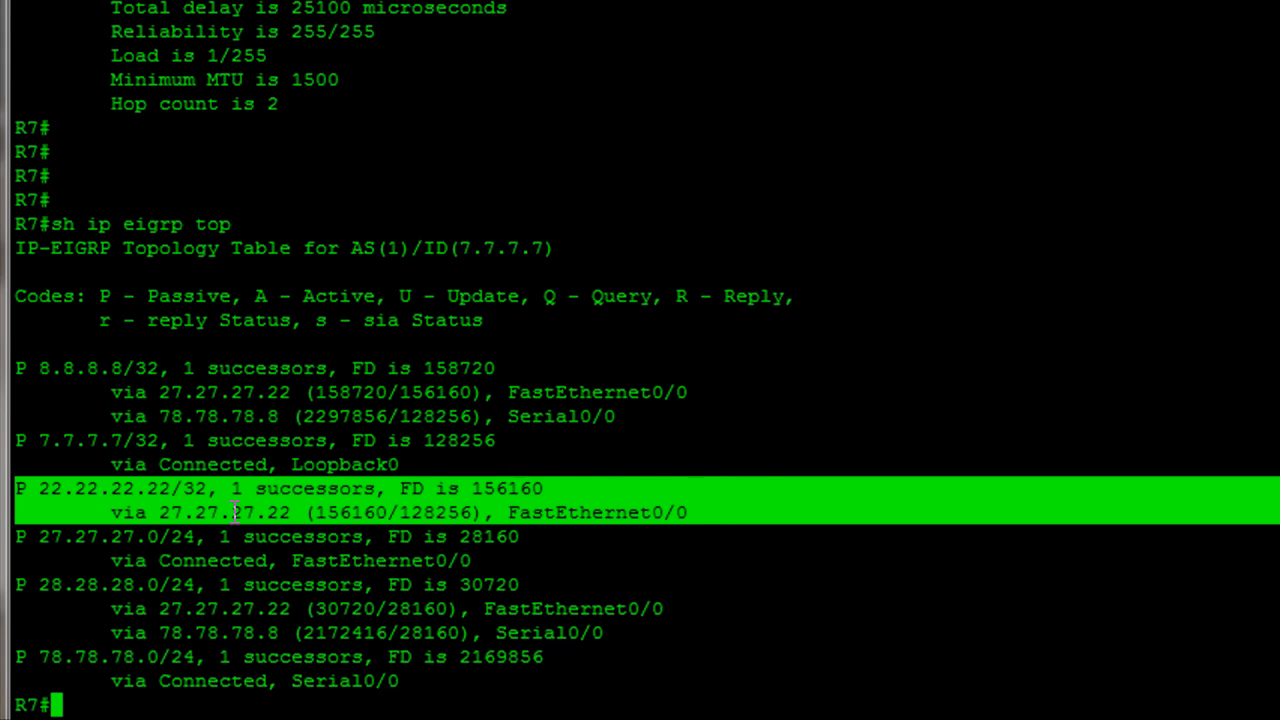
{"action": "mouse_move", "coordinate": [504, 490]}
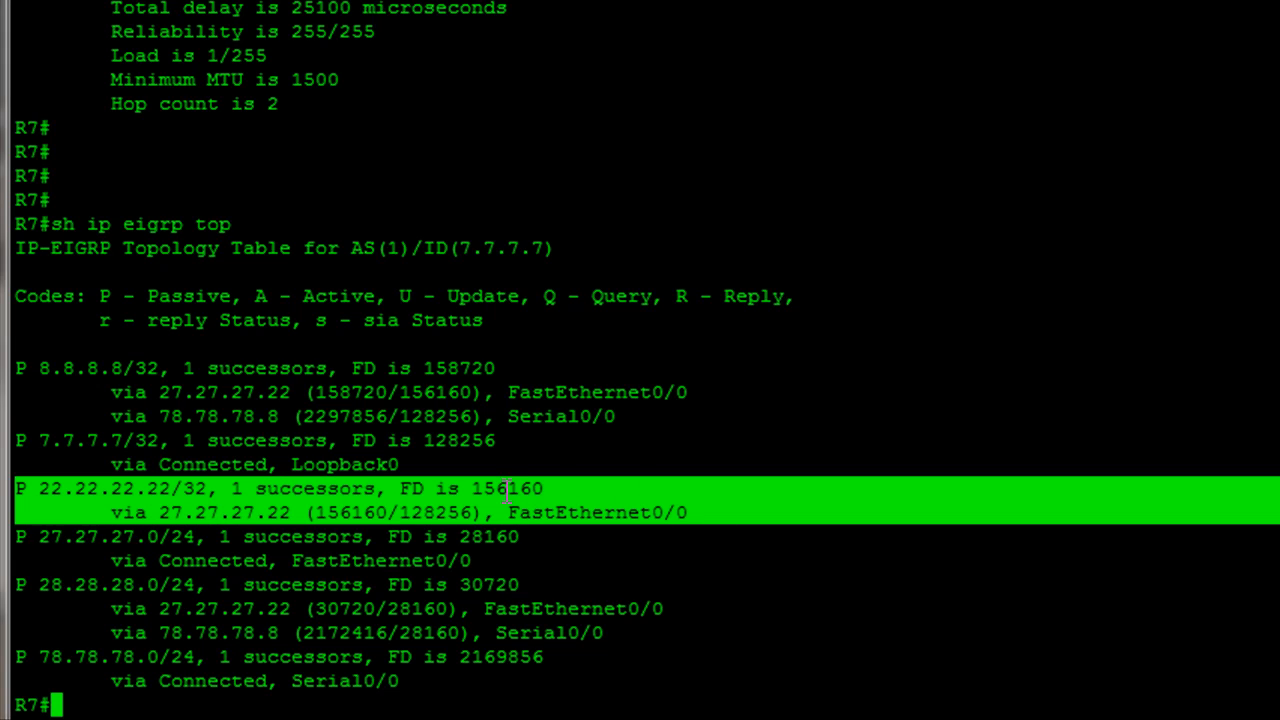